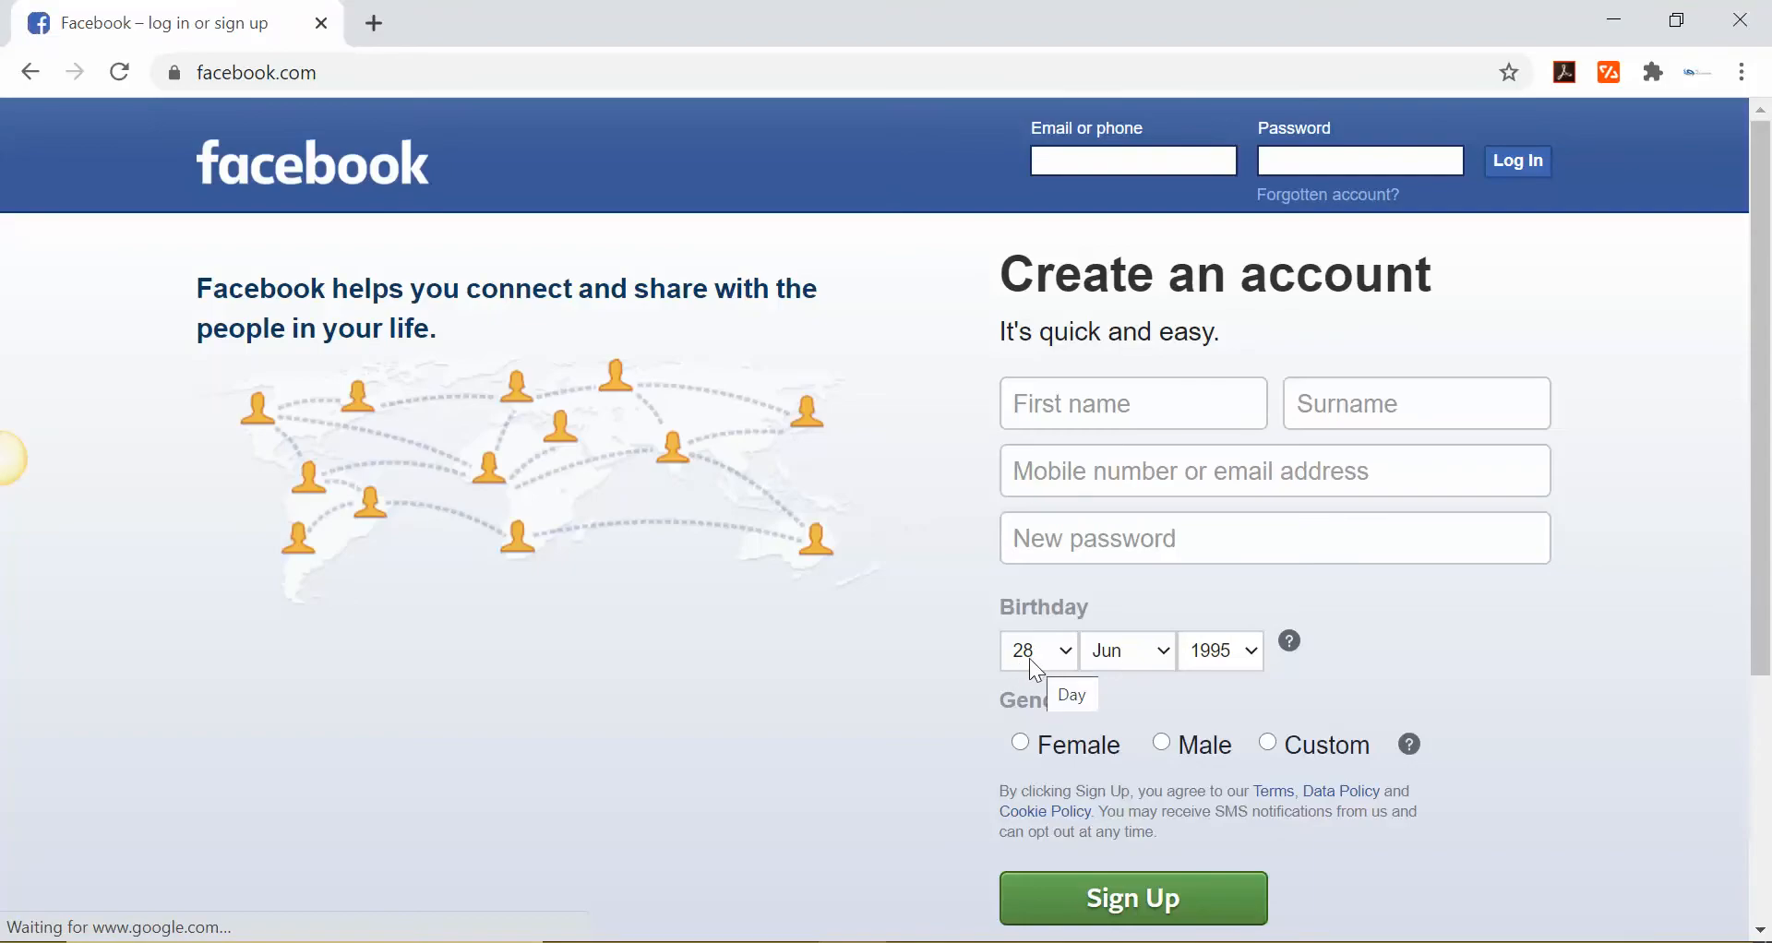
Step: View the Facebook birthday Day and Month options, then bring up the context menu over the dropdown
{"action": "left_click", "coordinate": [1034, 649]}
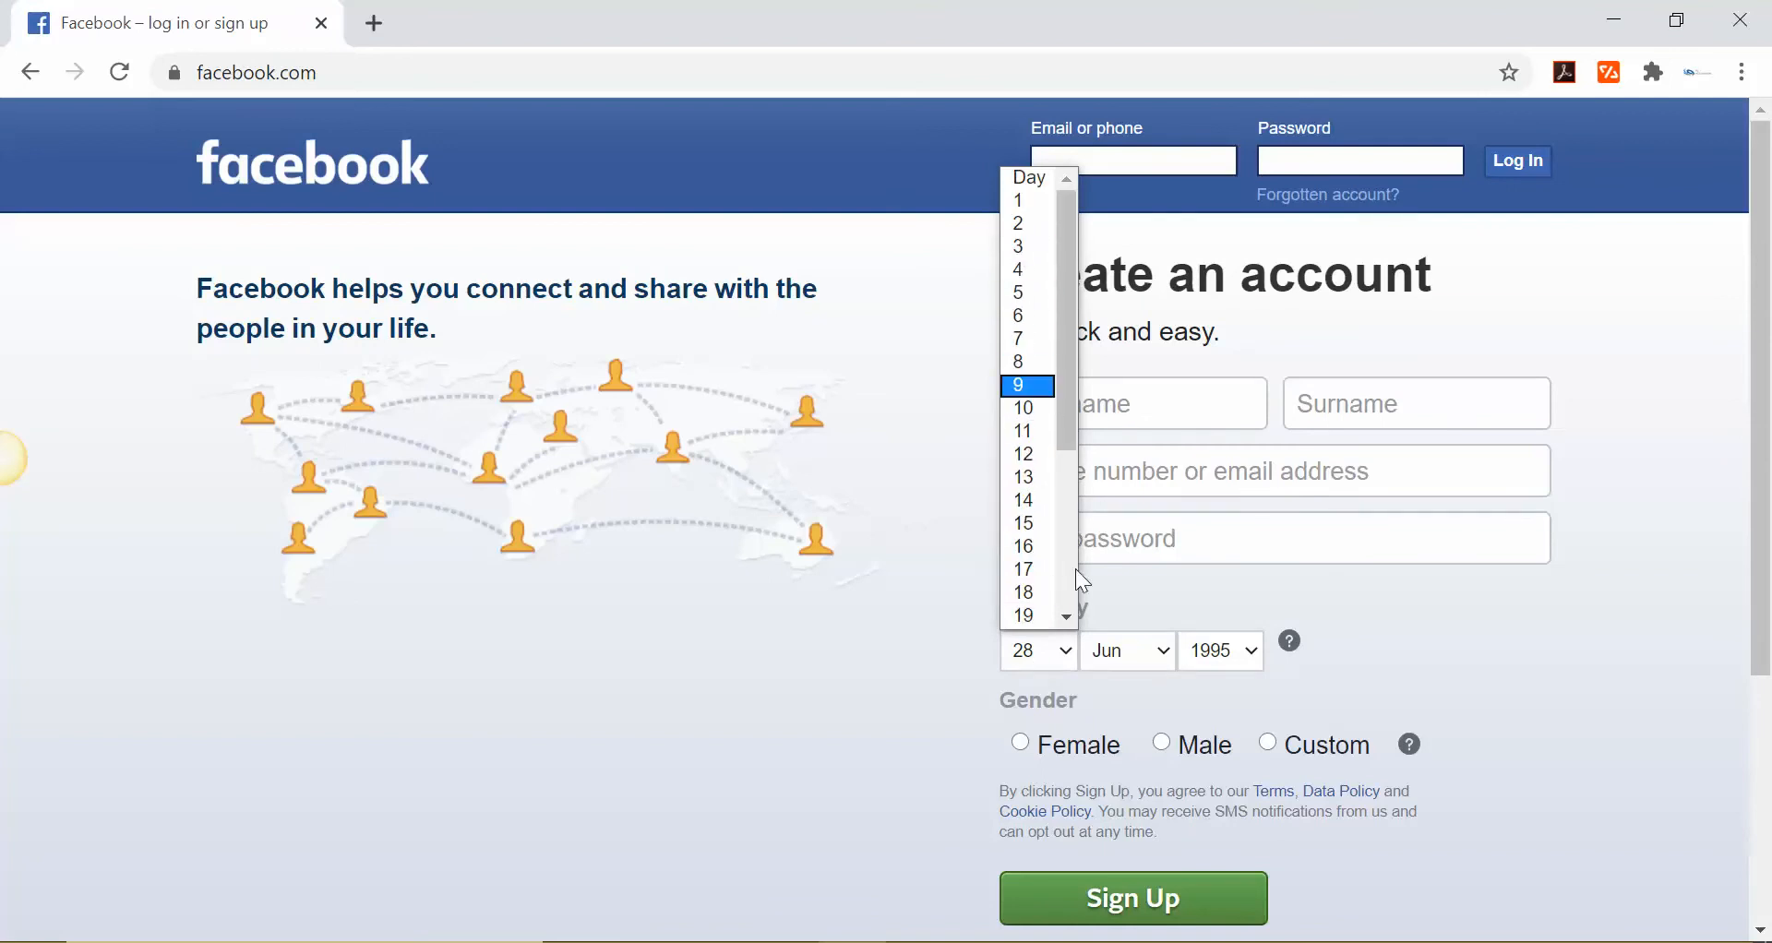
{"action": "left_click", "coordinate": [1127, 650]}
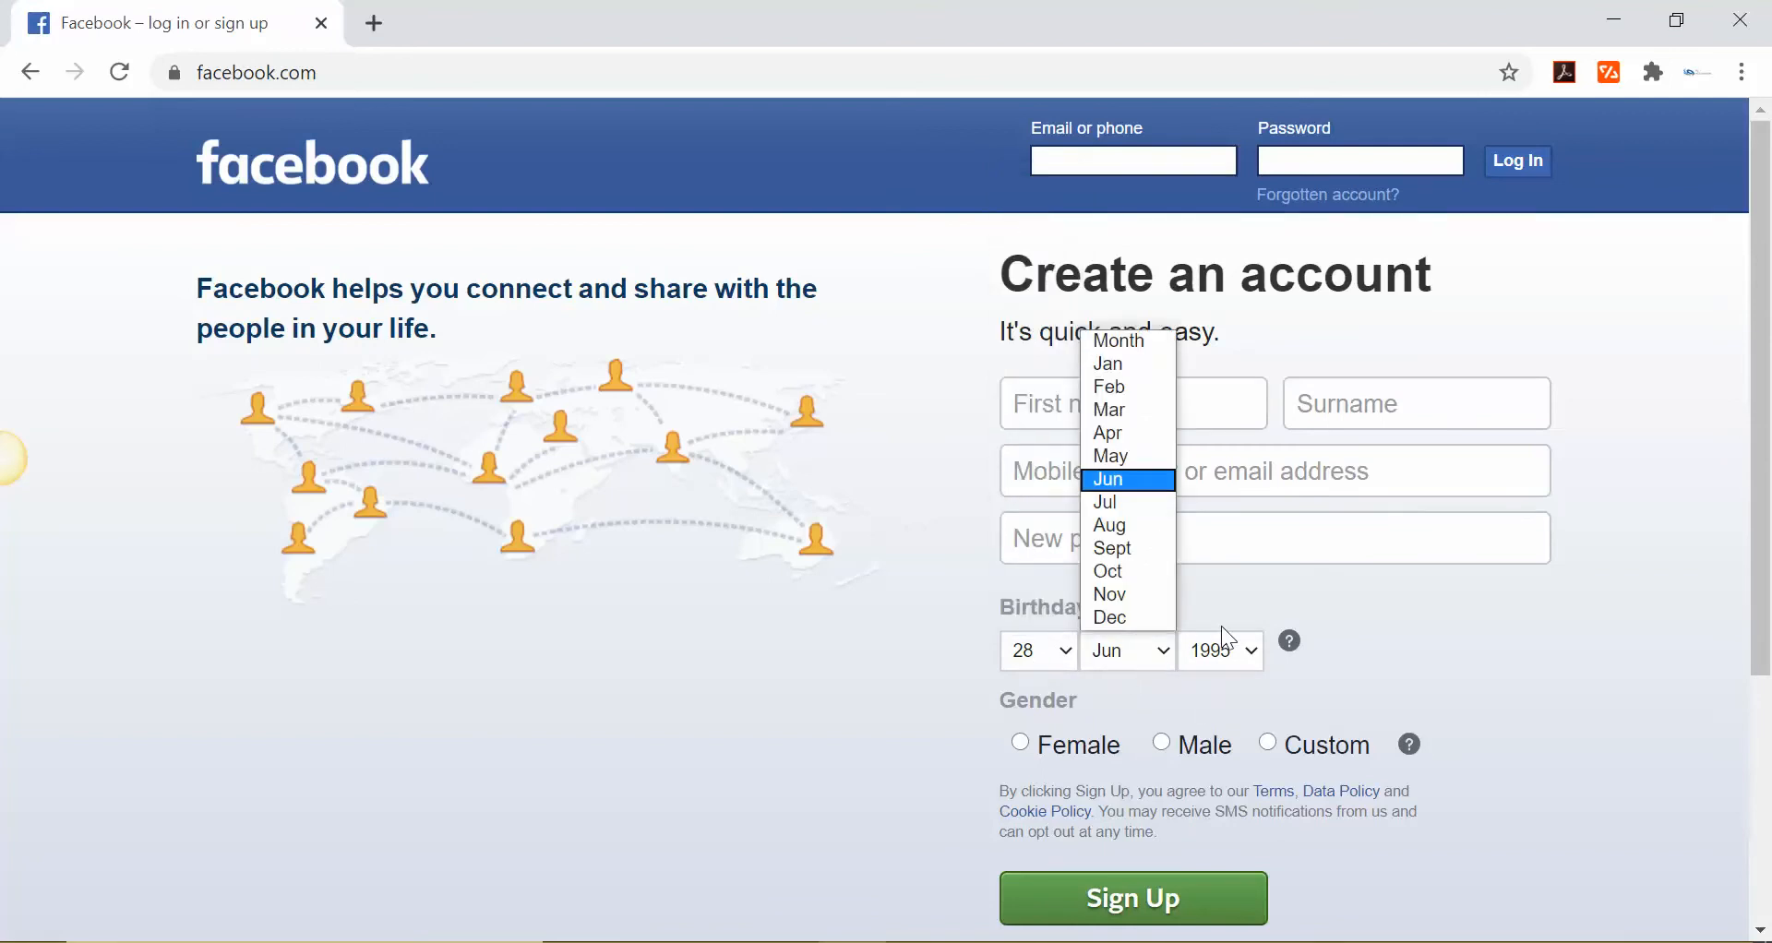
{"action": "right_click", "coordinate": [1192, 655]}
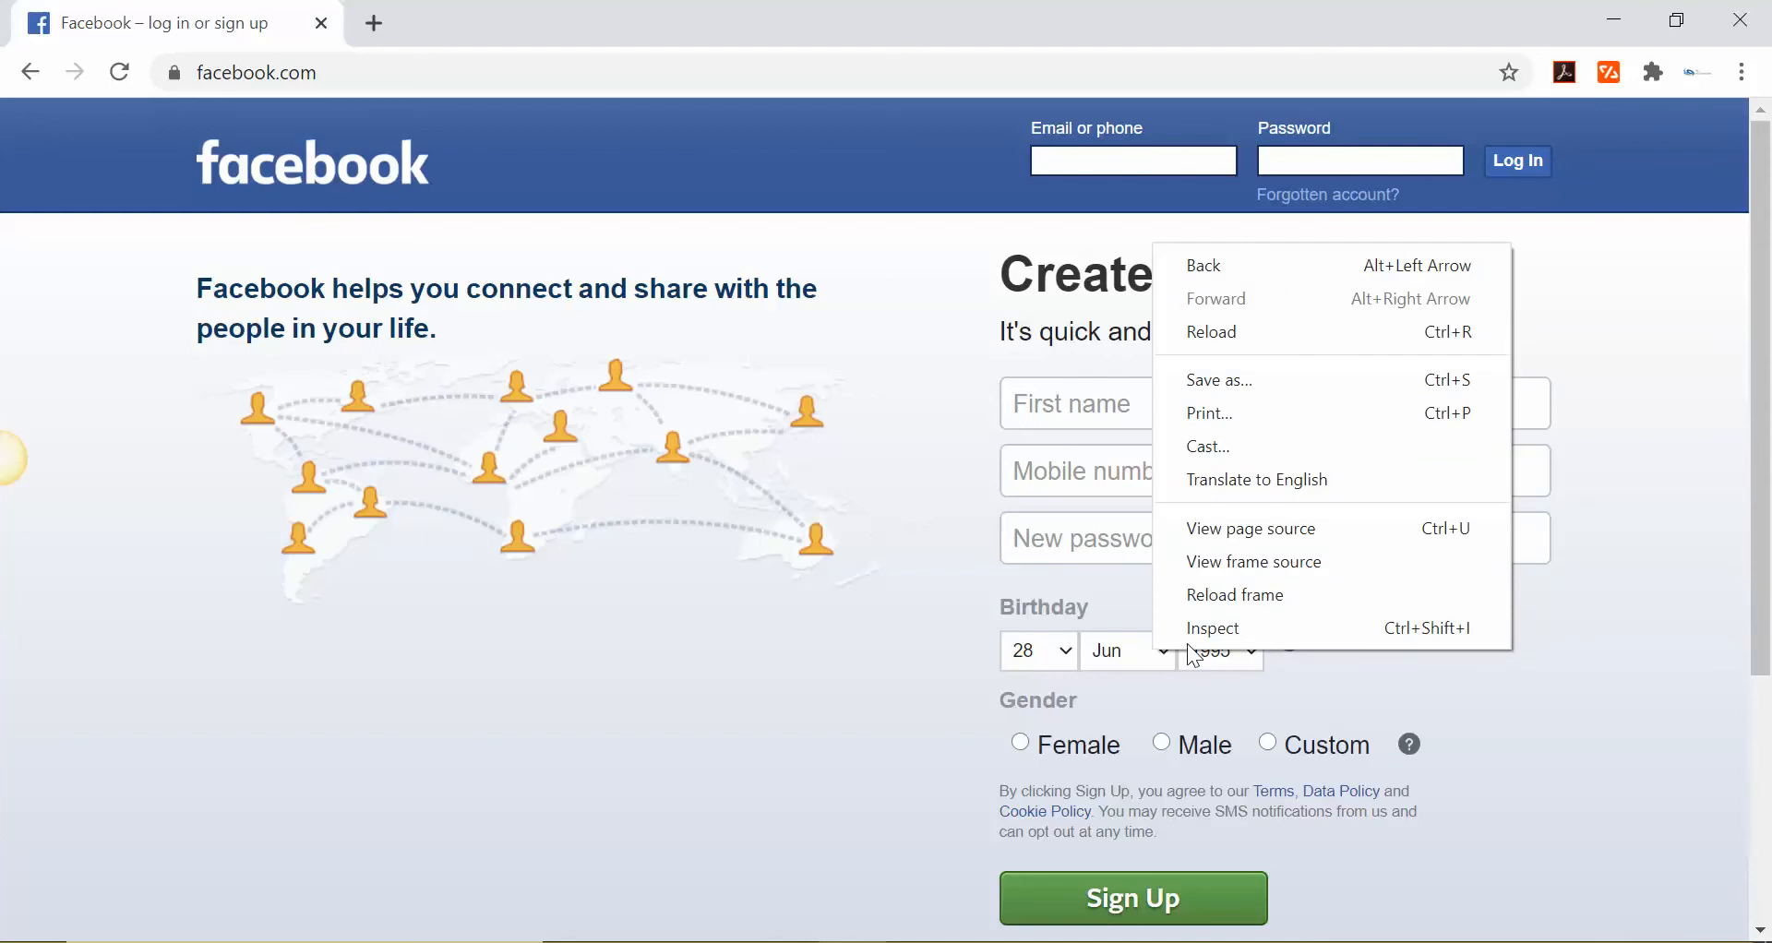
Step: Inspect the month dropdown and expand select id='month' to browse its month options
{"action": "left_click", "coordinate": [1212, 628]}
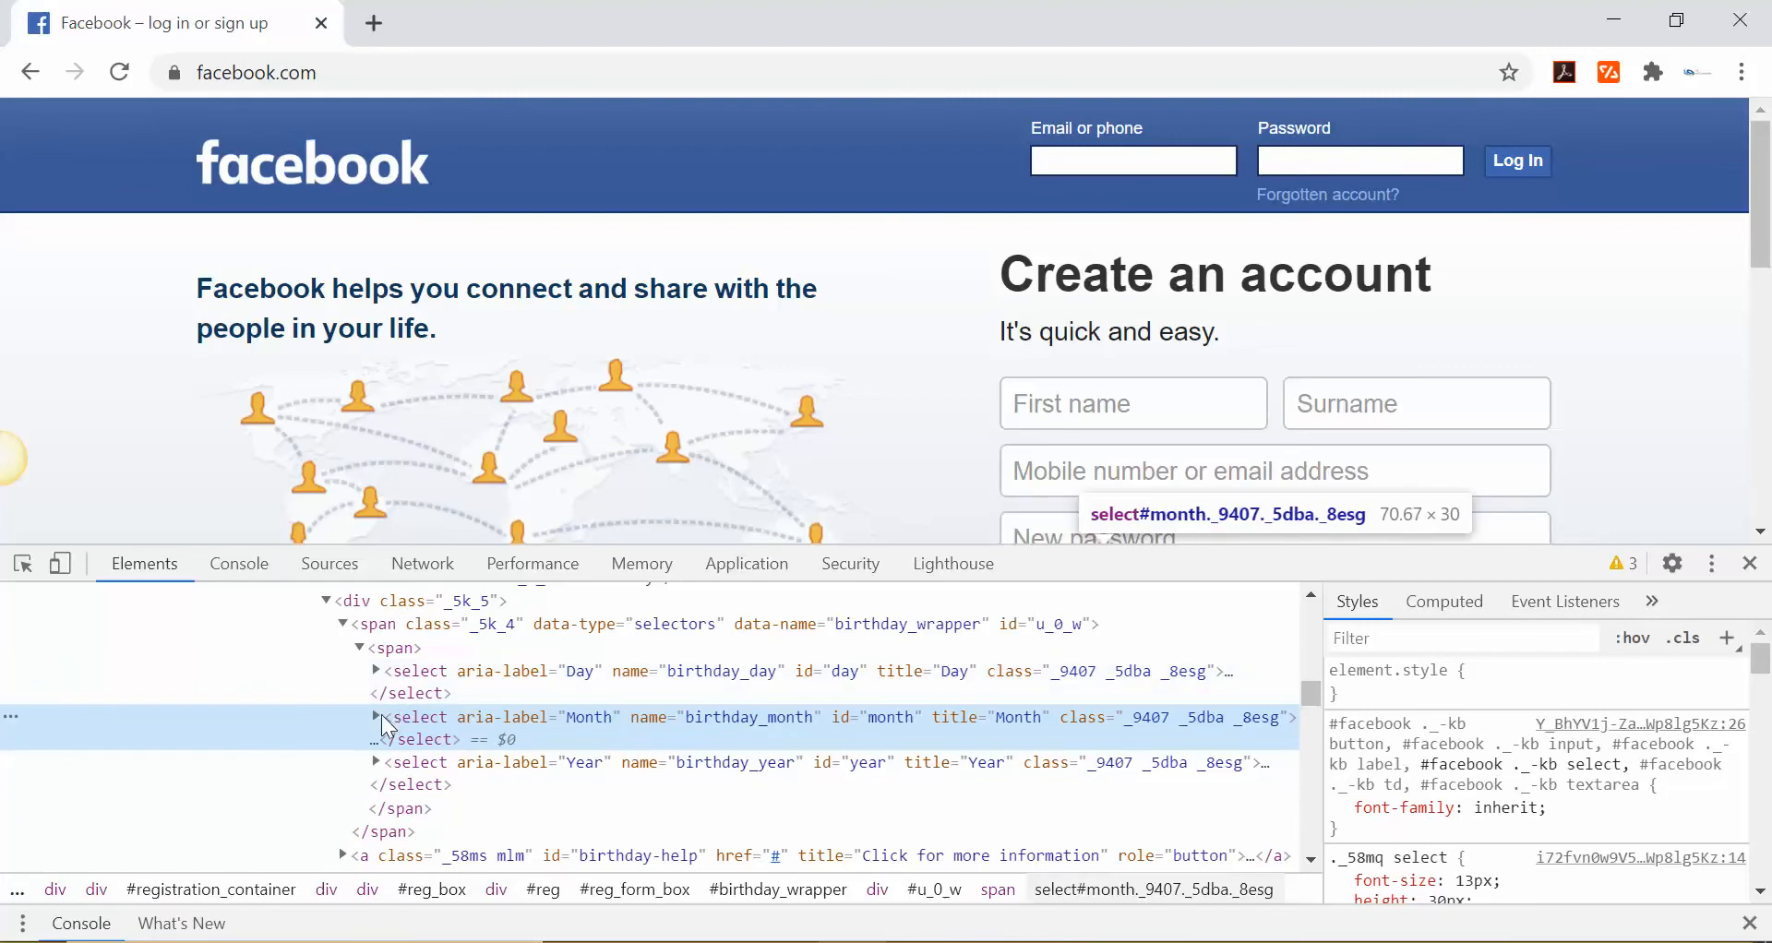
{"action": "left_click", "coordinate": [376, 717]}
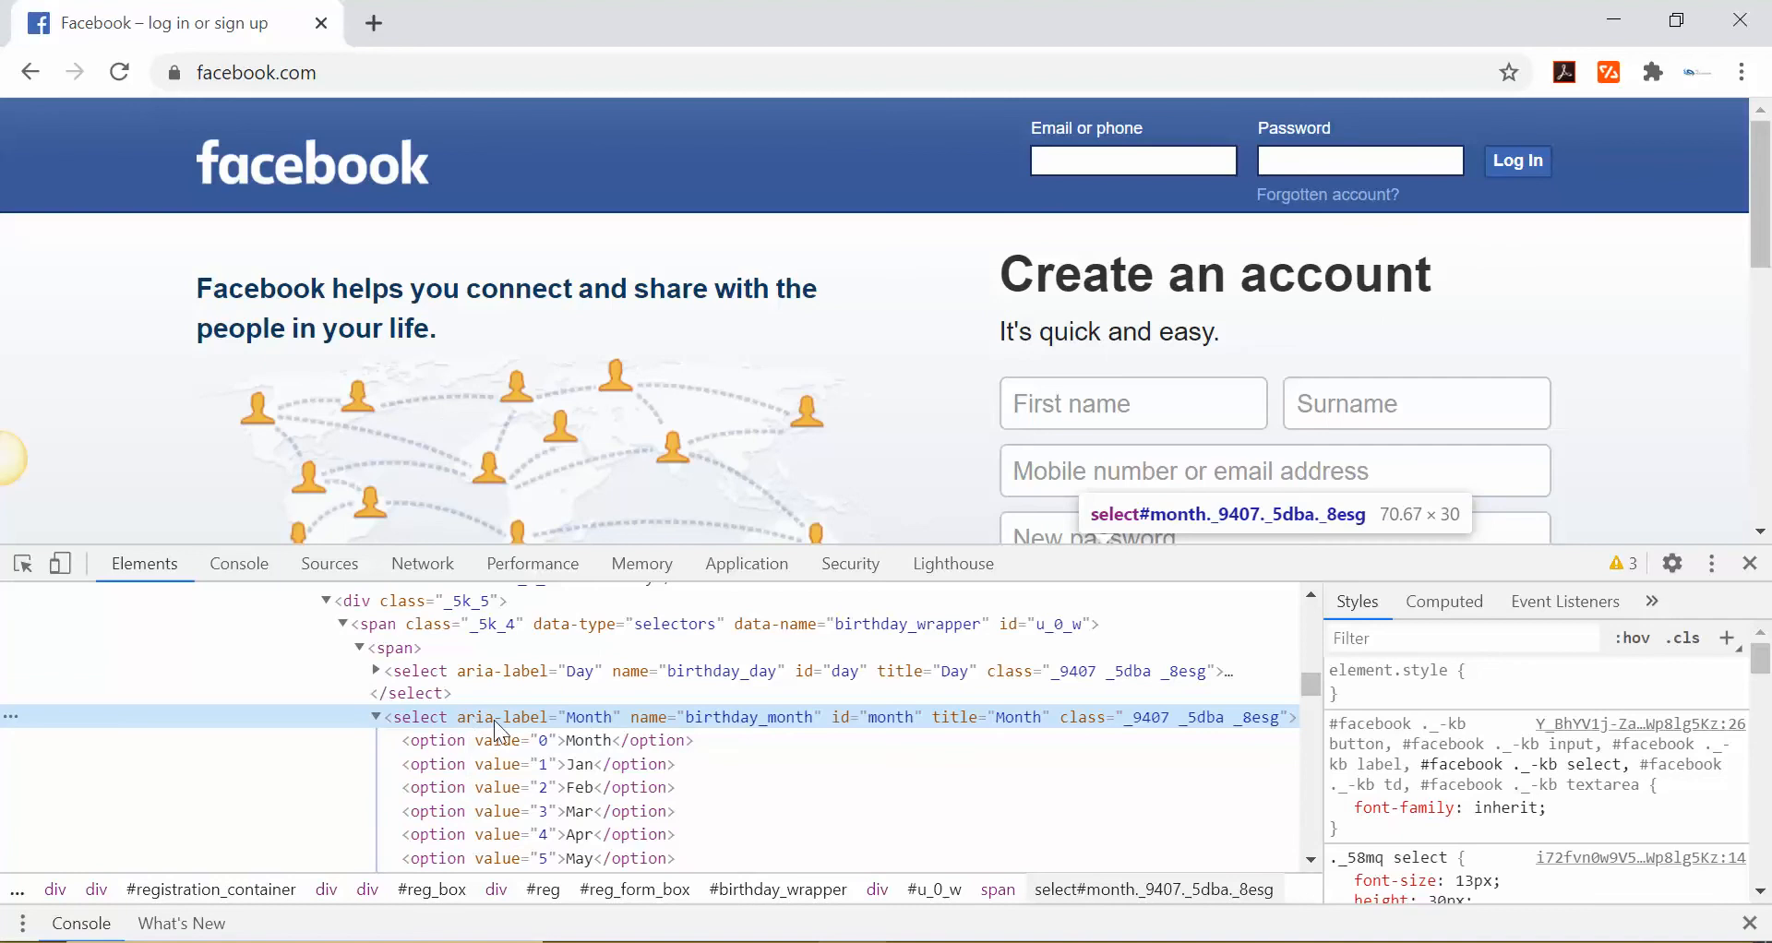
{"action": "mouse_move", "coordinate": [650, 725]}
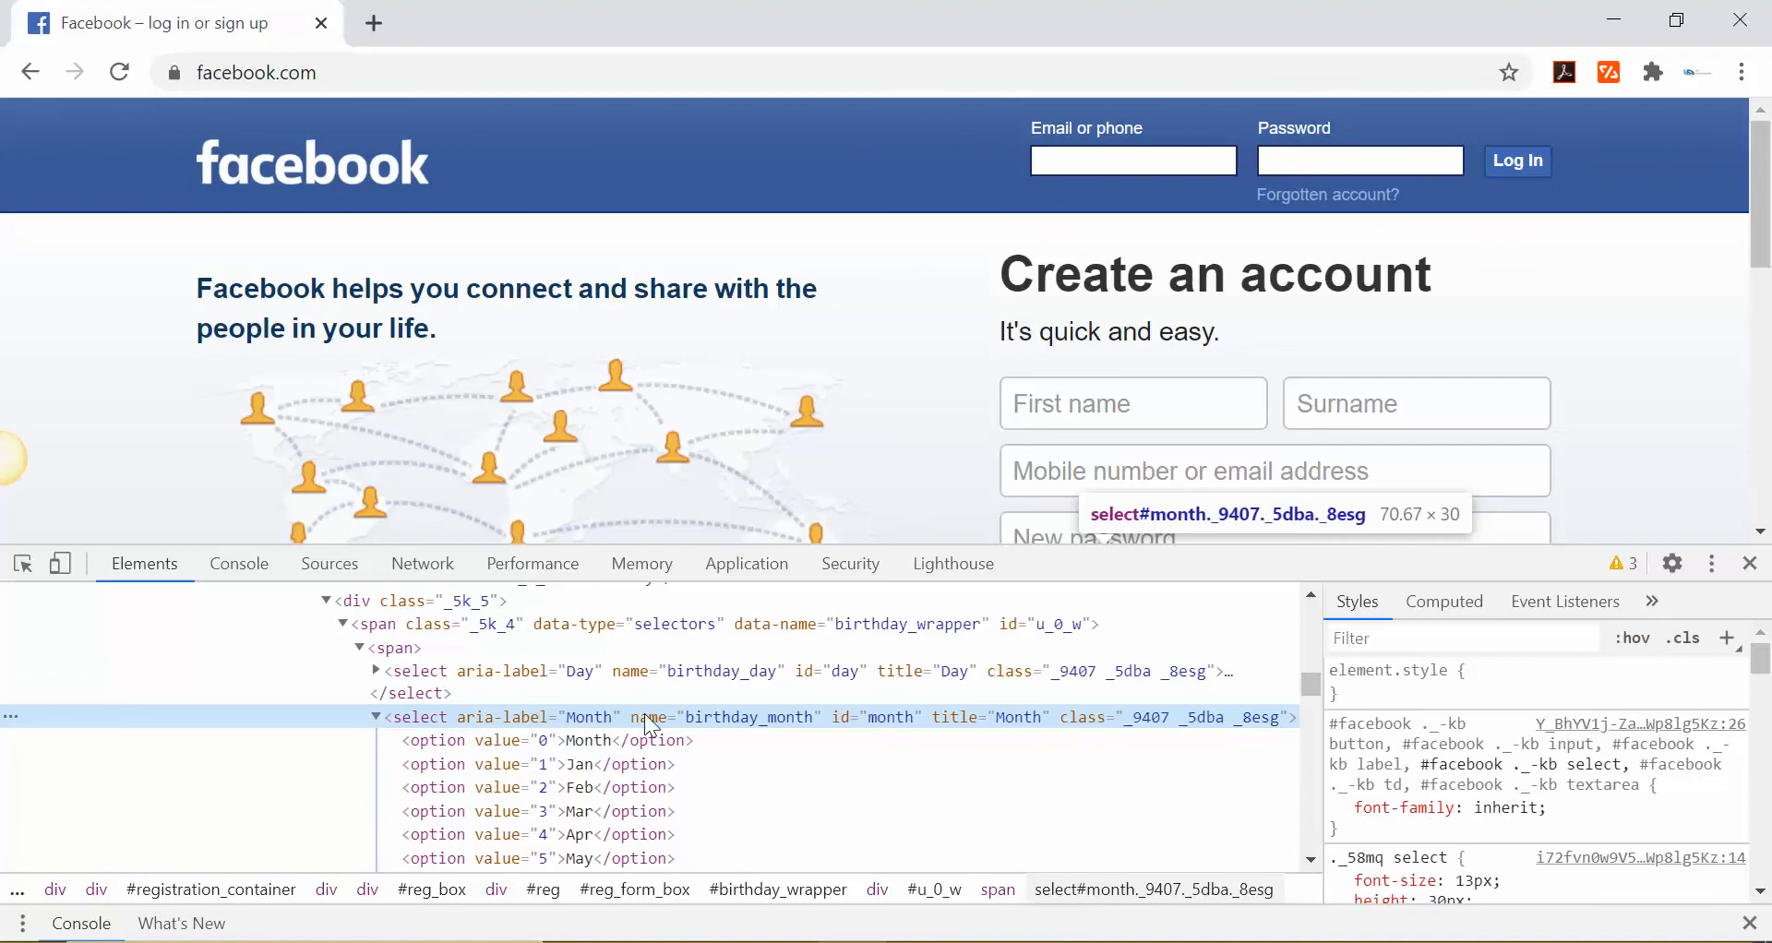
{"action": "scroll", "scroll_direction": "down", "scroll_amount": 3}
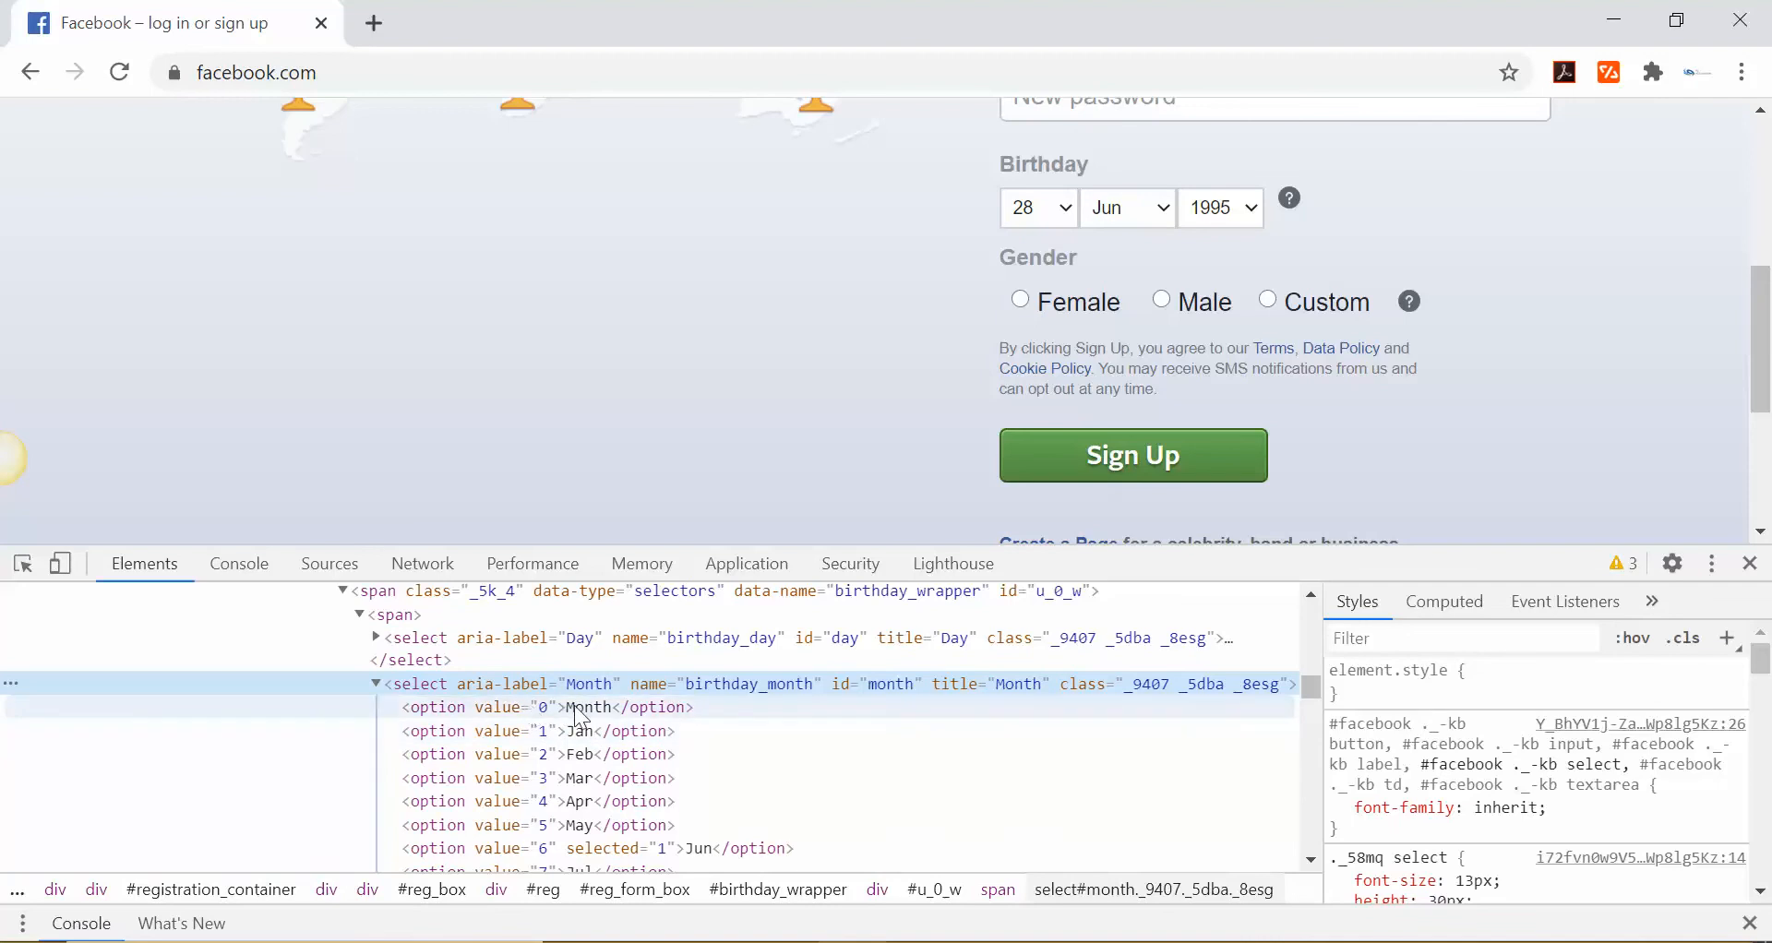
{"action": "mouse_move", "coordinate": [568, 715]}
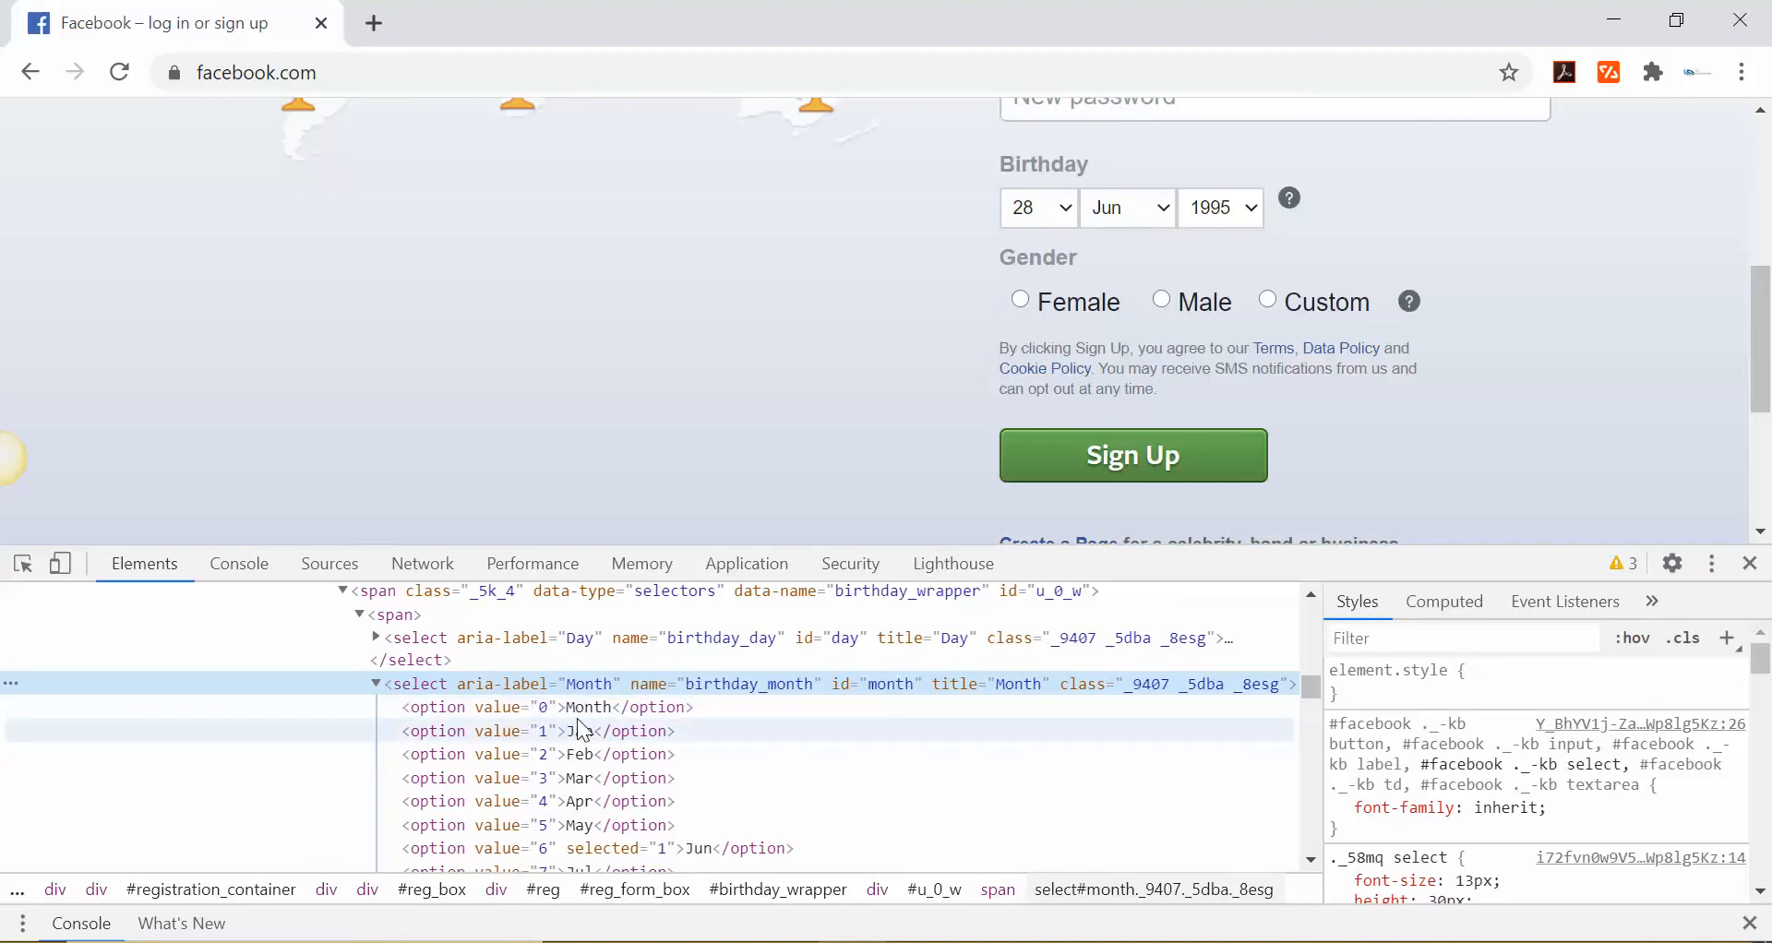
{"action": "scroll", "scroll_direction": "down", "scroll_amount": 3}
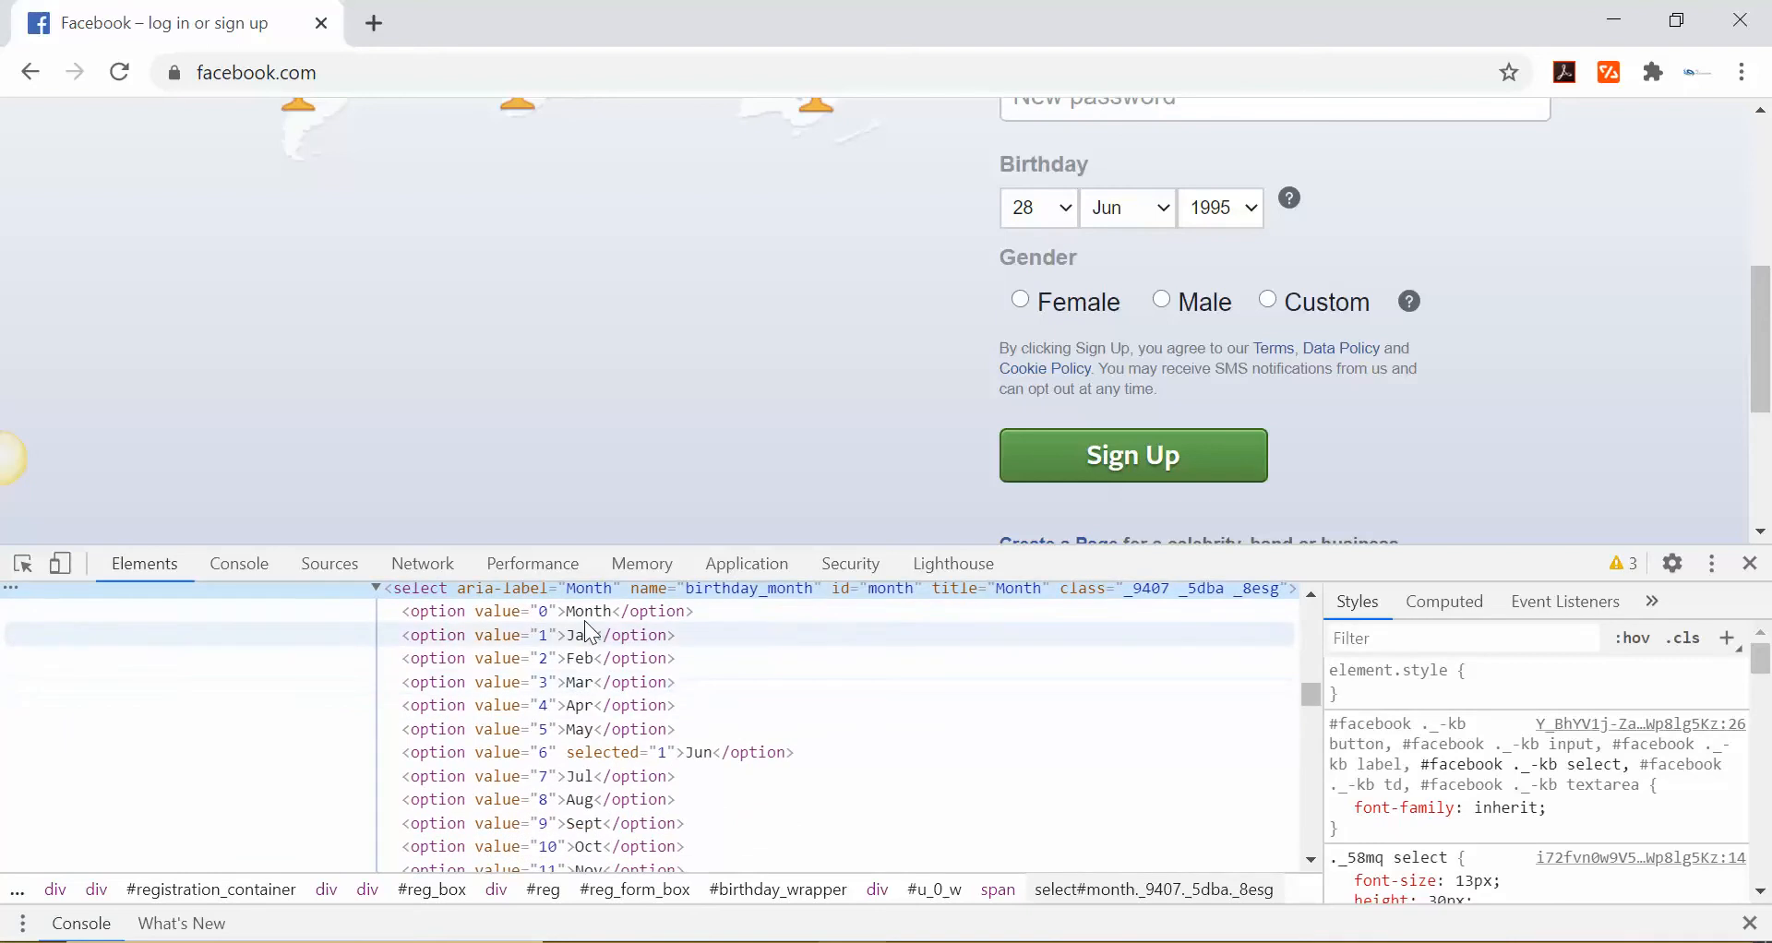
{"action": "scroll", "scroll_direction": "down", "scroll_amount": 3}
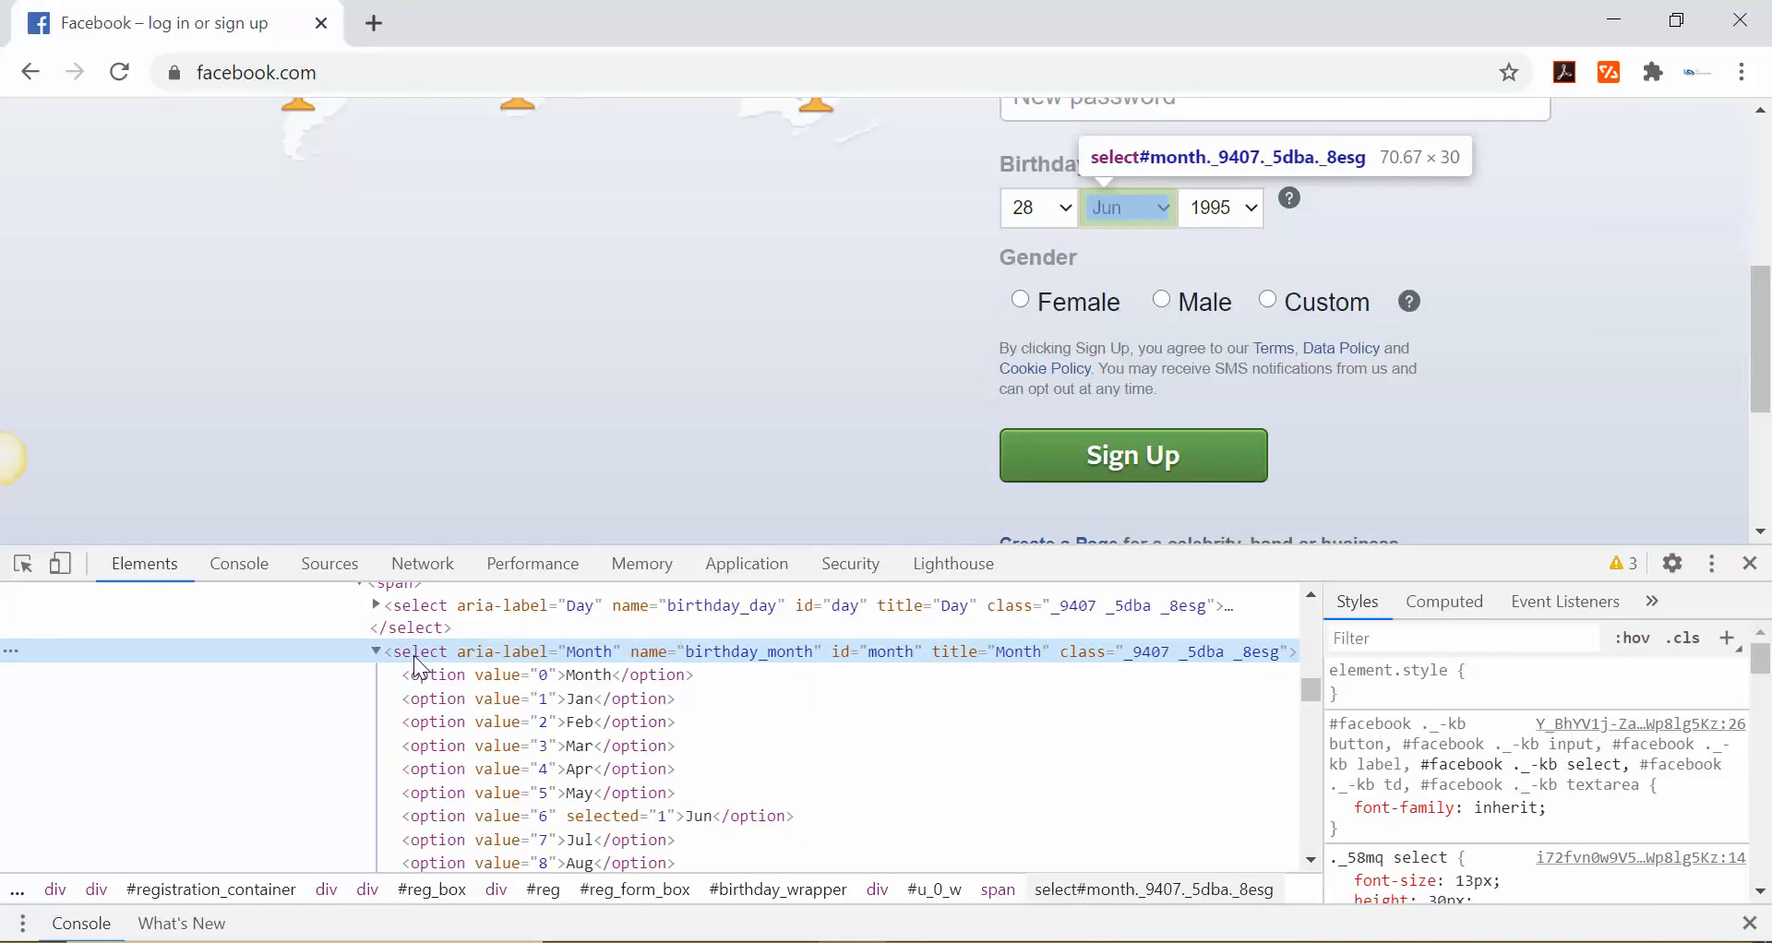
{"action": "mouse_move", "coordinate": [636, 647]}
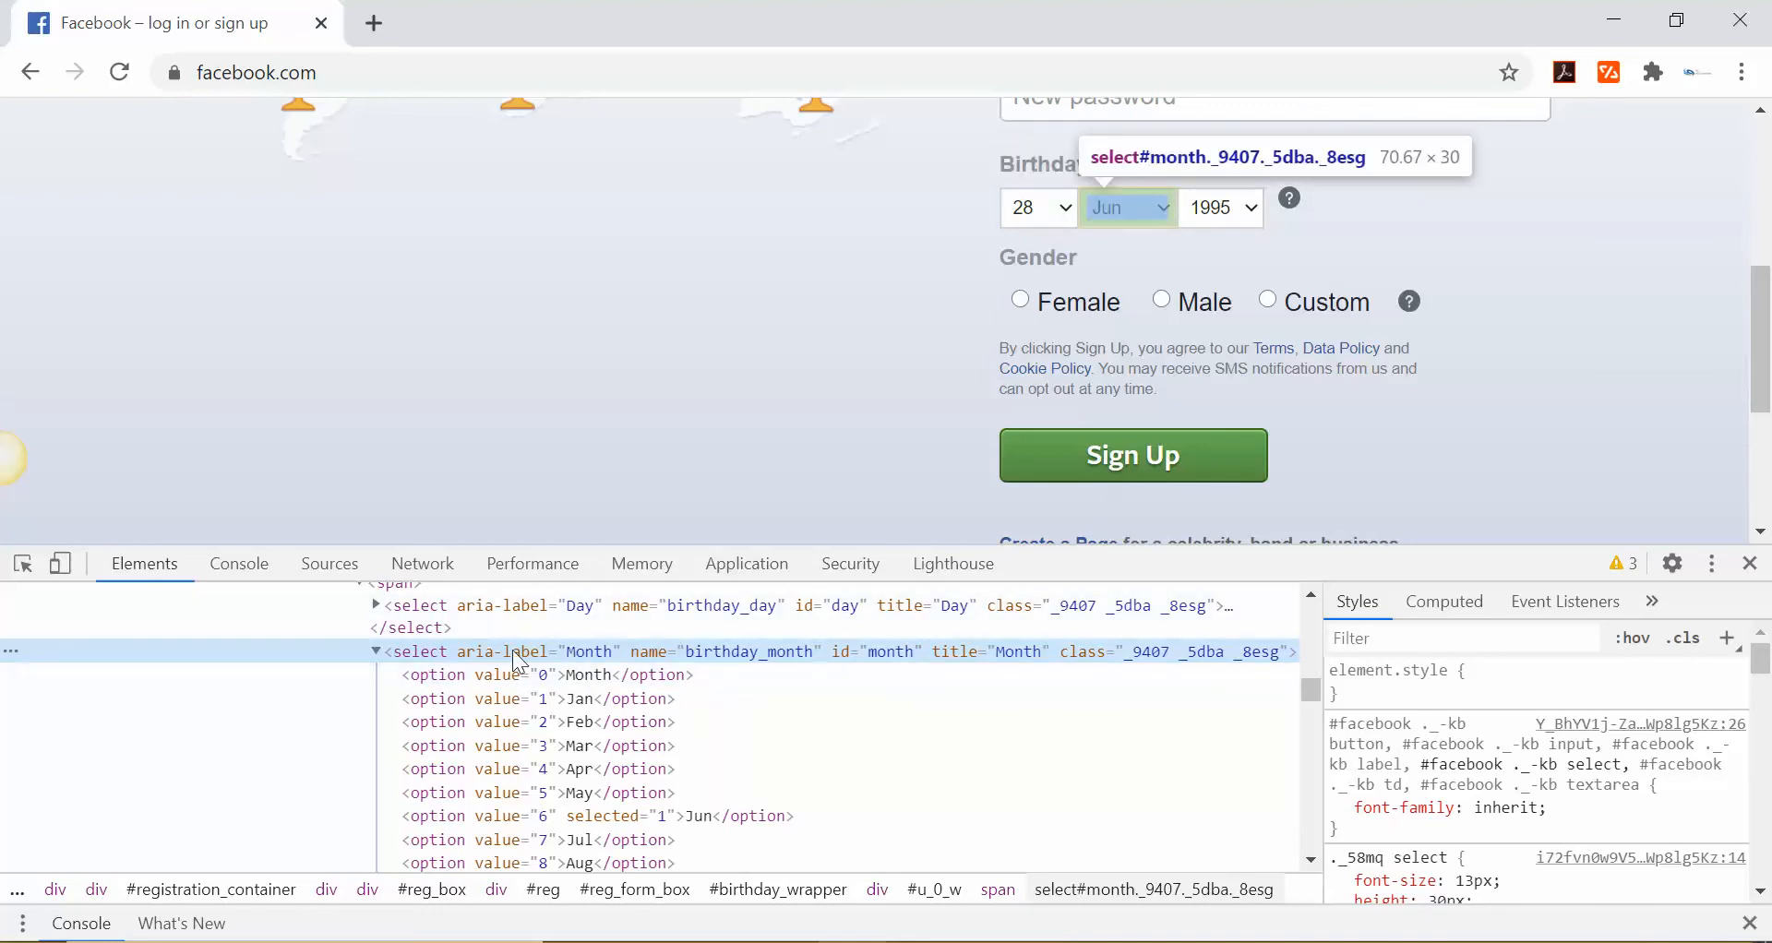
{"action": "mouse_move", "coordinate": [575, 659]}
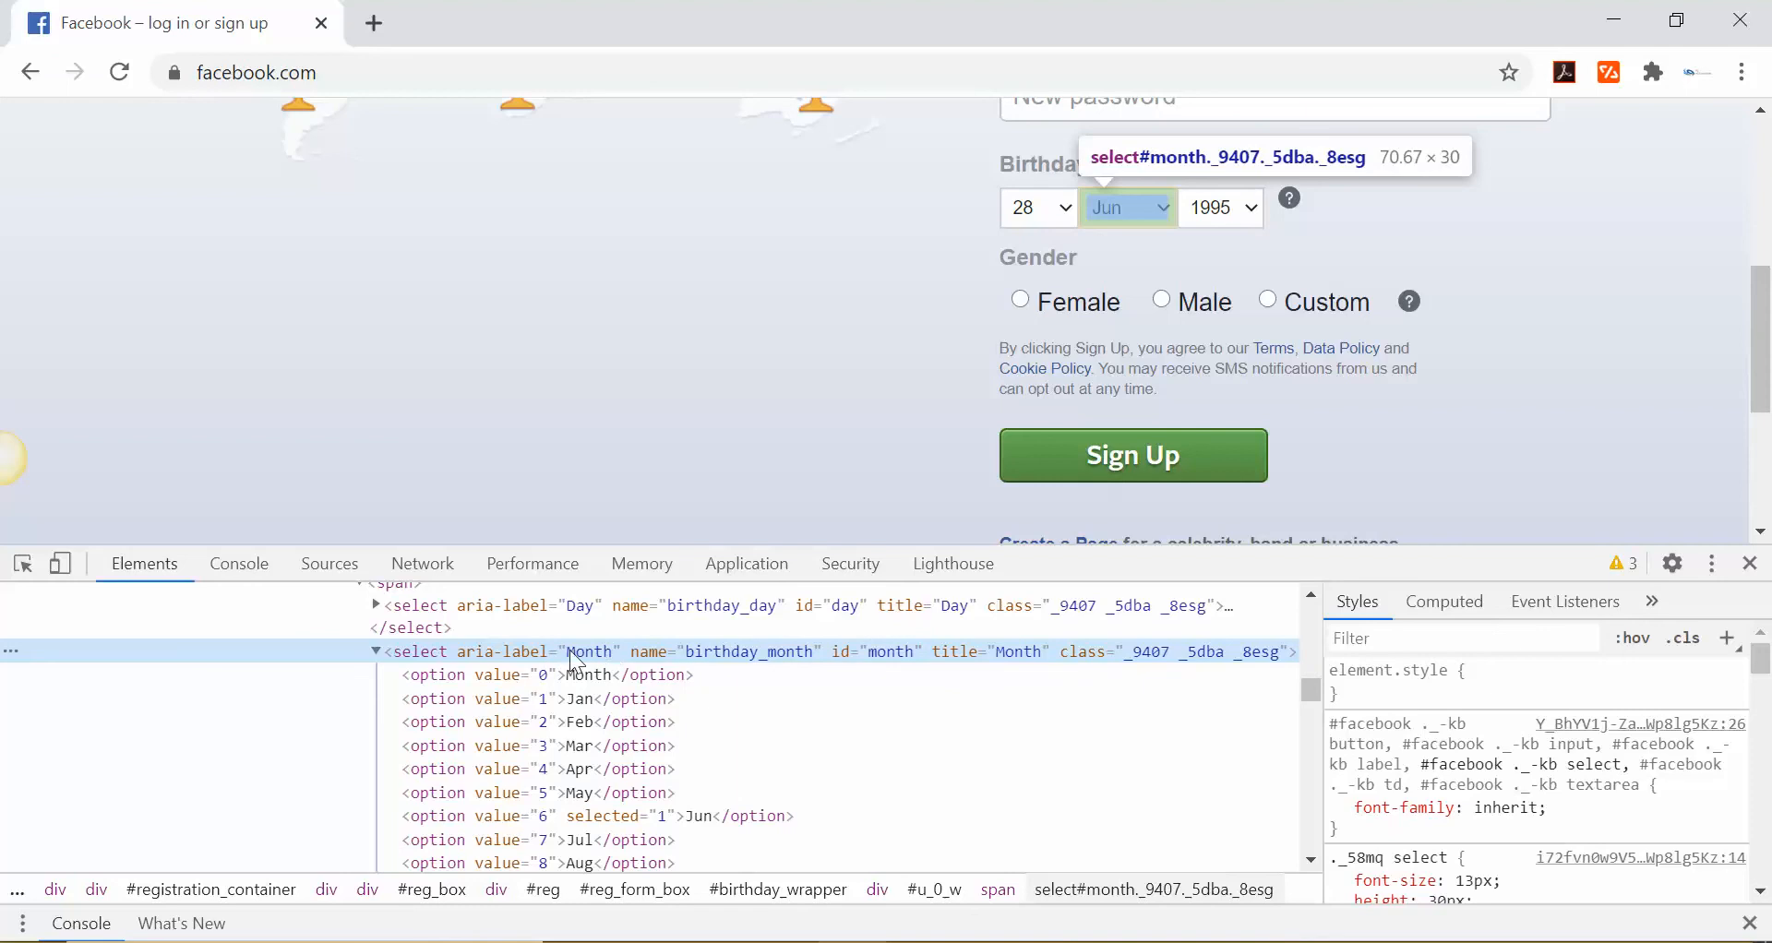
{"action": "mouse_move", "coordinate": [670, 664]}
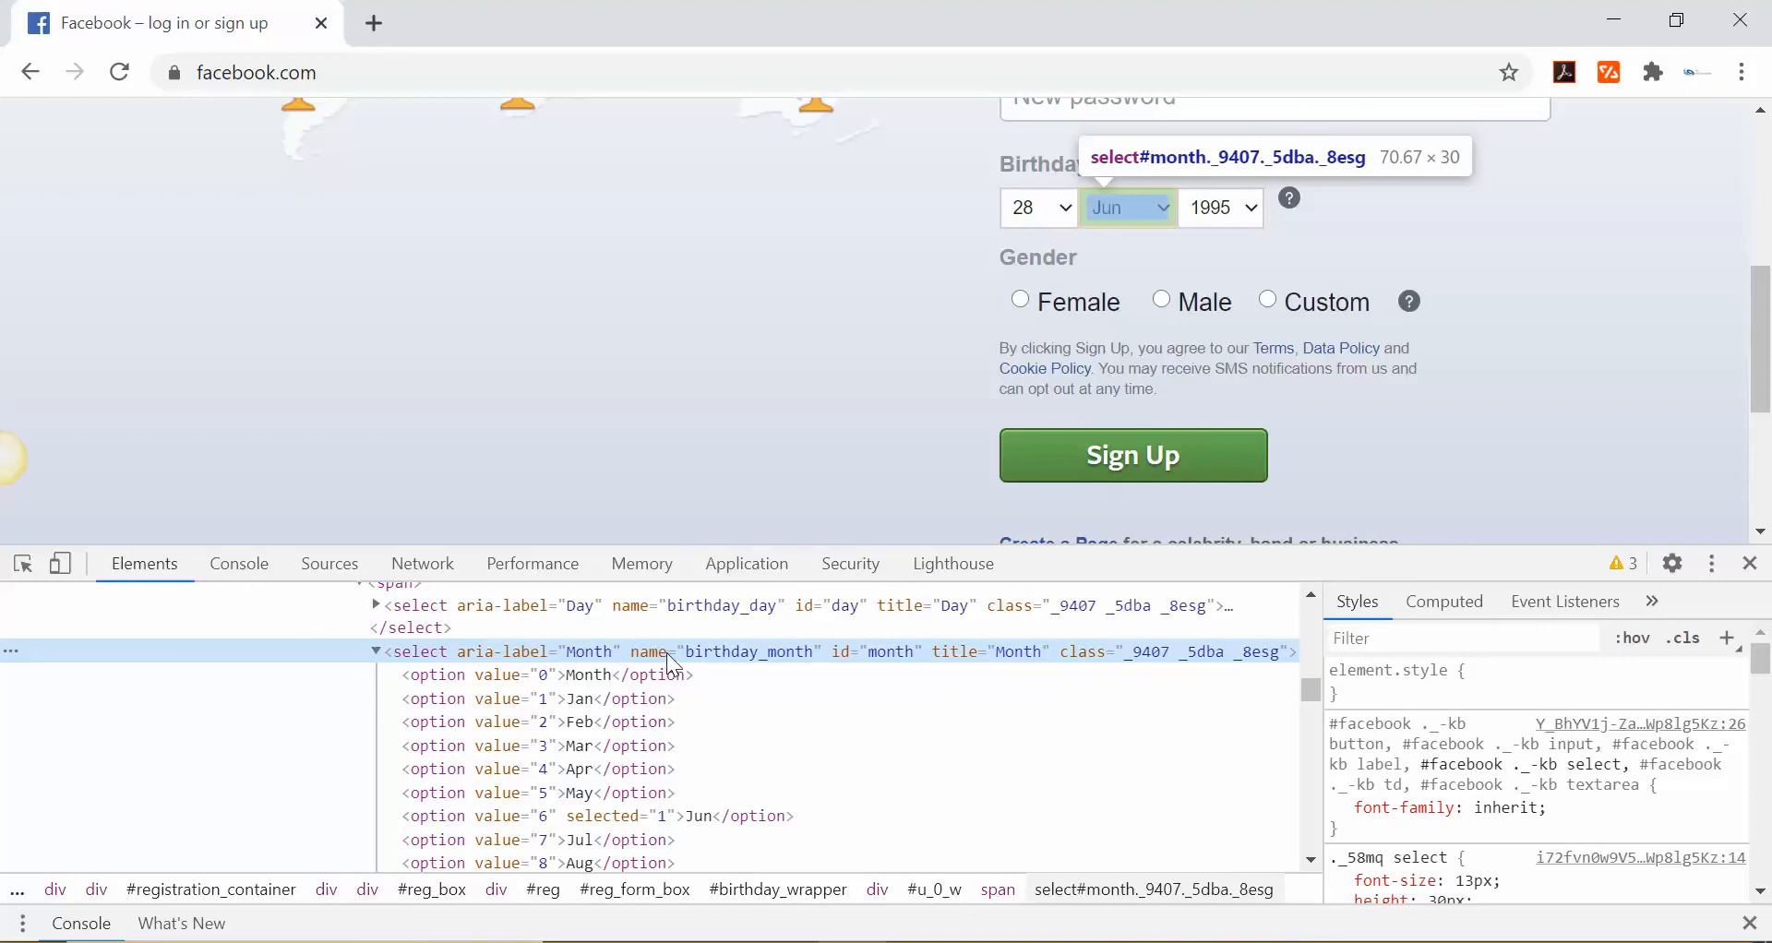
{"action": "mouse_move", "coordinate": [704, 665]}
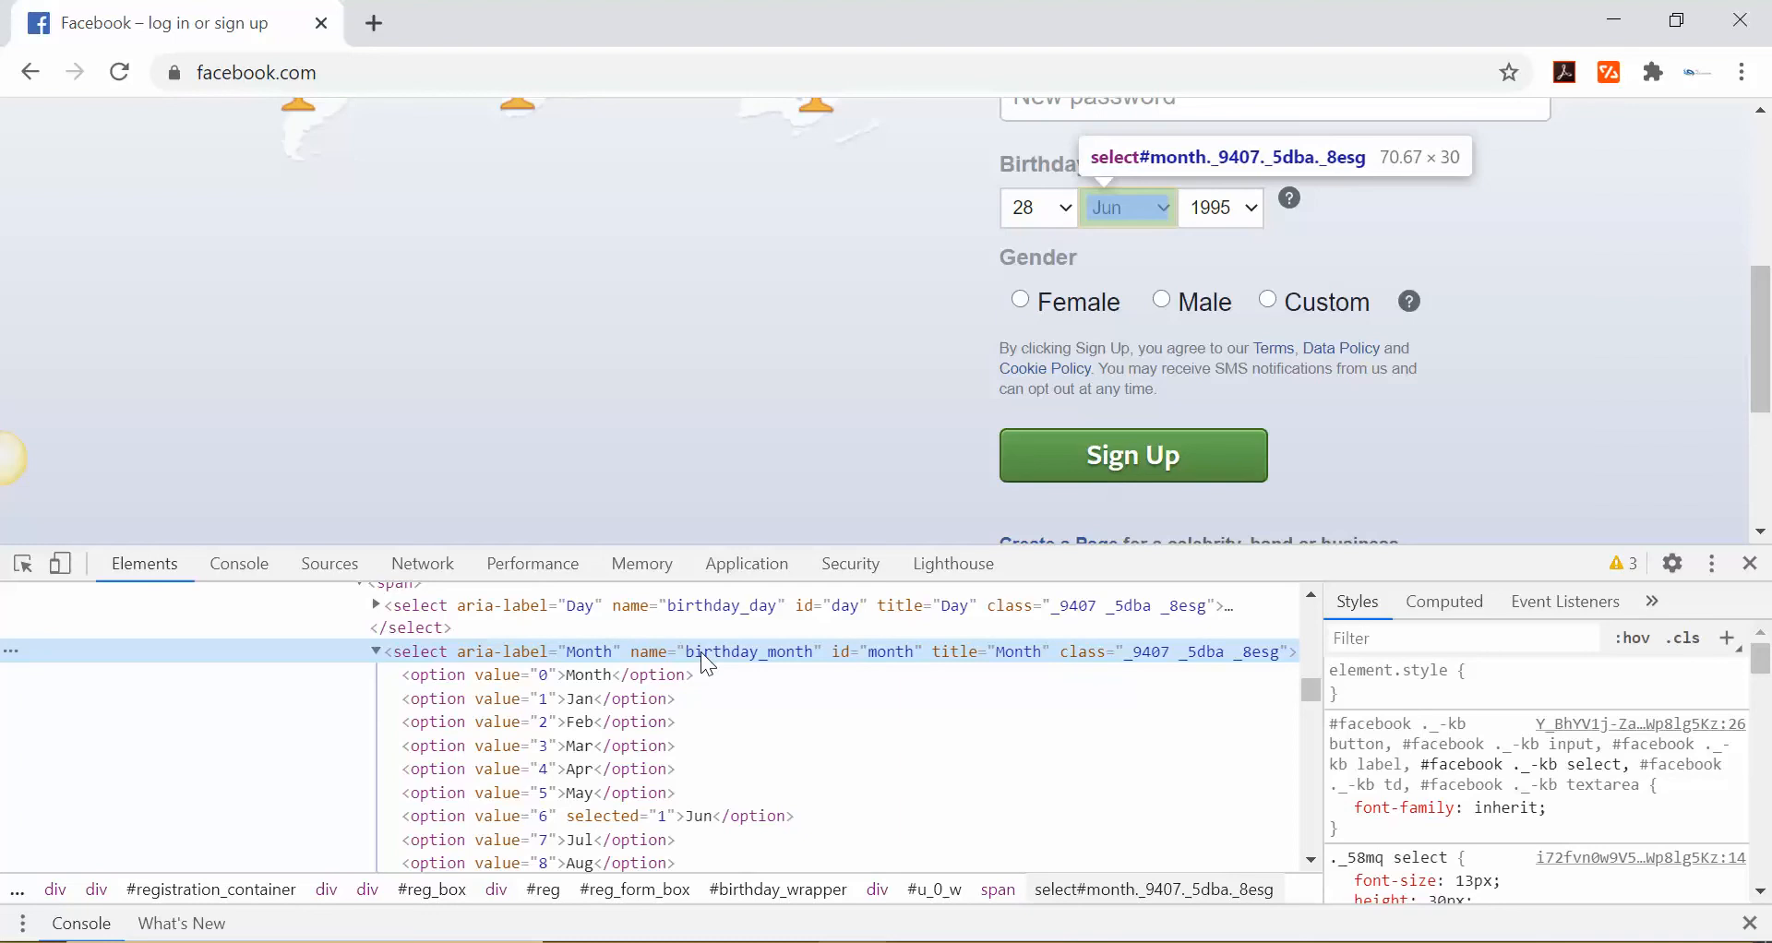
{"action": "mouse_move", "coordinate": [774, 720]}
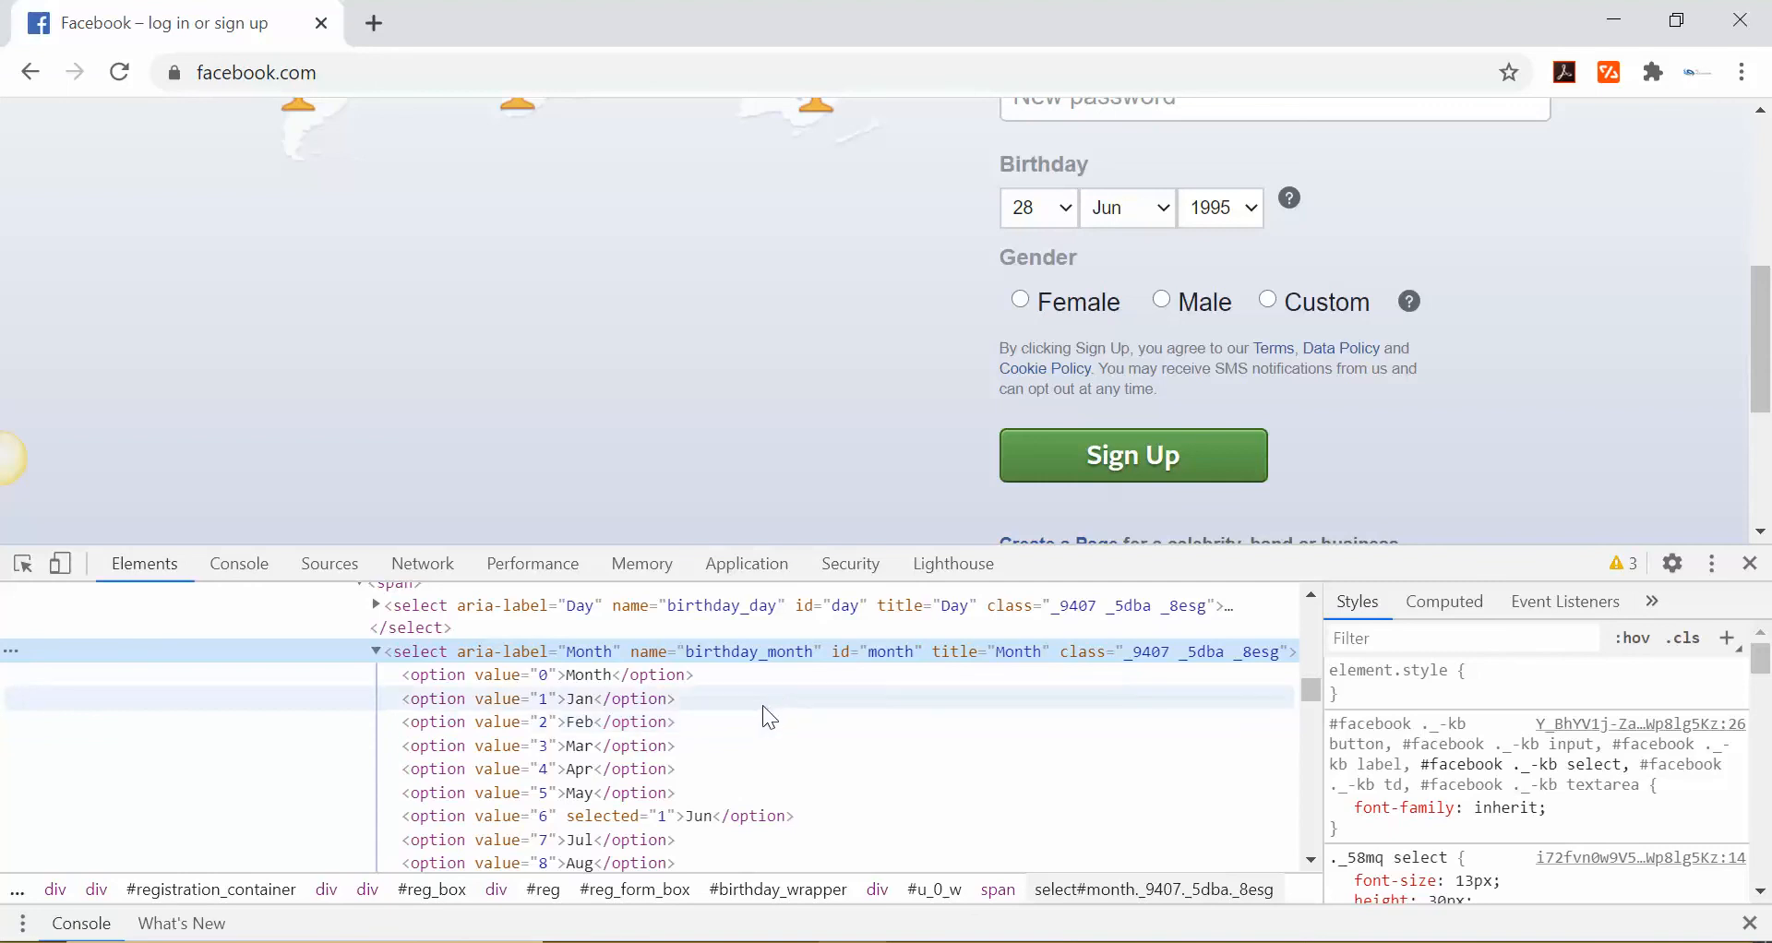
{"action": "mouse_move", "coordinate": [694, 697]}
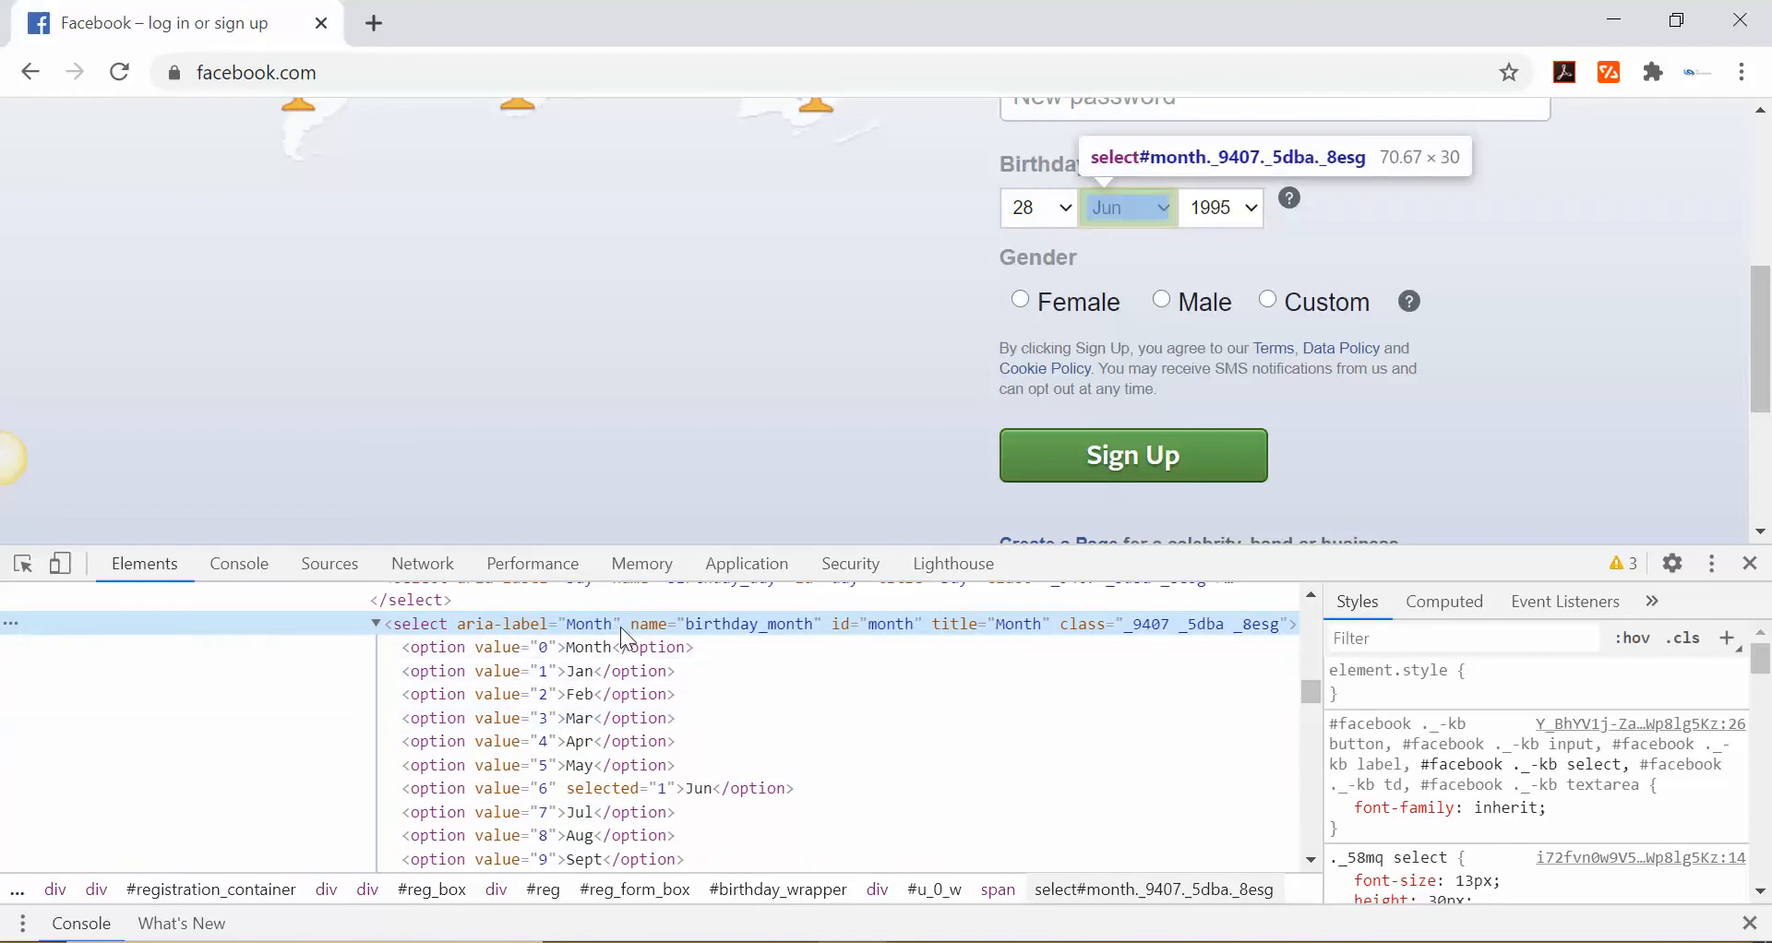
{"action": "key", "text": "Ctrl+f"}
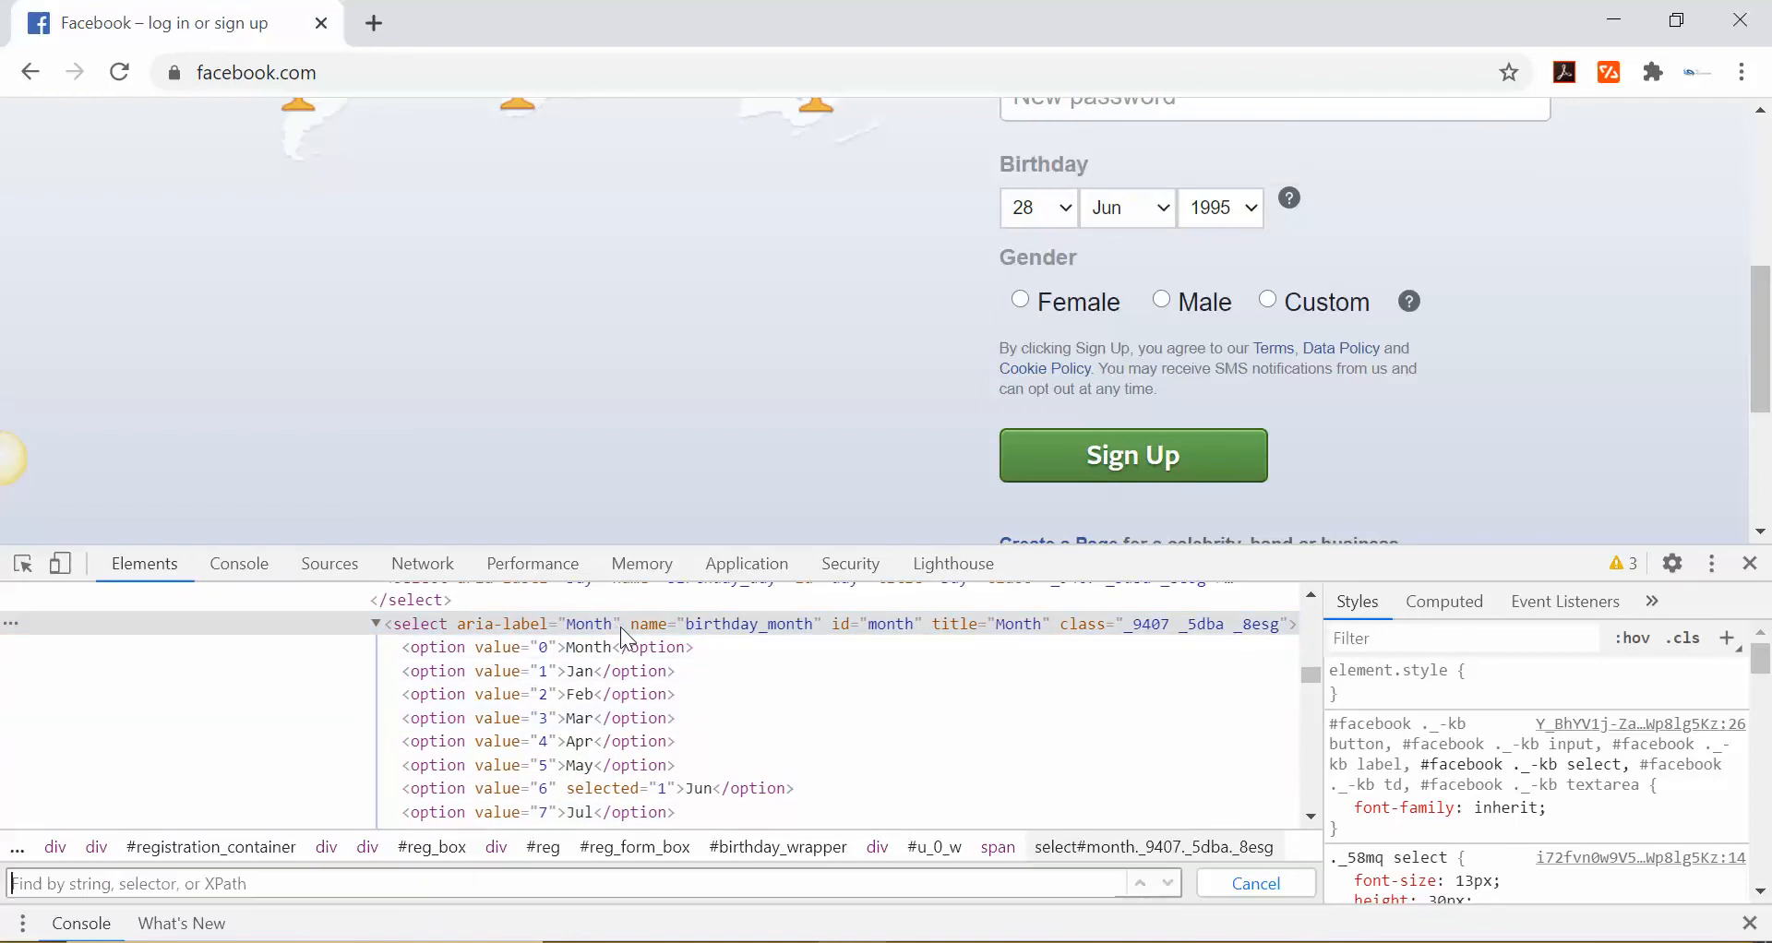
{"action": "type", "text": "//select["}
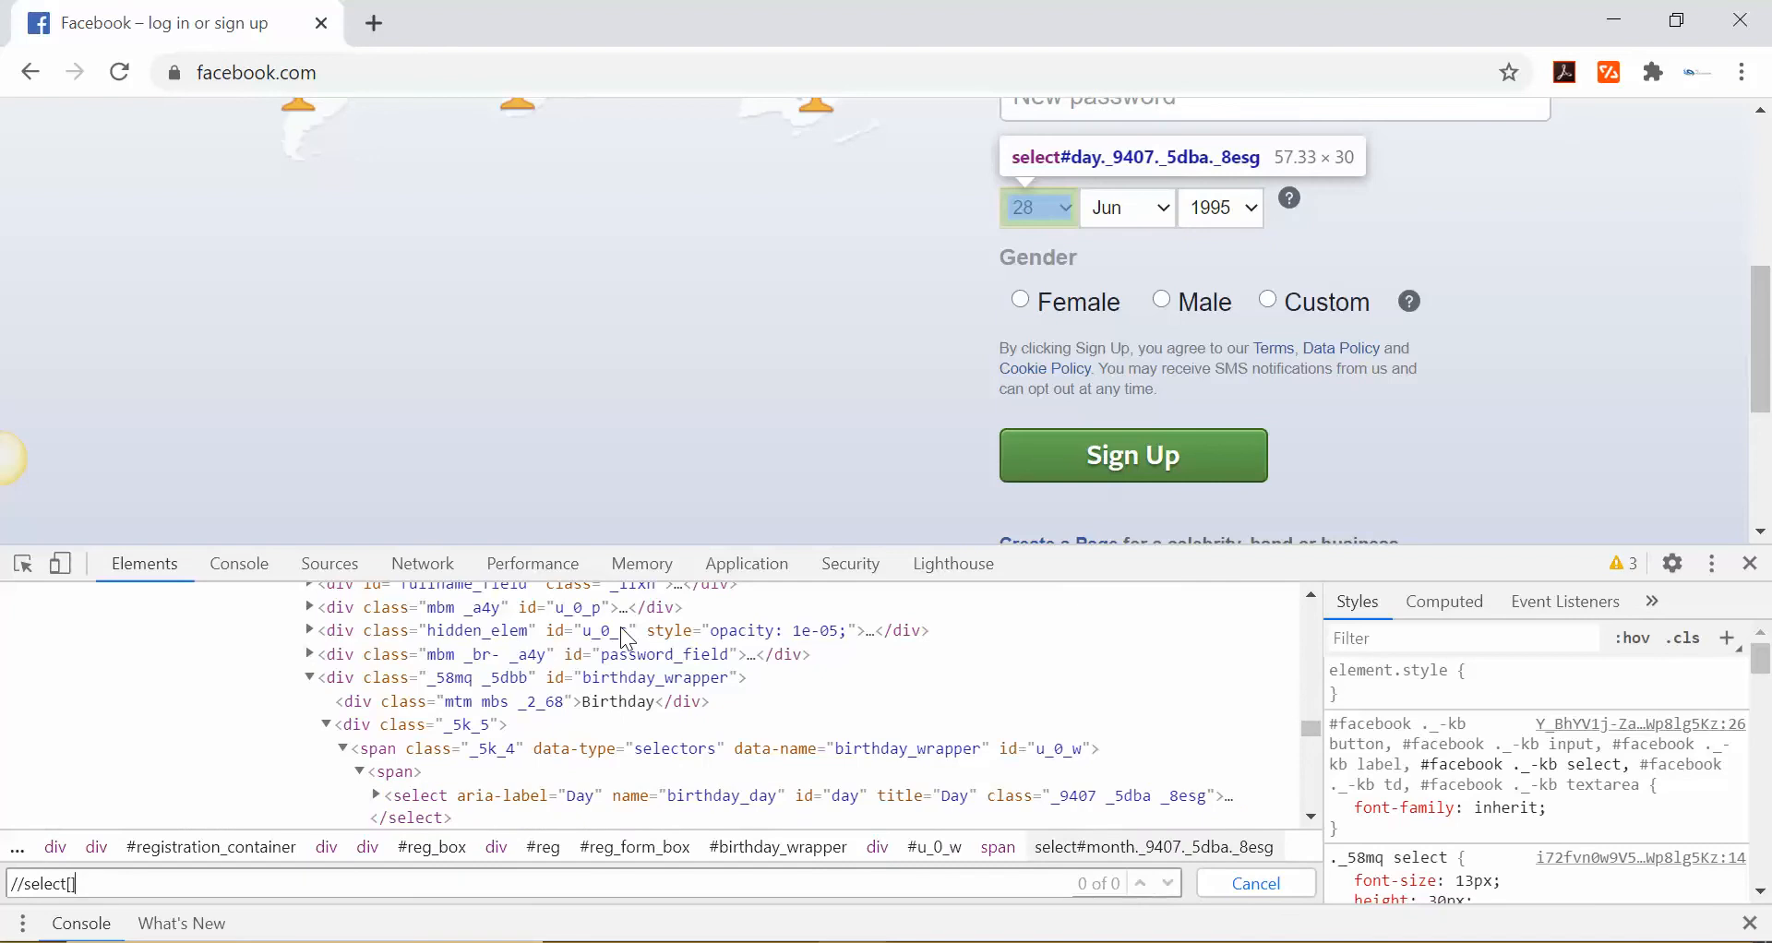
{"action": "type", "text": "@id="}
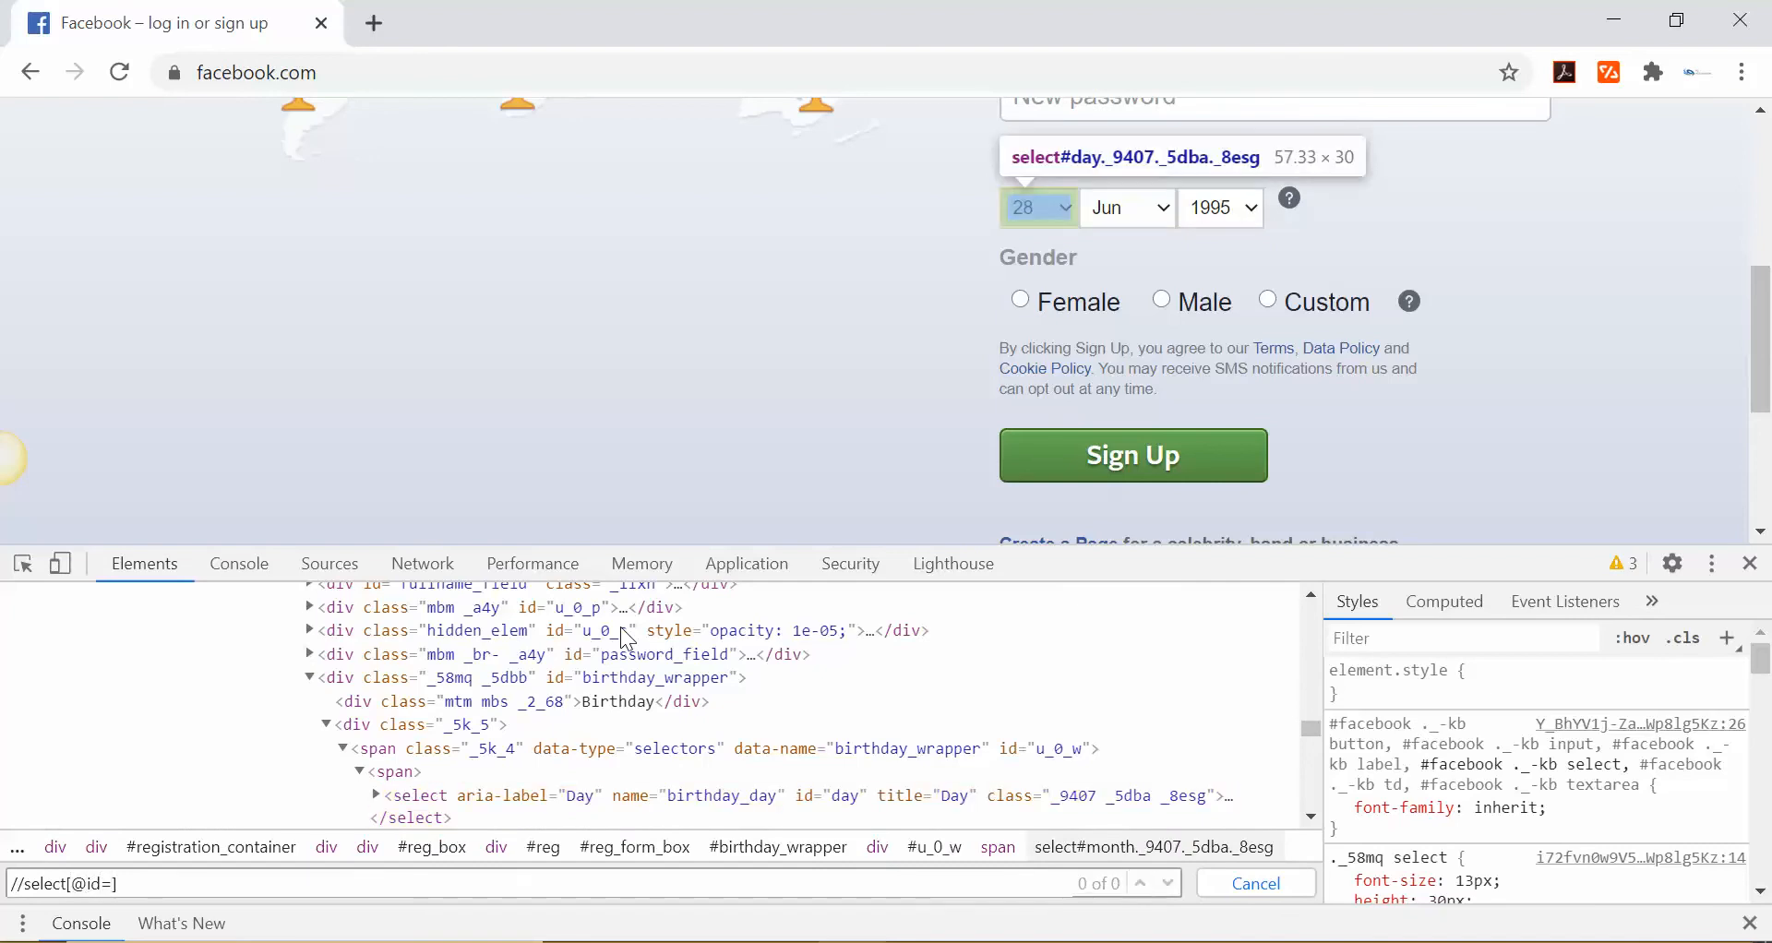
{"action": "type", "text": "month'"}
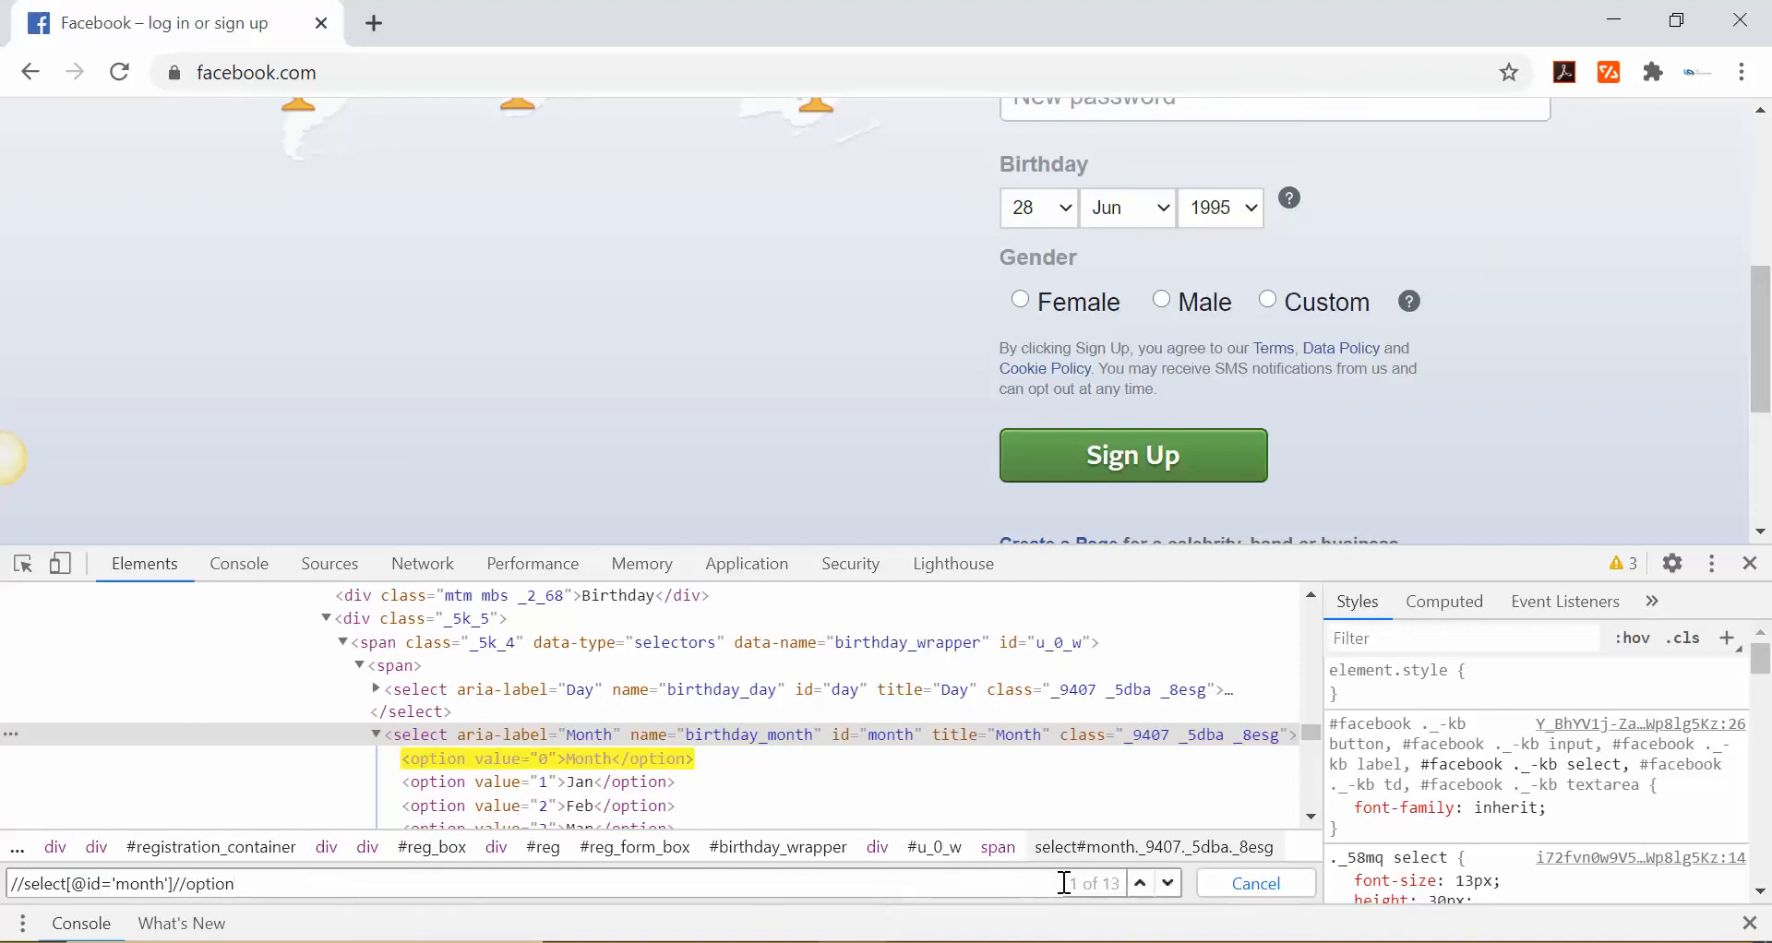
{"action": "mouse_move", "coordinate": [1140, 883]}
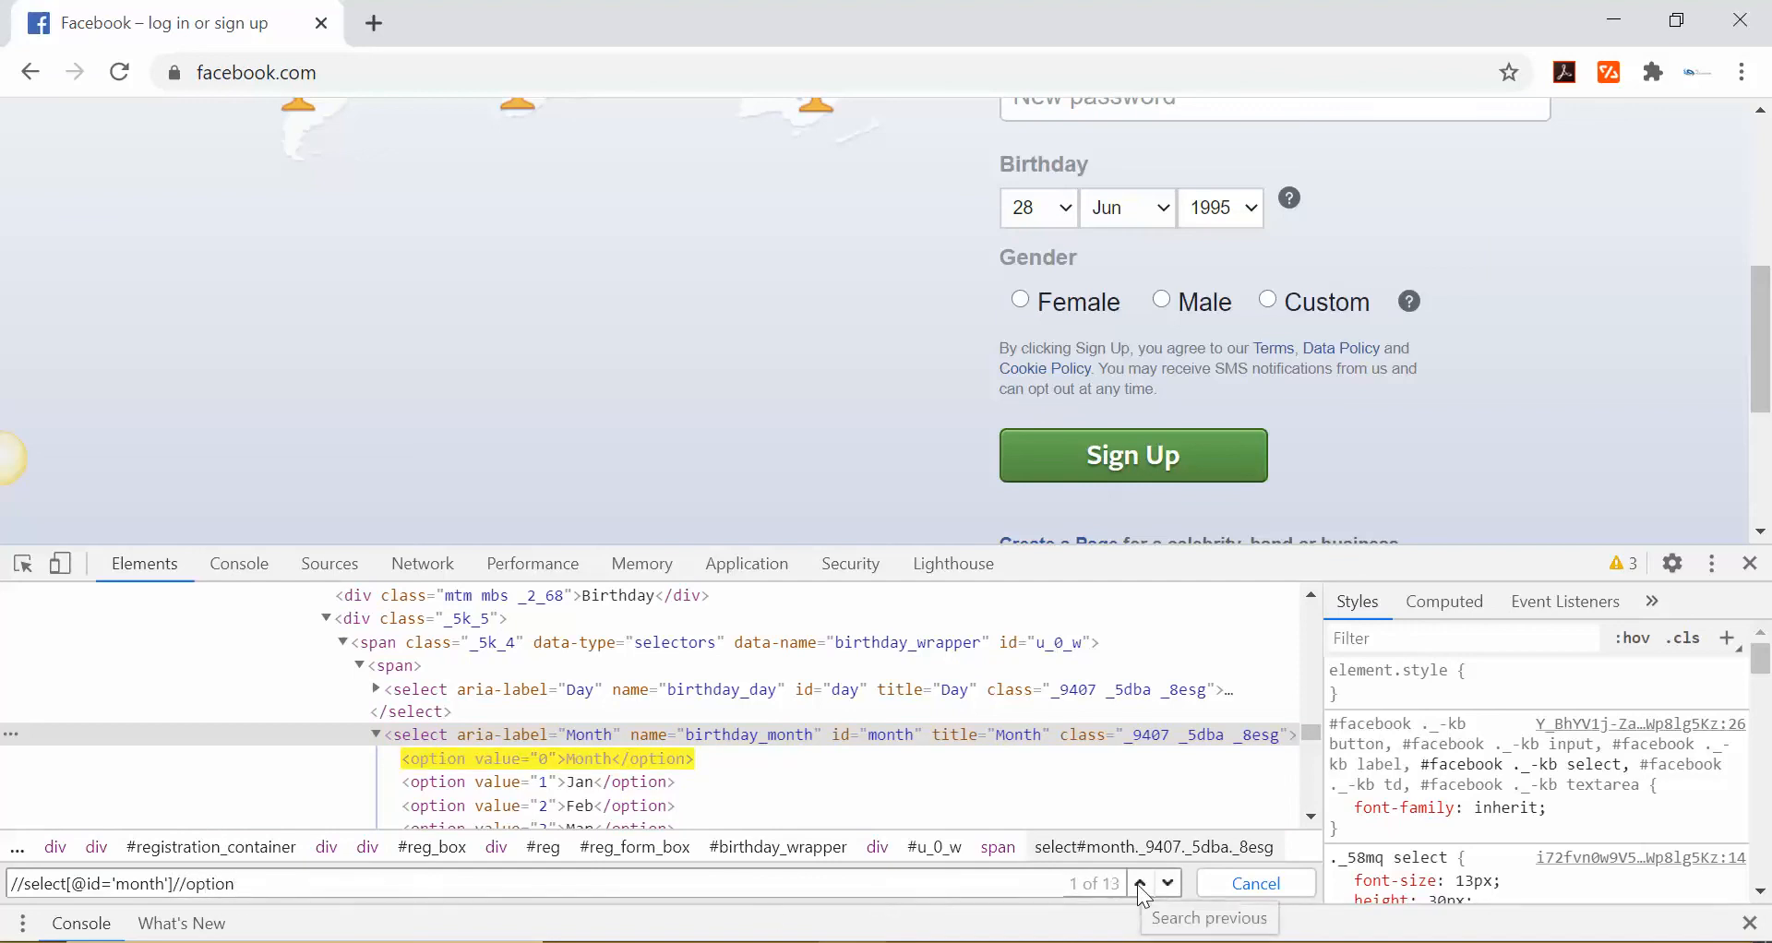
Step: Step backward through the 13 matching month options, starting from Dec
{"action": "left_click", "coordinate": [1146, 883]}
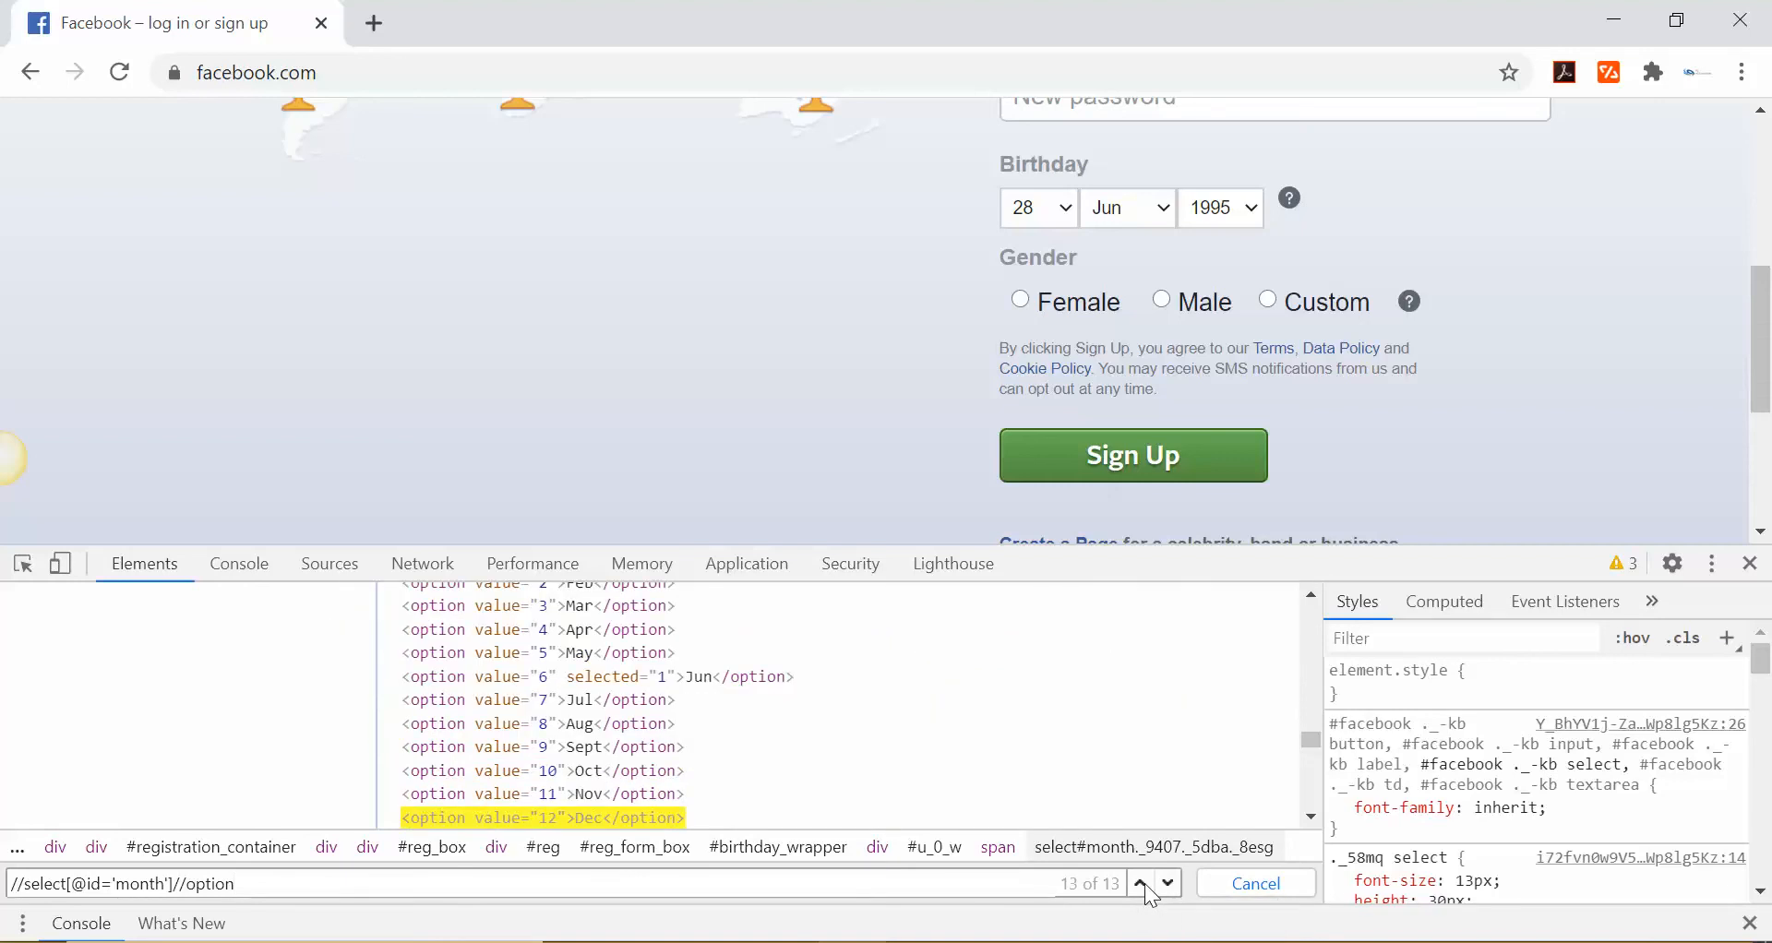
{"action": "left_click", "coordinate": [1147, 883]}
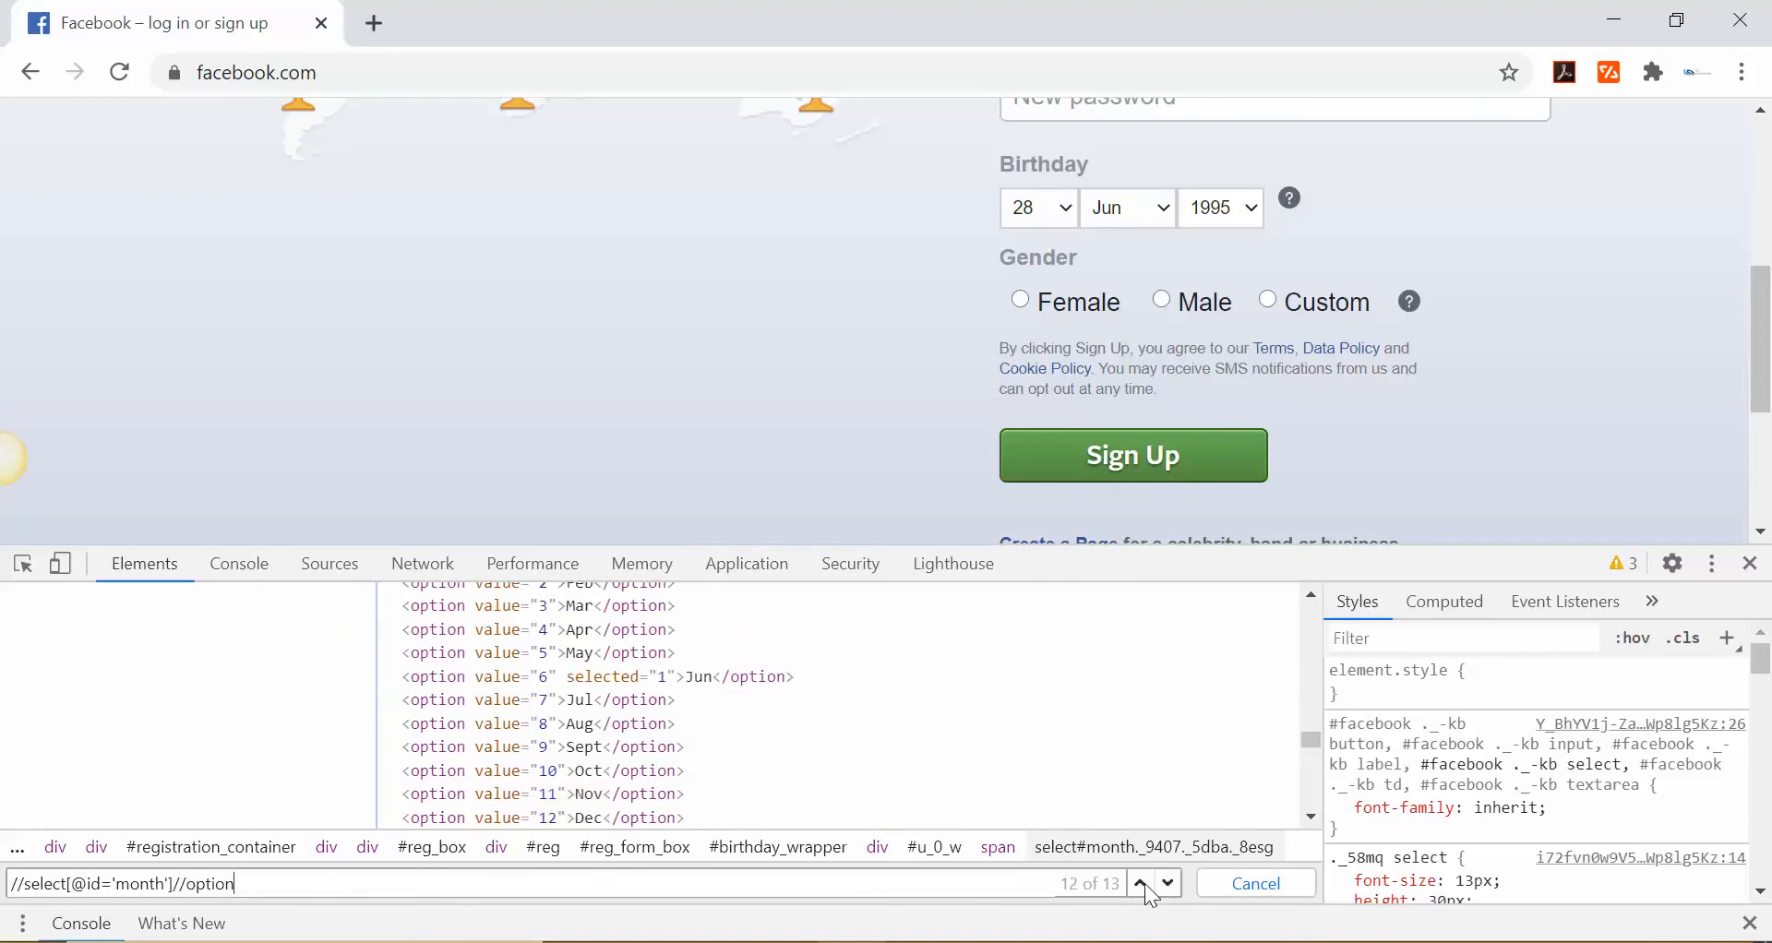
{"action": "left_click", "coordinate": [1144, 883]}
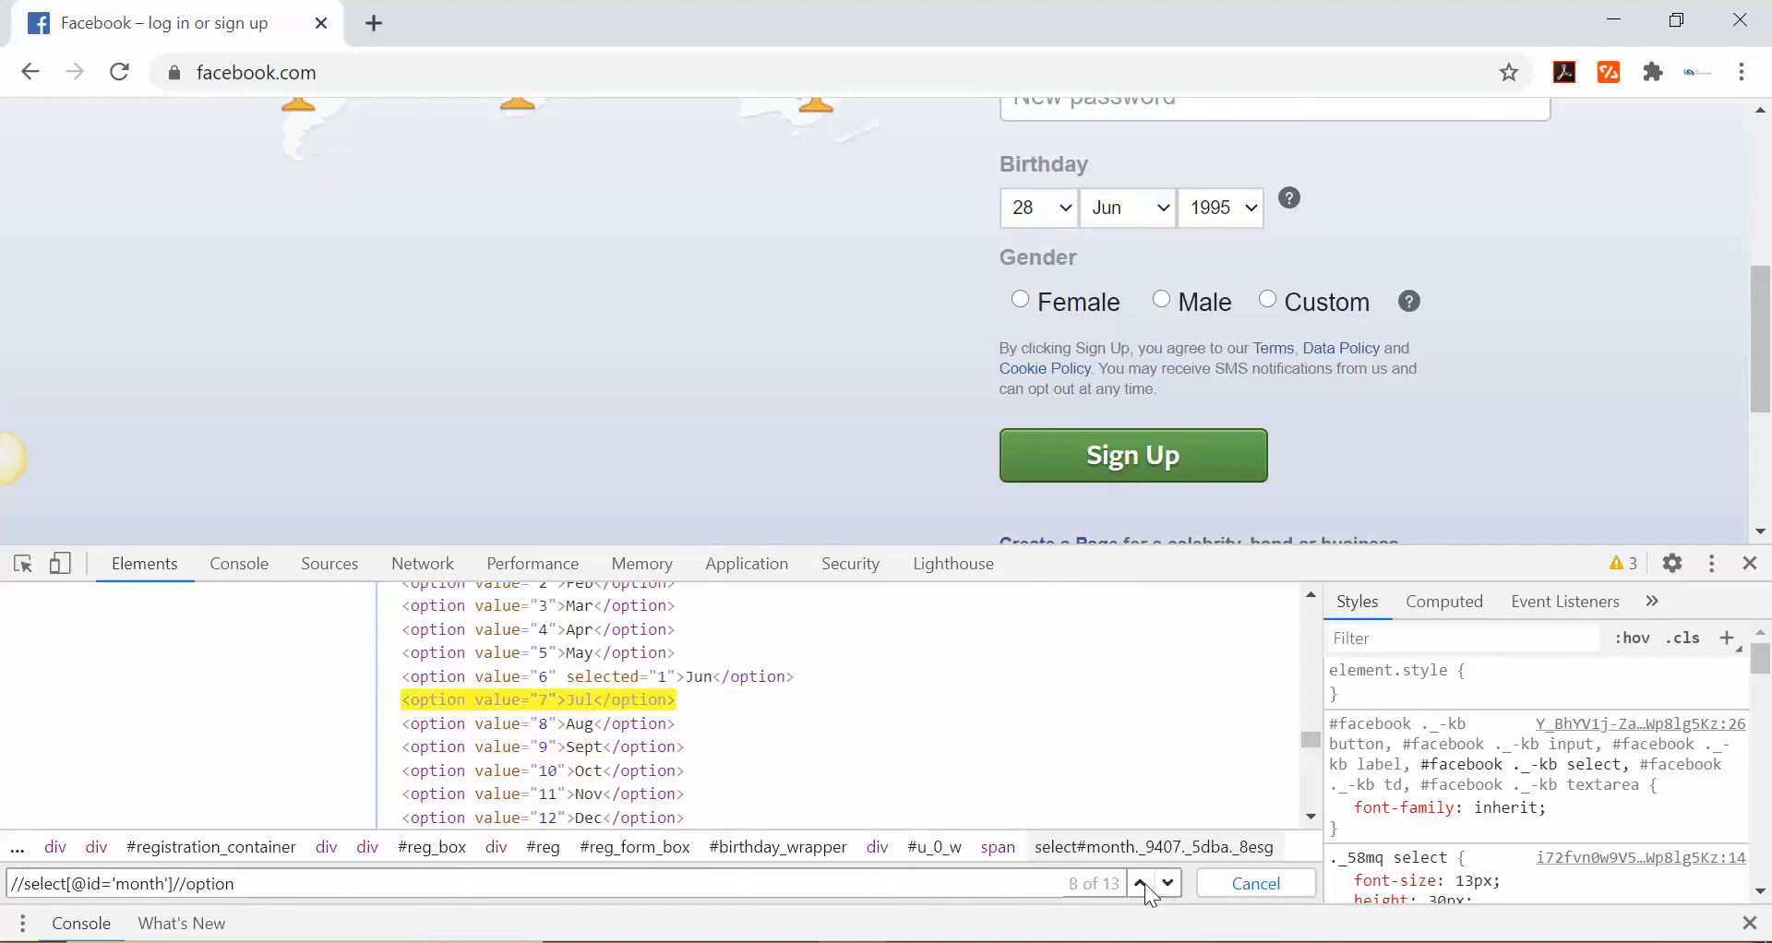
{"action": "left_click", "coordinate": [1147, 884]}
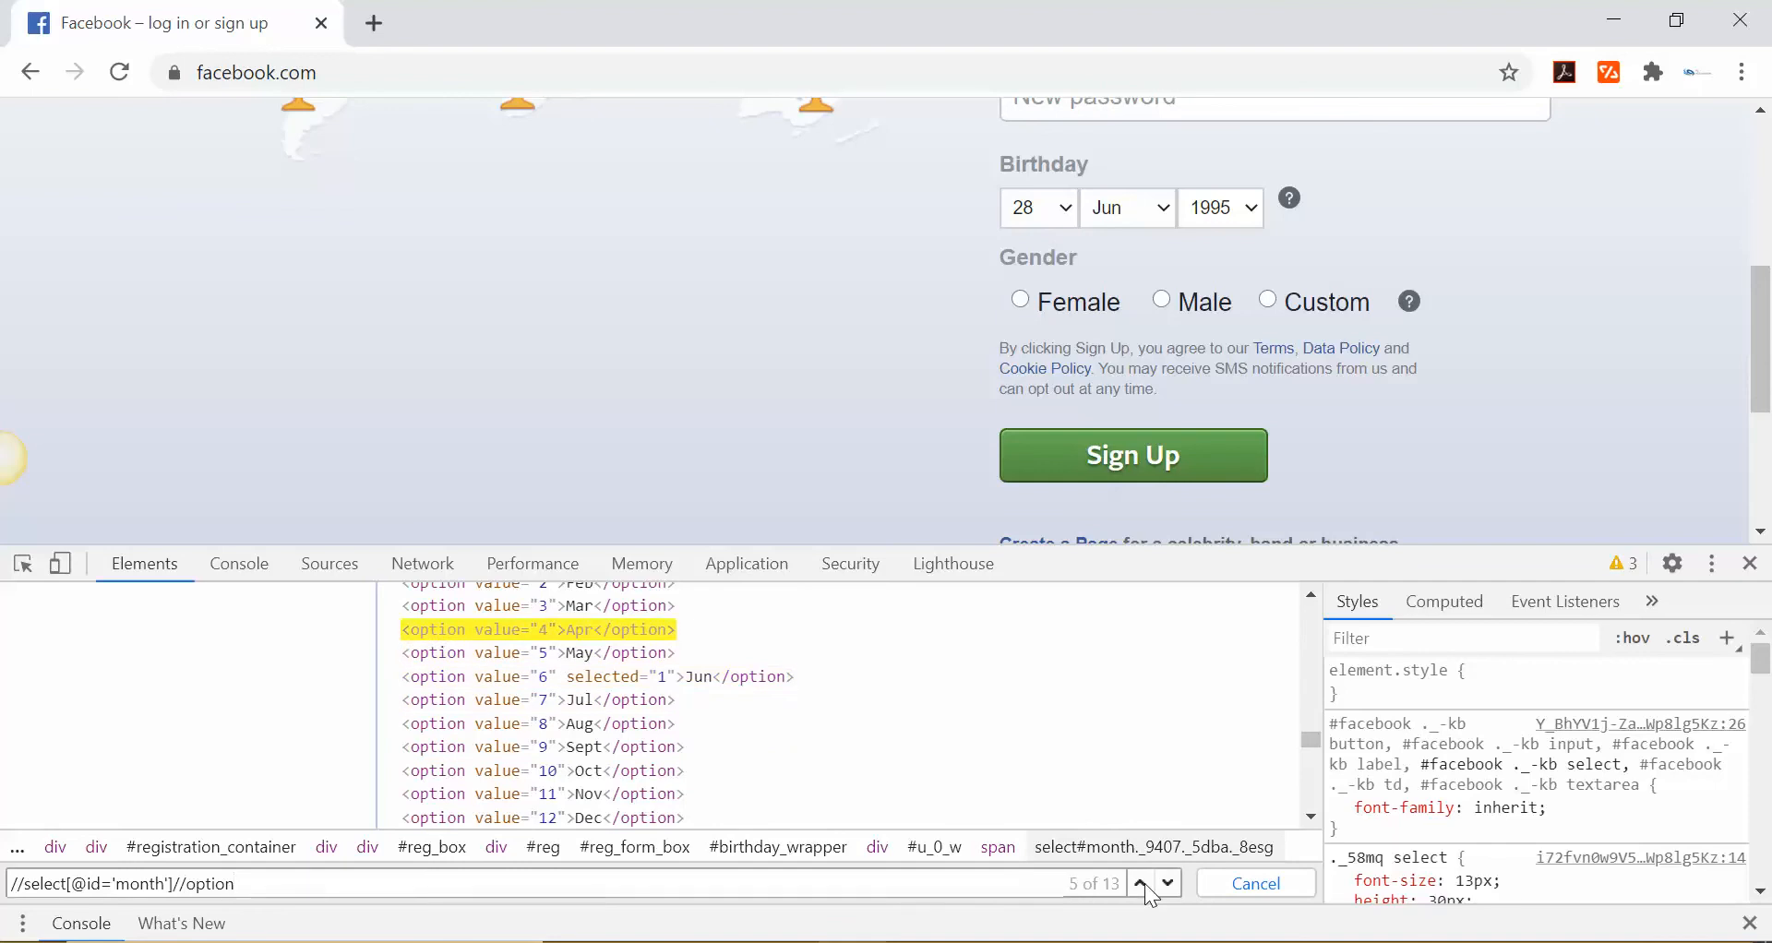
{"action": "left_click", "coordinate": [1146, 883]}
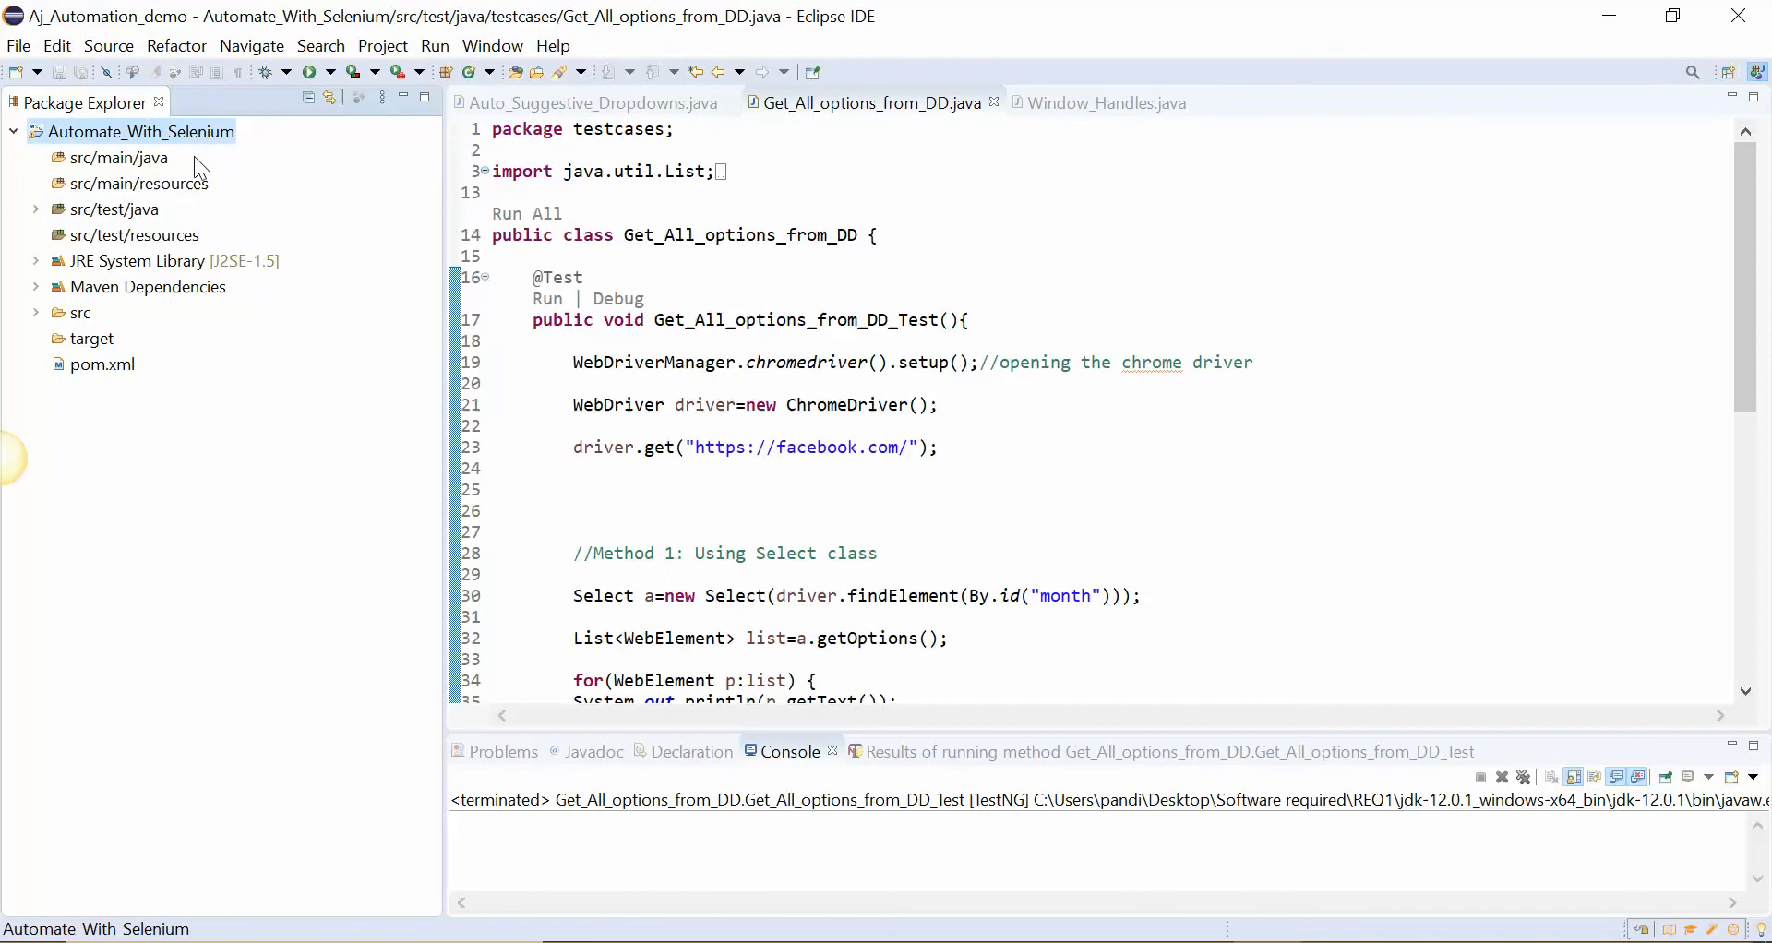
Step: Open the Get_All_options_from_DD test class from the testcases package
{"action": "left_click", "coordinate": [111, 209]}
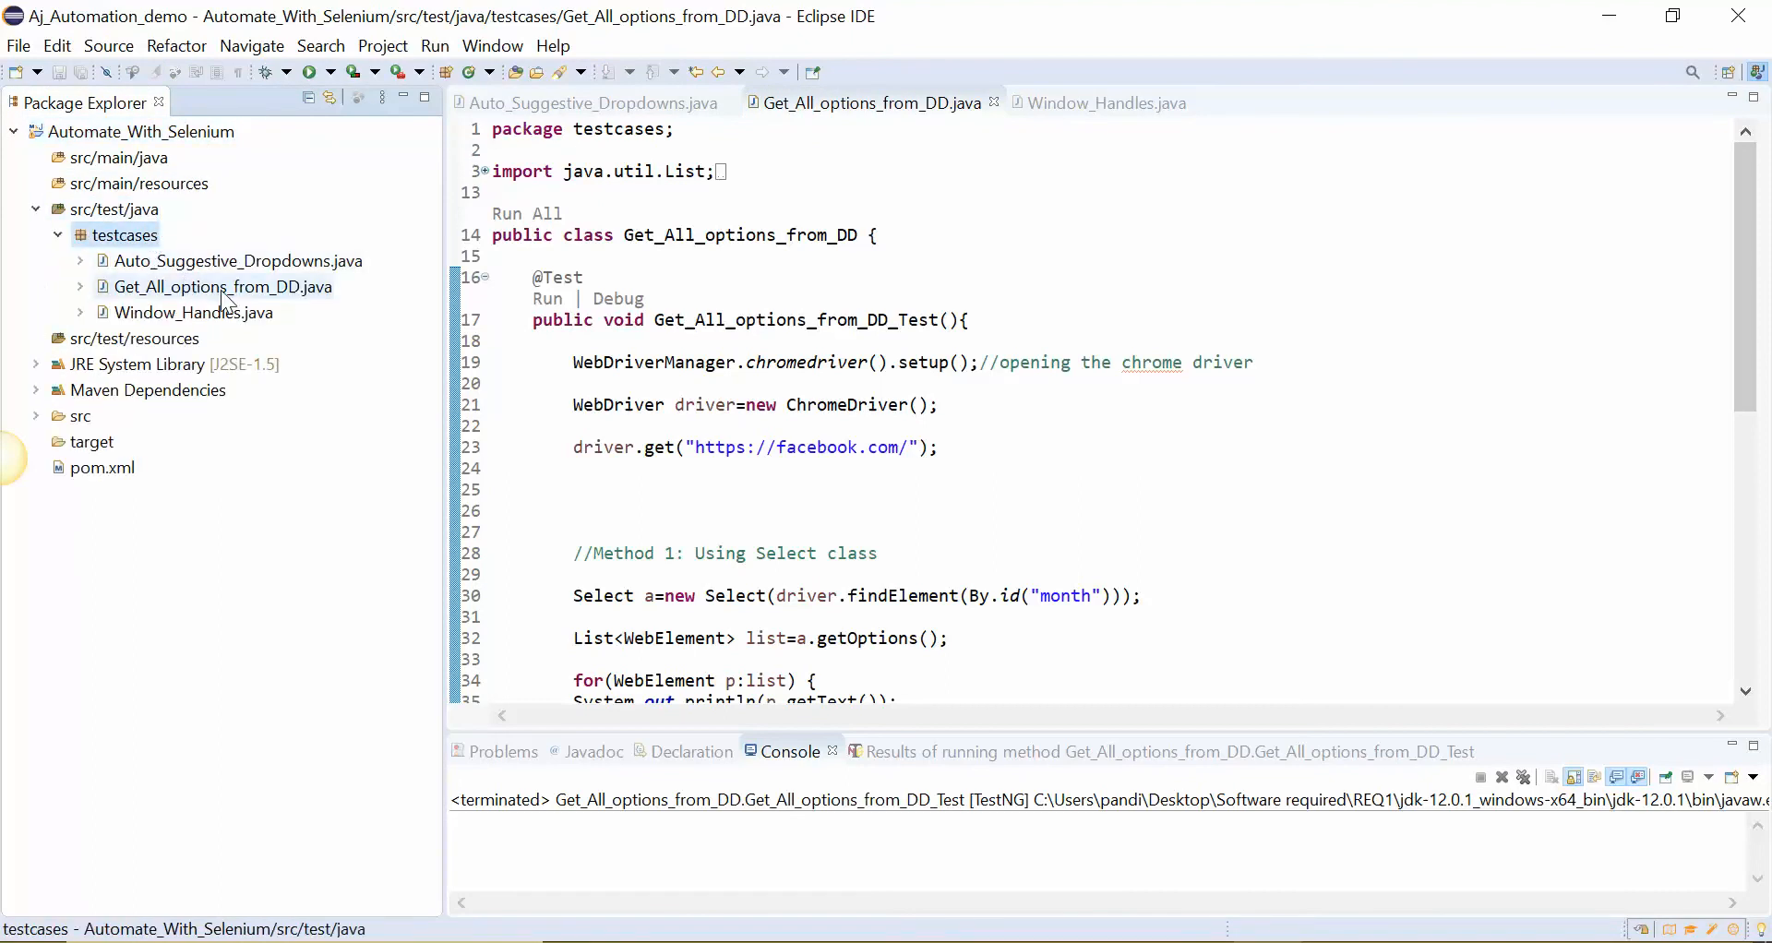
{"action": "left_click", "coordinate": [688, 346]}
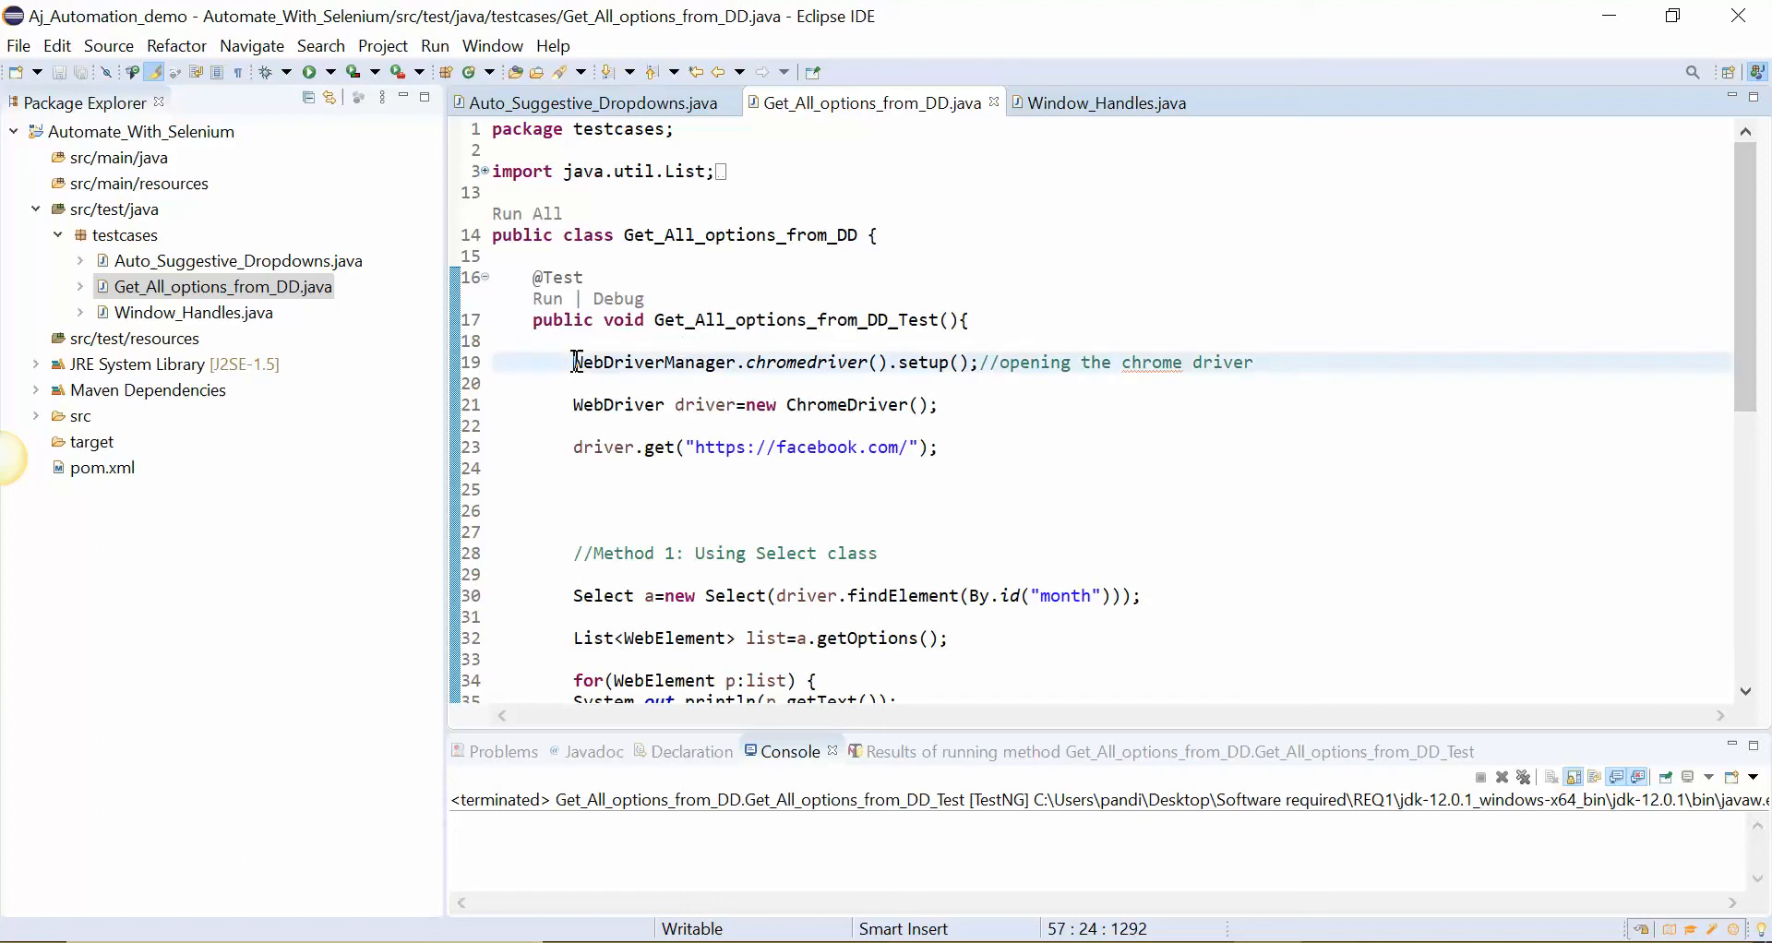
{"action": "left_click", "coordinate": [766, 361]}
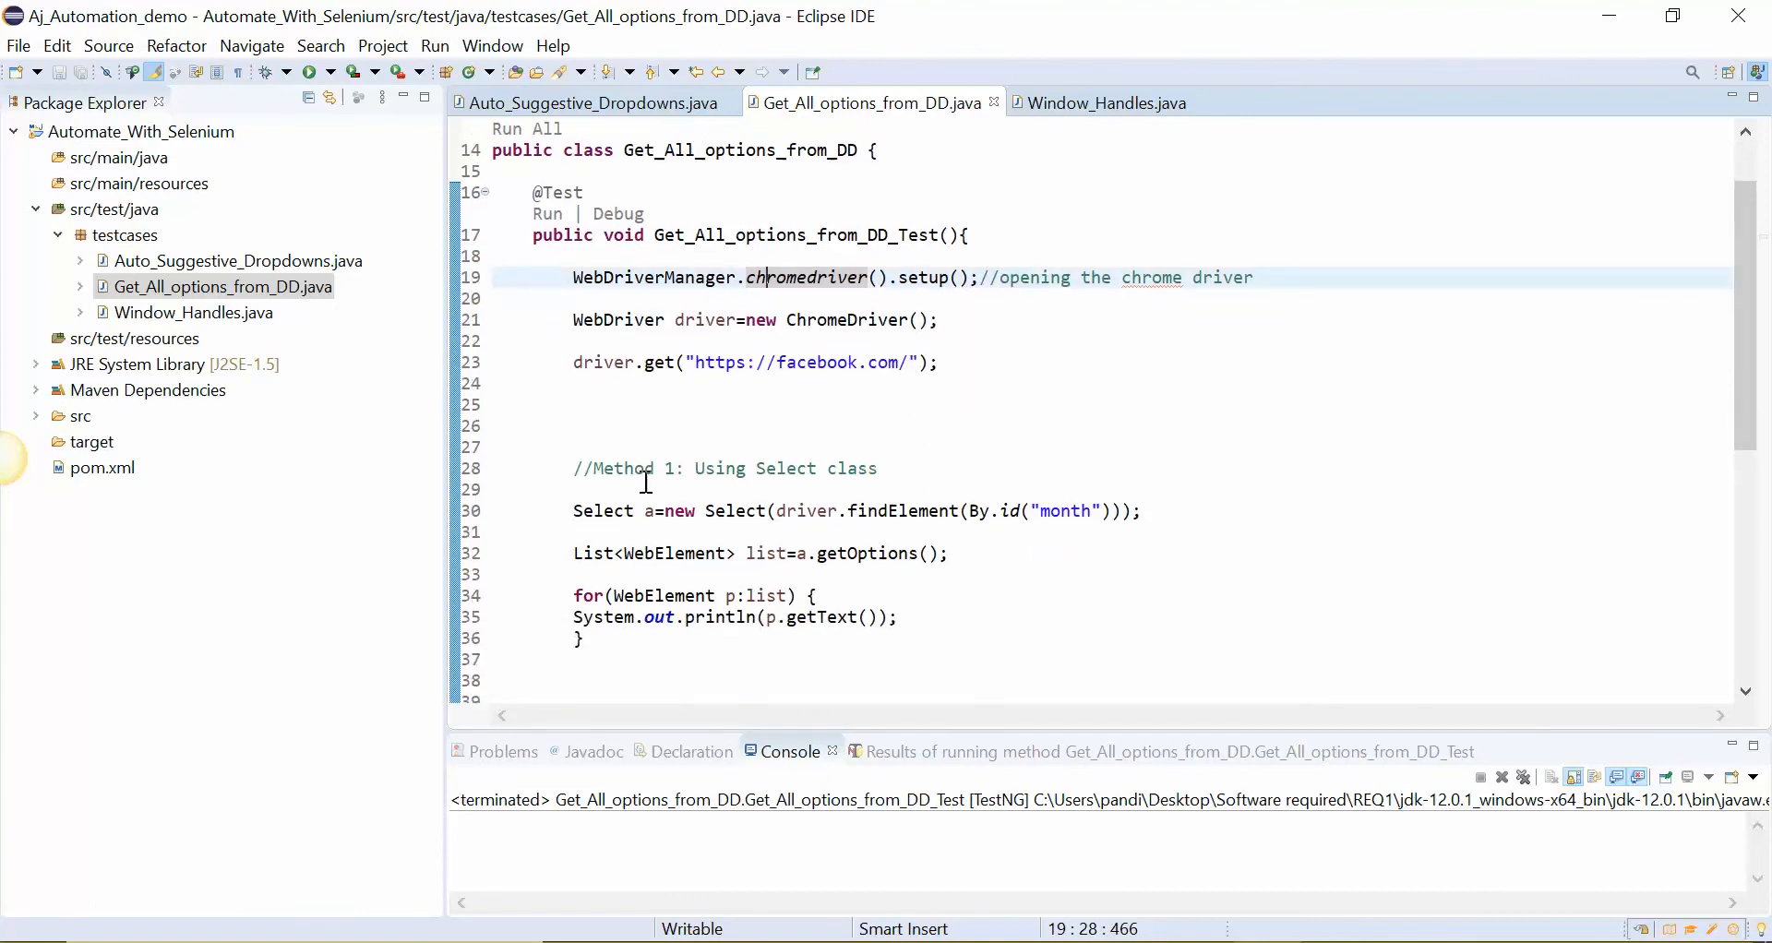
{"action": "mouse_move", "coordinate": [604, 510]}
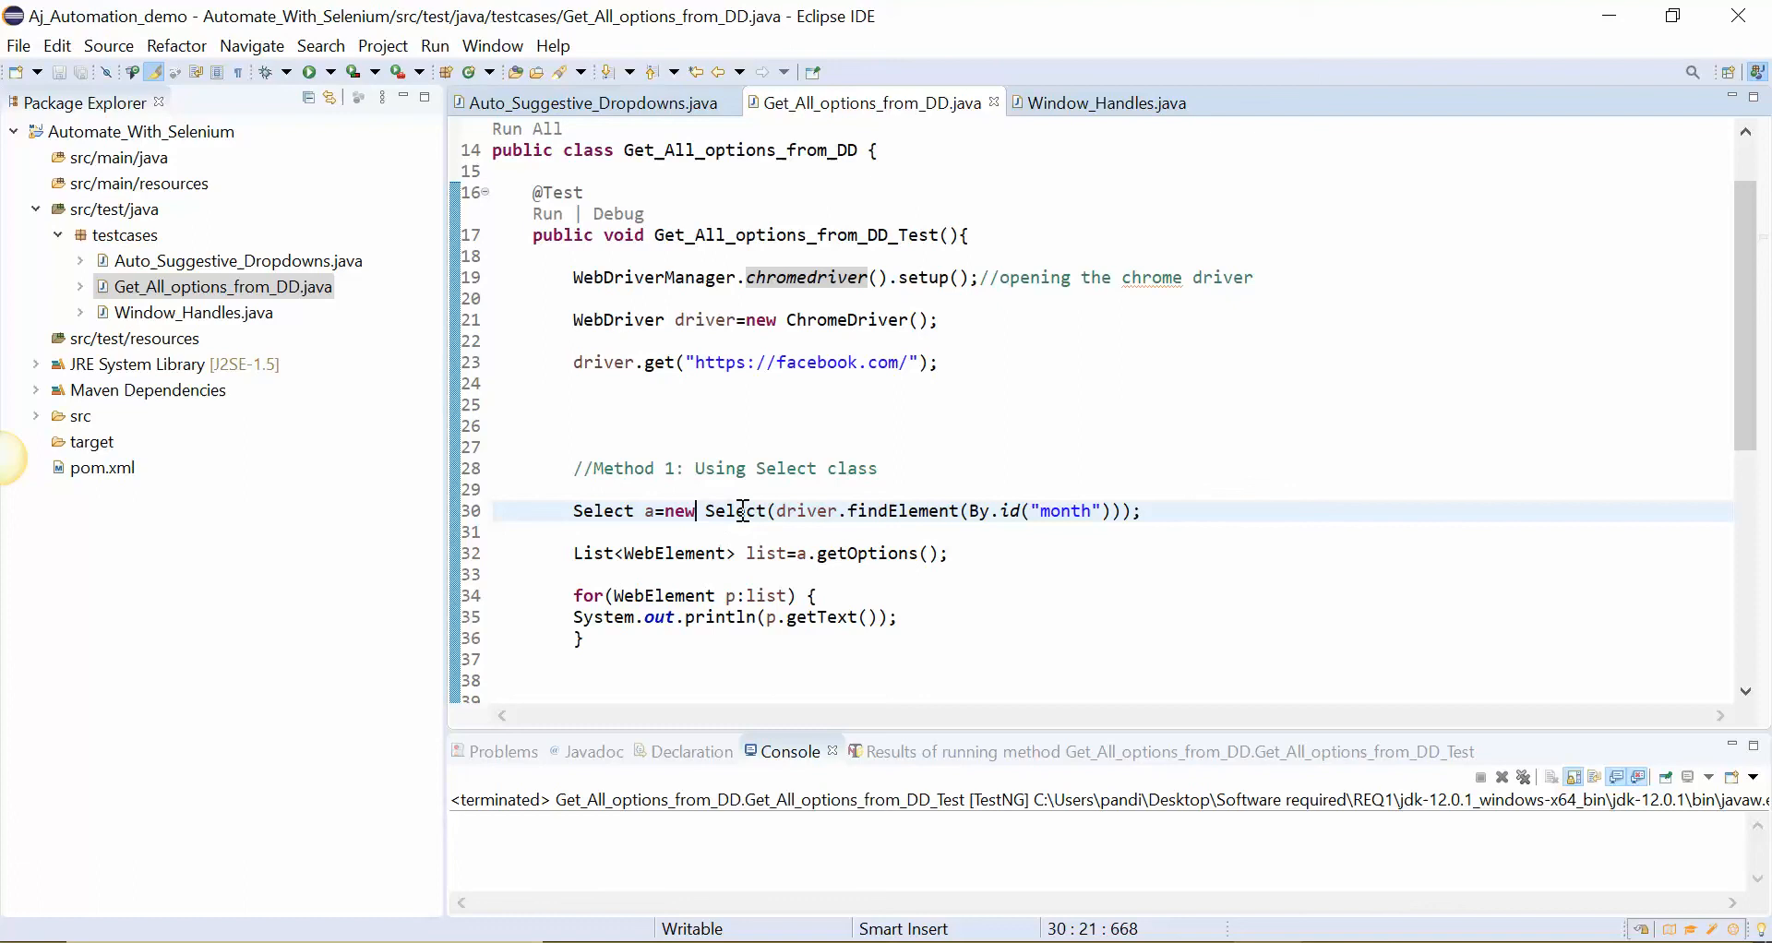
{"action": "mouse_move", "coordinate": [732, 510]}
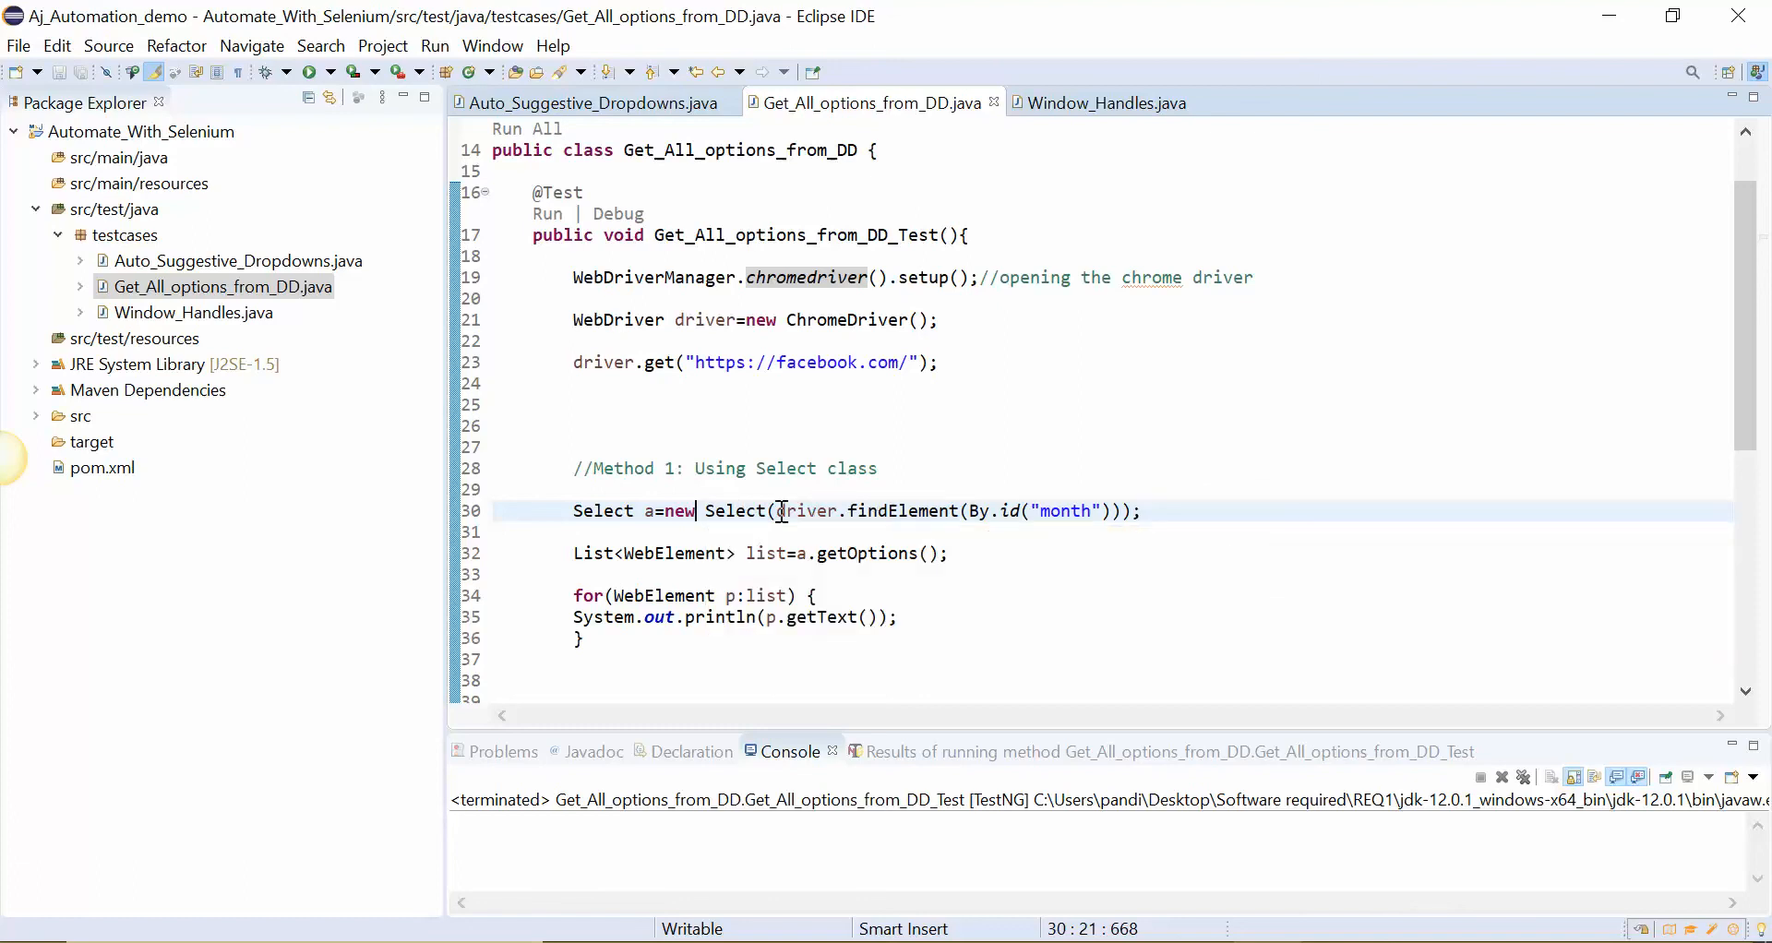
Step: Indent System.out.println(p.getText()) inside the for loop over list and tidy the blank line
{"action": "left_click_drag", "start_coordinate": [776, 511], "coordinate": [1119, 510]}
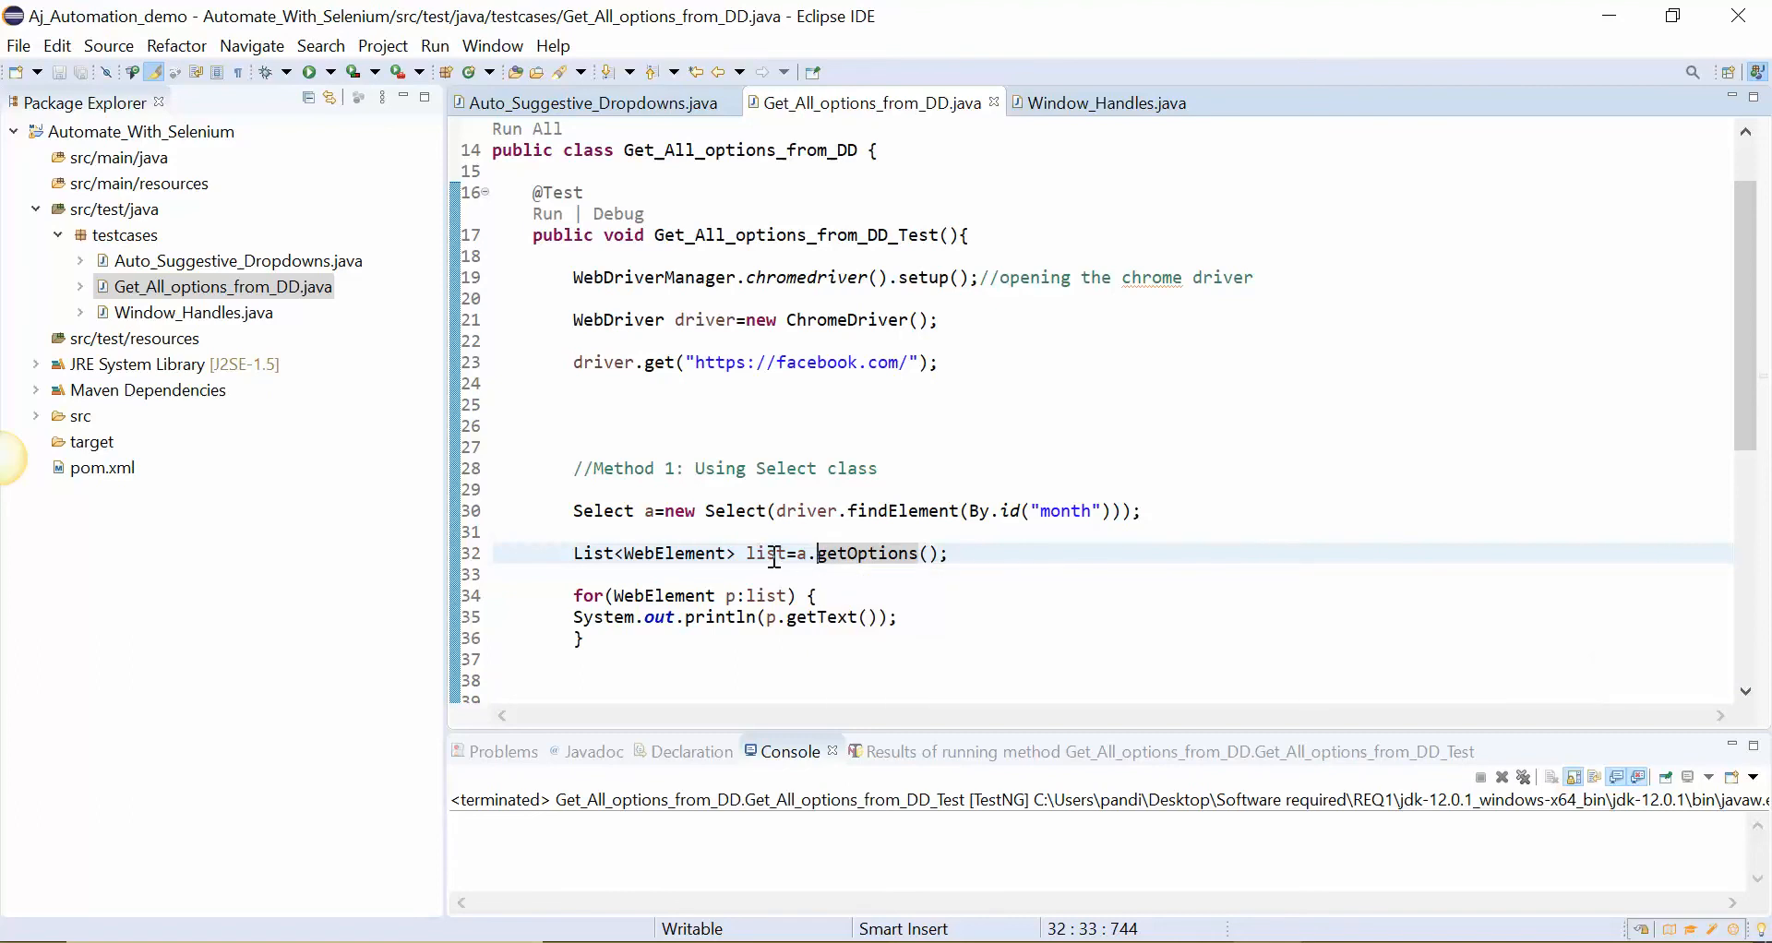
{"action": "double_click", "coordinate": [766, 554]}
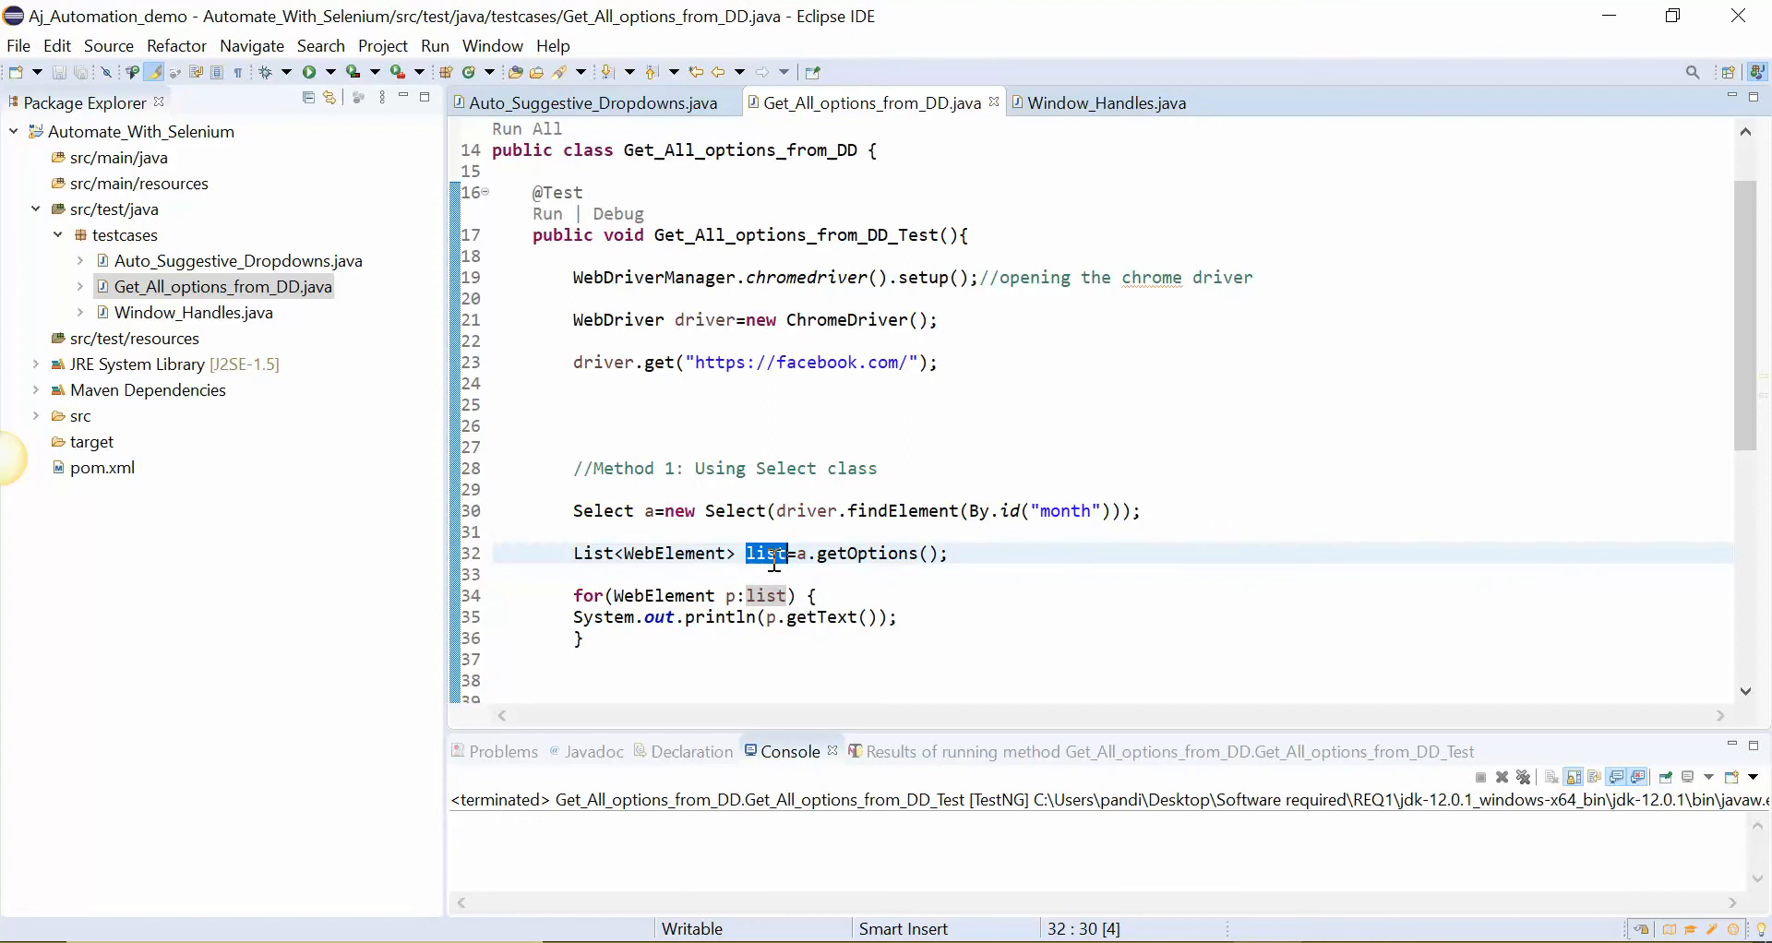
{"action": "mouse_move", "coordinate": [836, 553]}
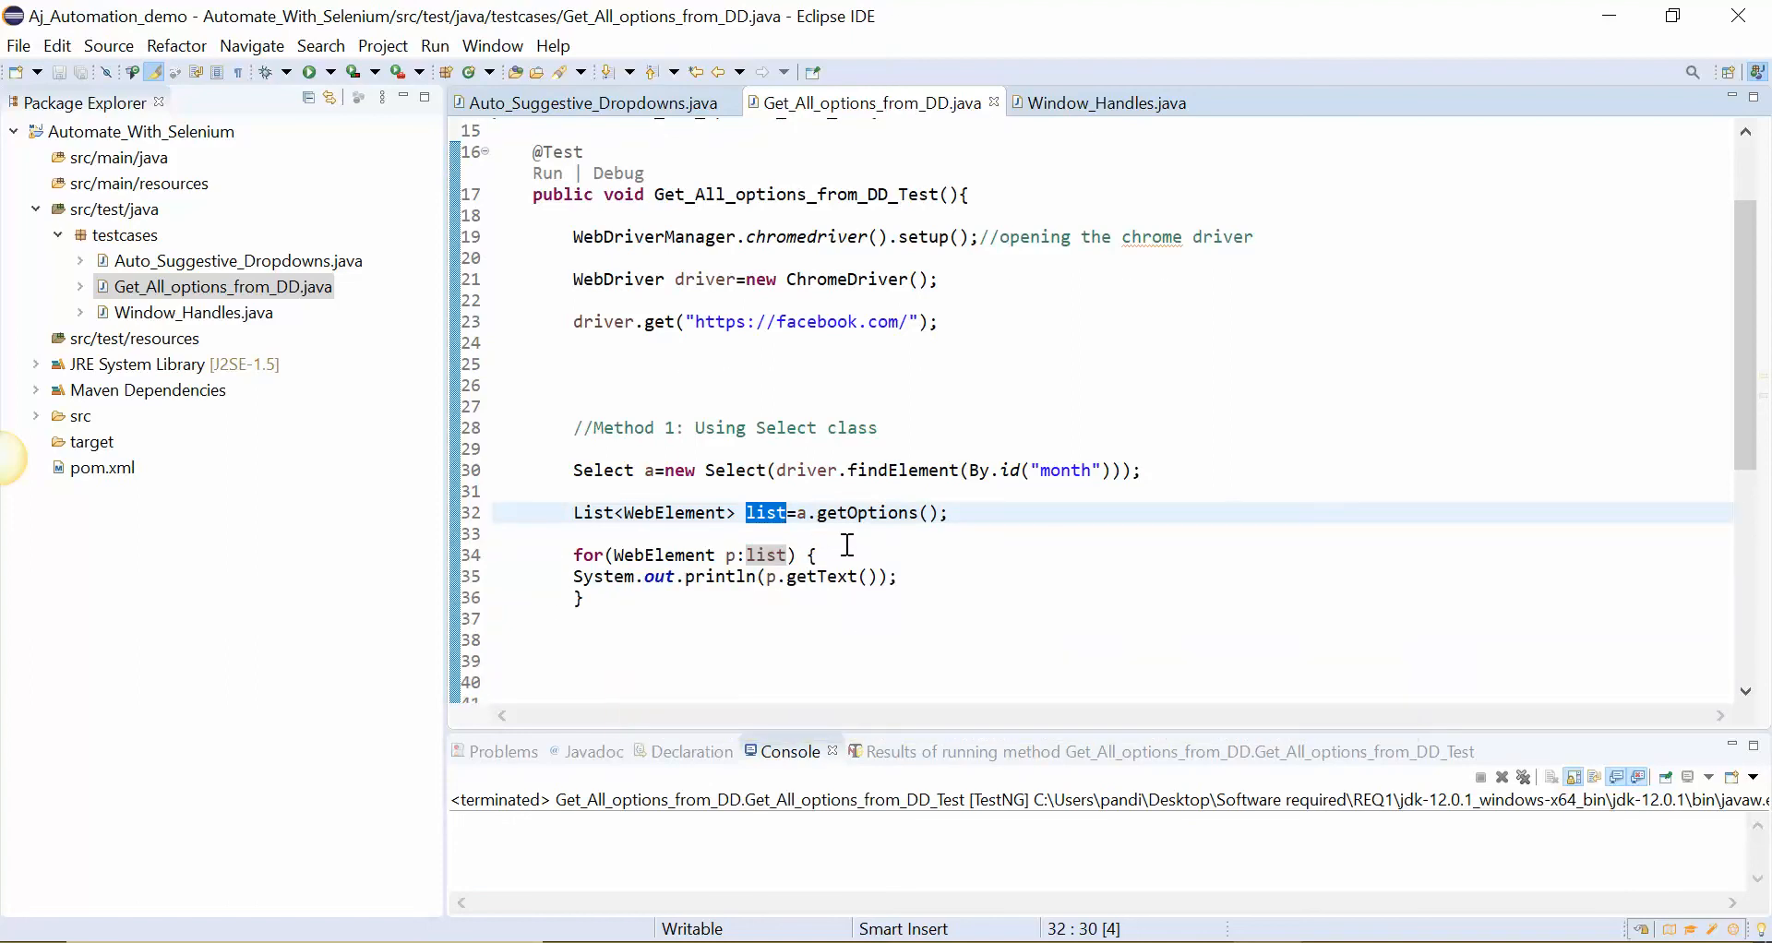
{"action": "left_click", "coordinate": [735, 554]}
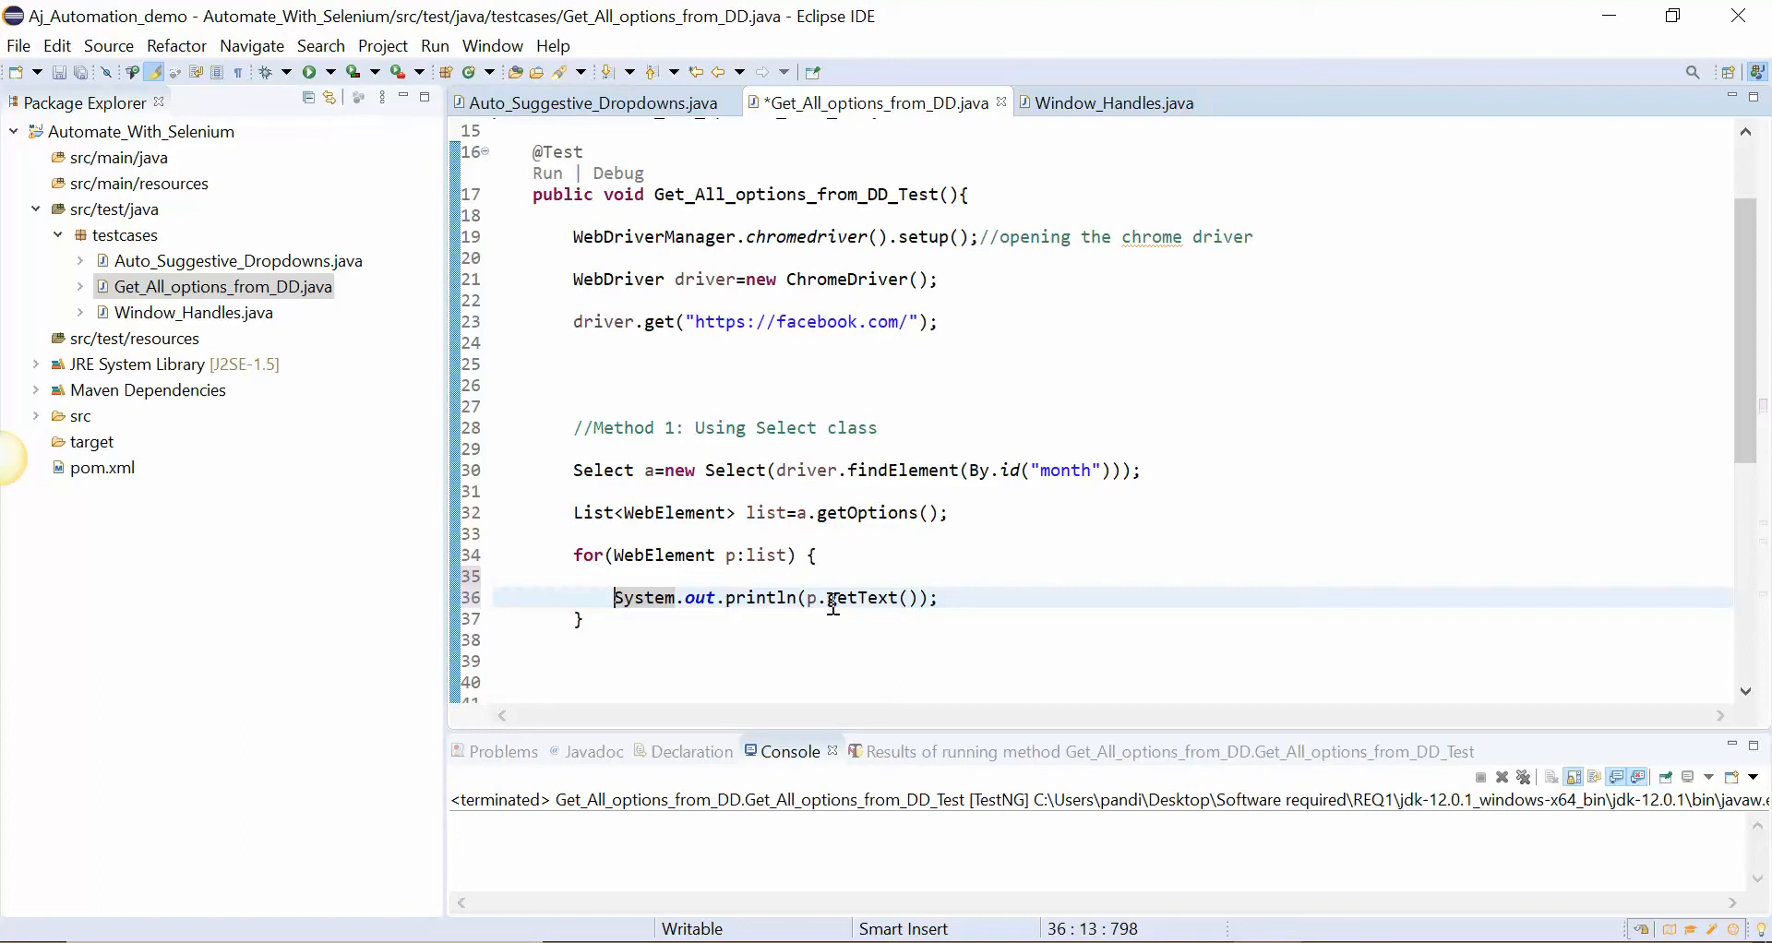
{"action": "double_click", "coordinate": [884, 597]}
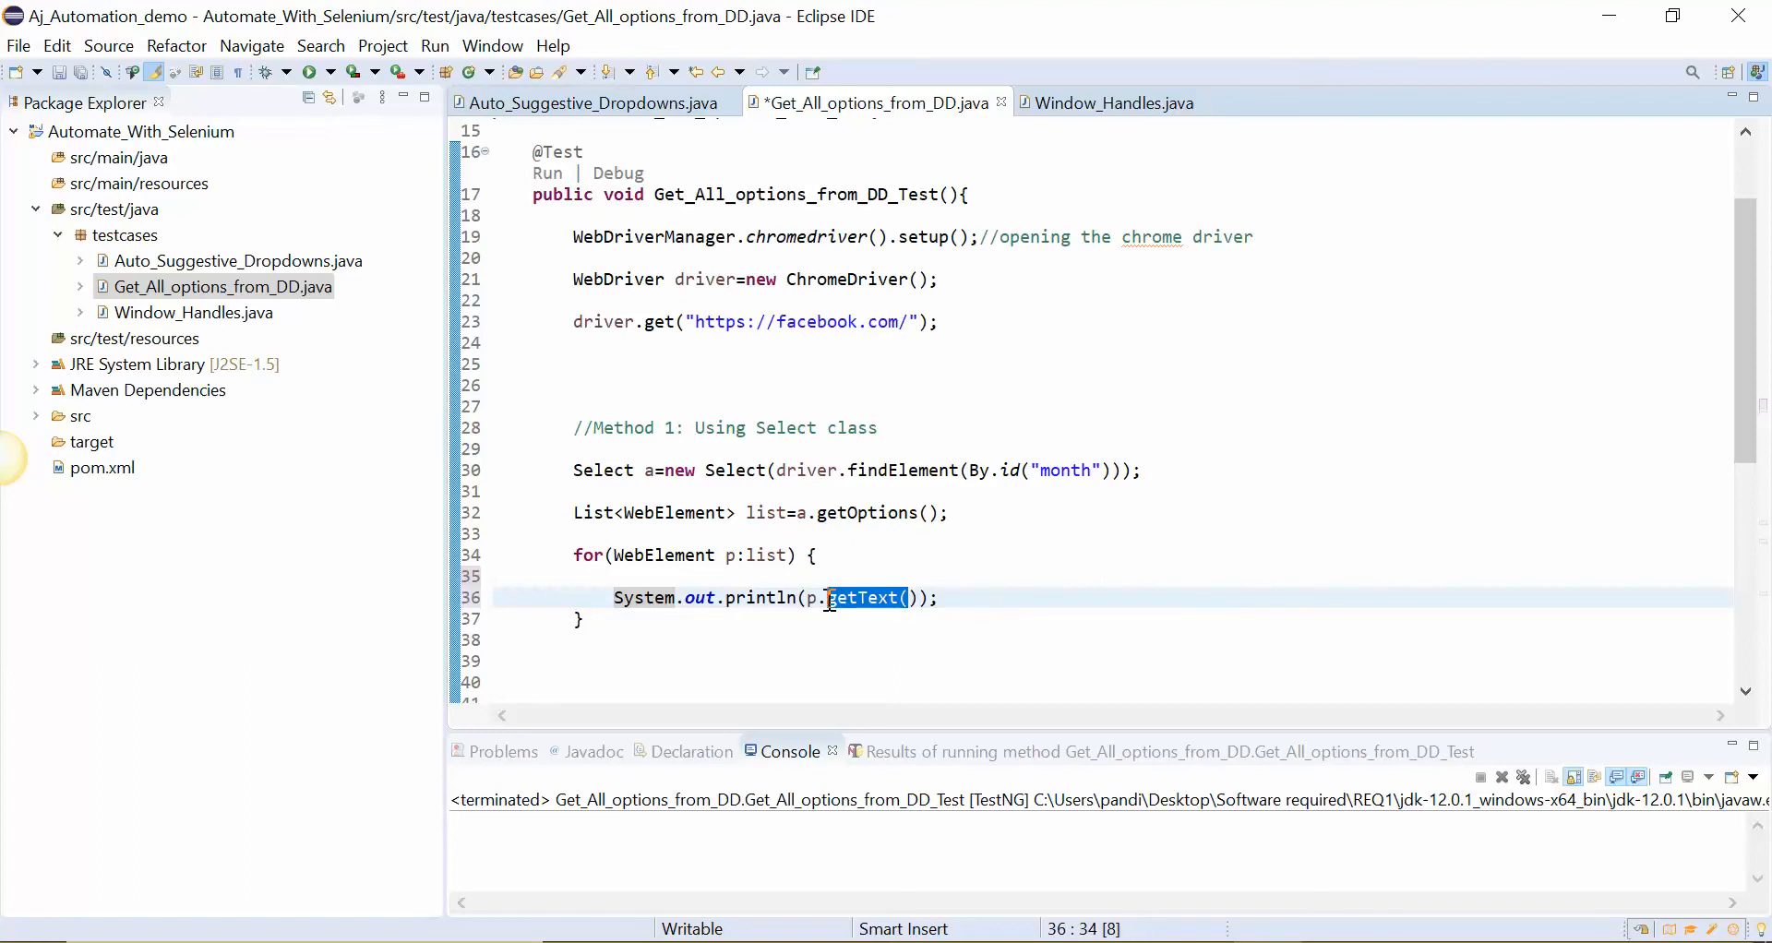
{"action": "left_click", "coordinate": [941, 597]}
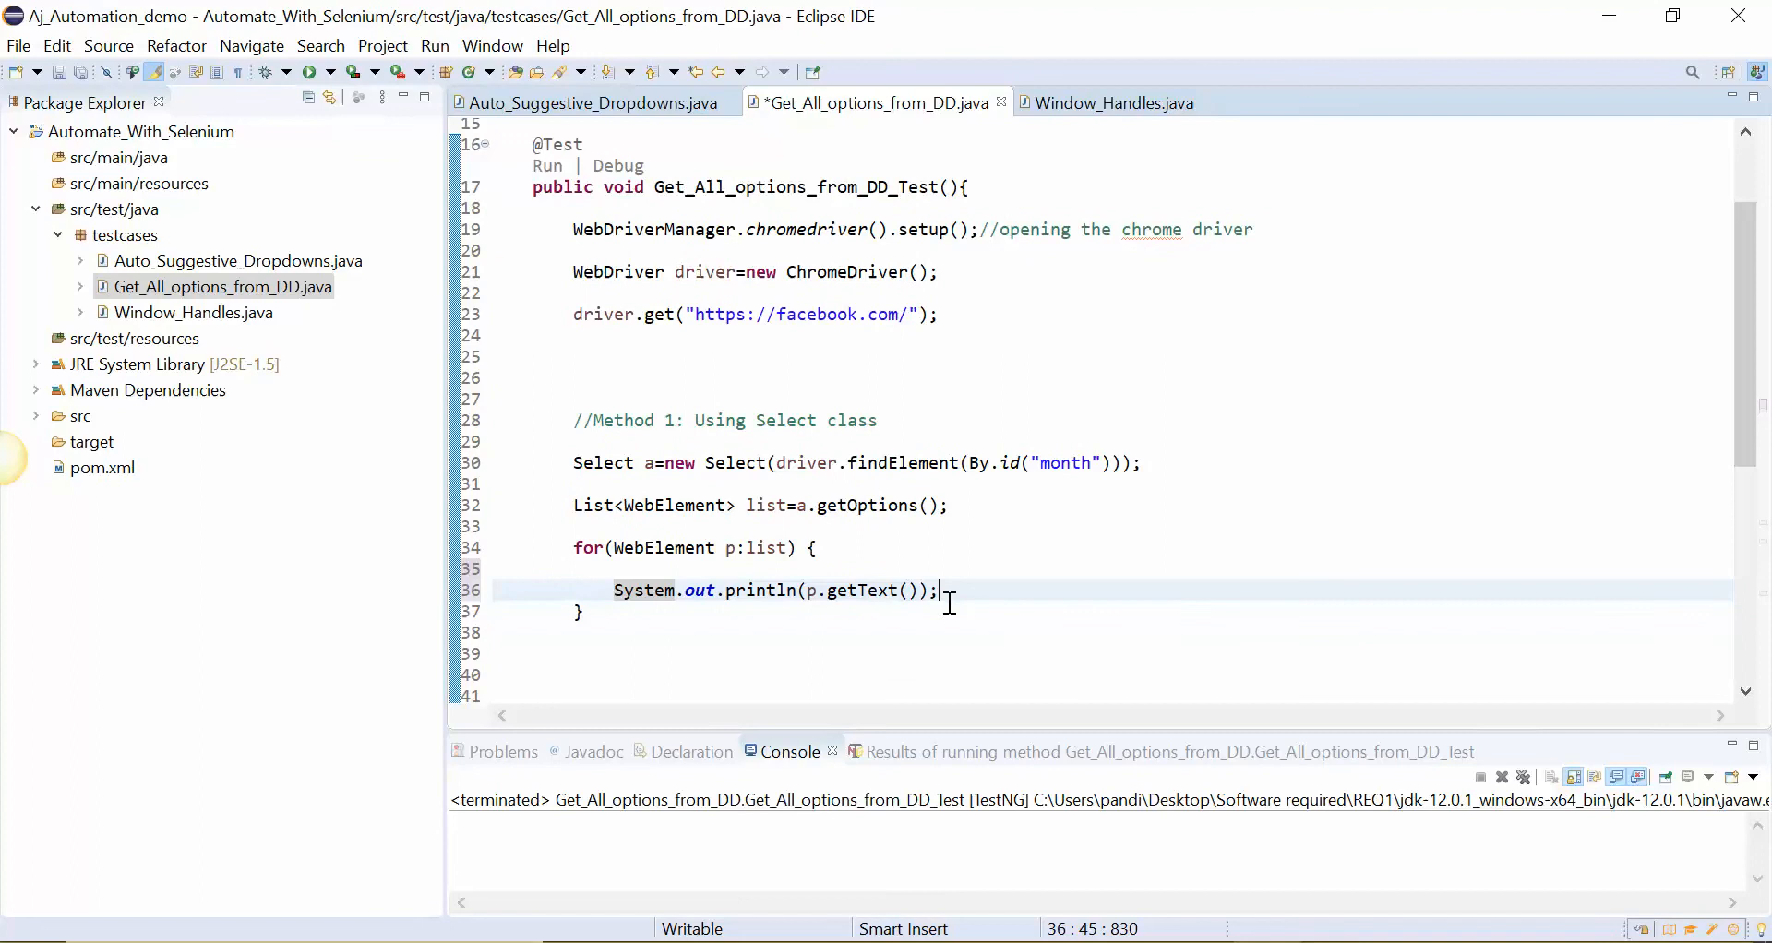
{"action": "mouse_move", "coordinate": [755, 499]}
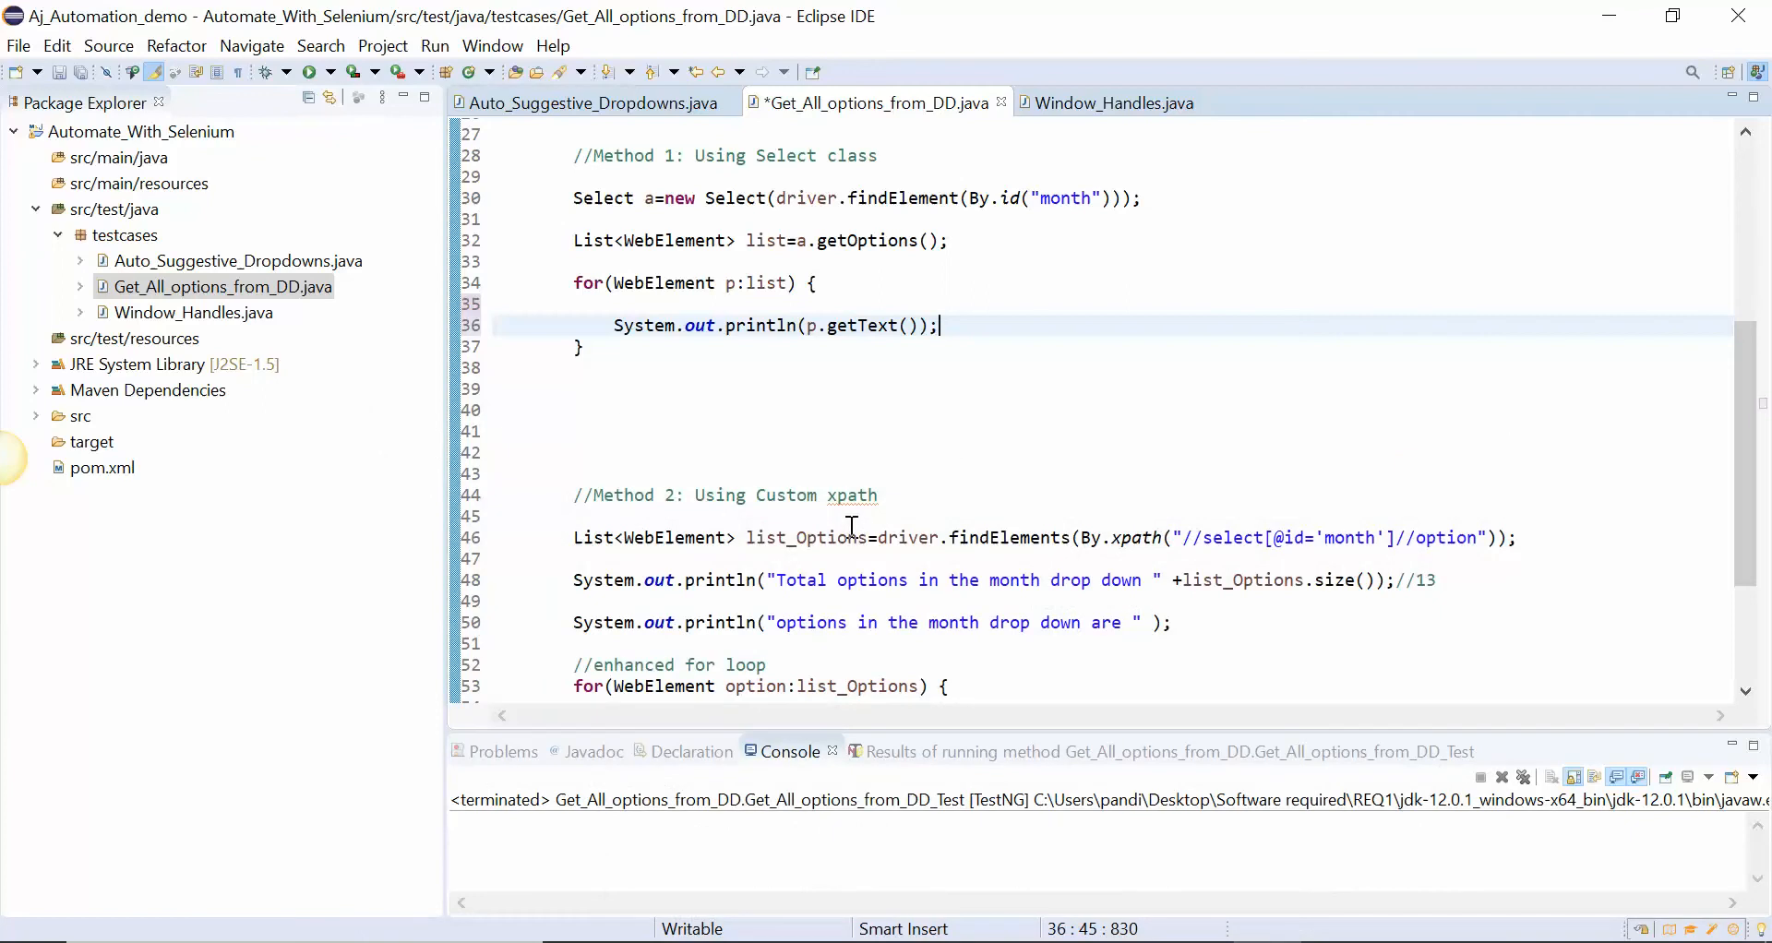
{"action": "mouse_move", "coordinate": [1137, 509]}
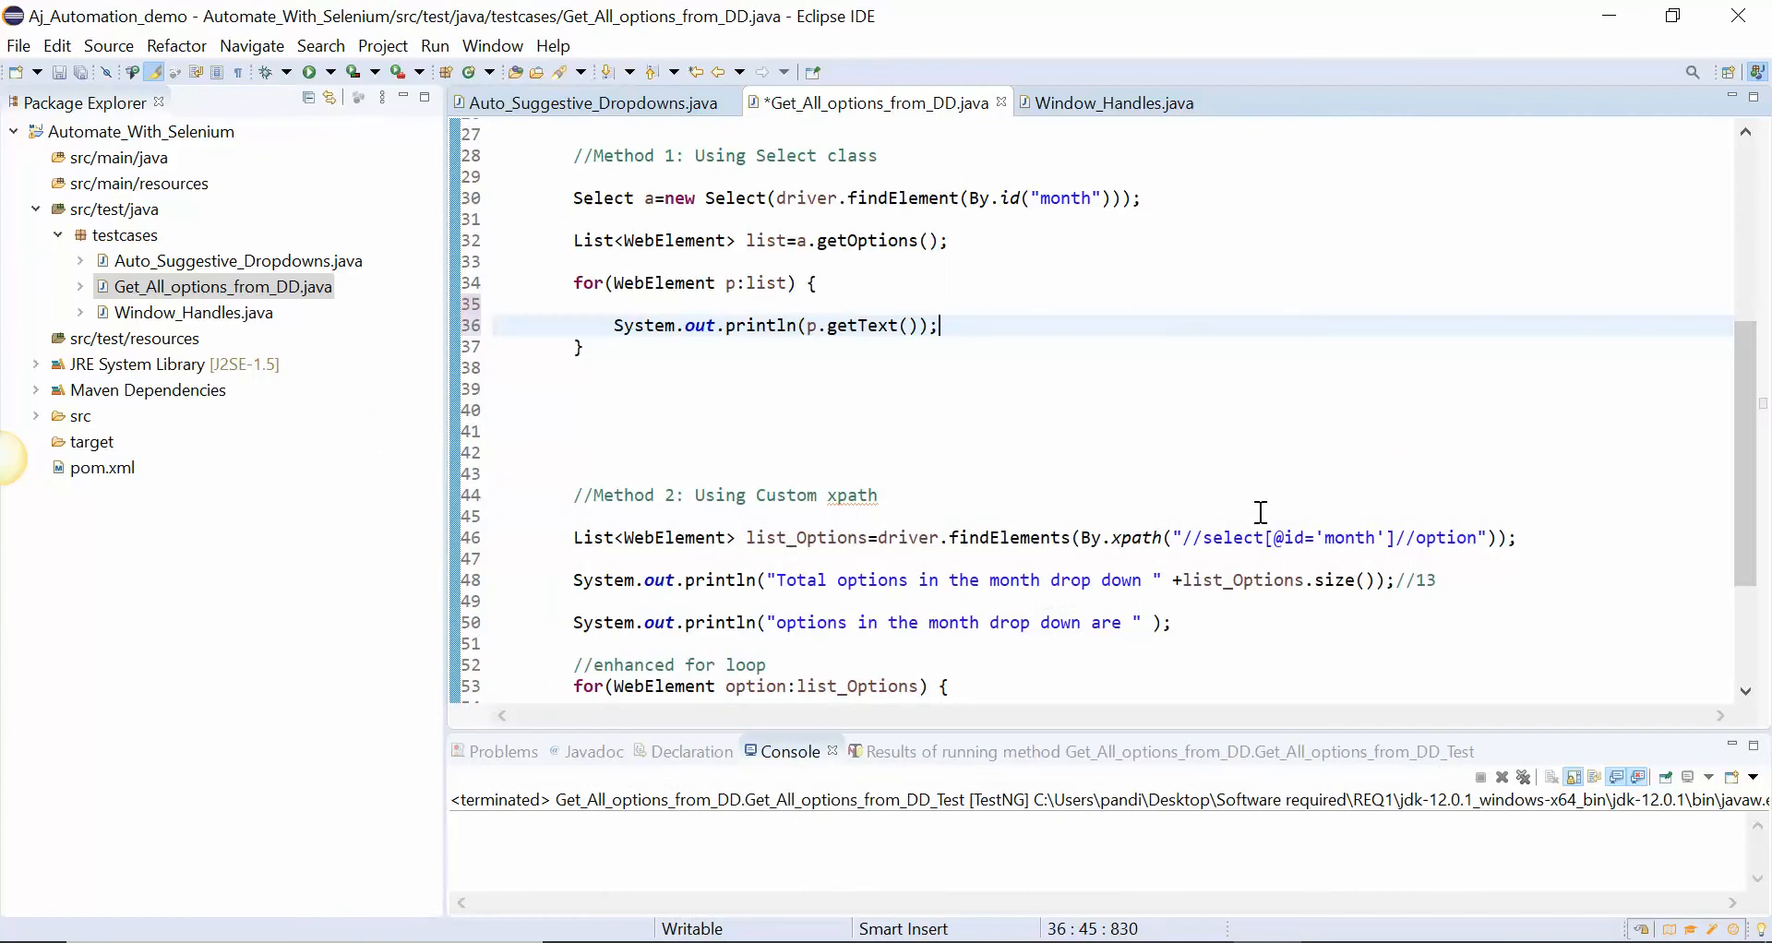
{"action": "mouse_move", "coordinate": [992, 548]}
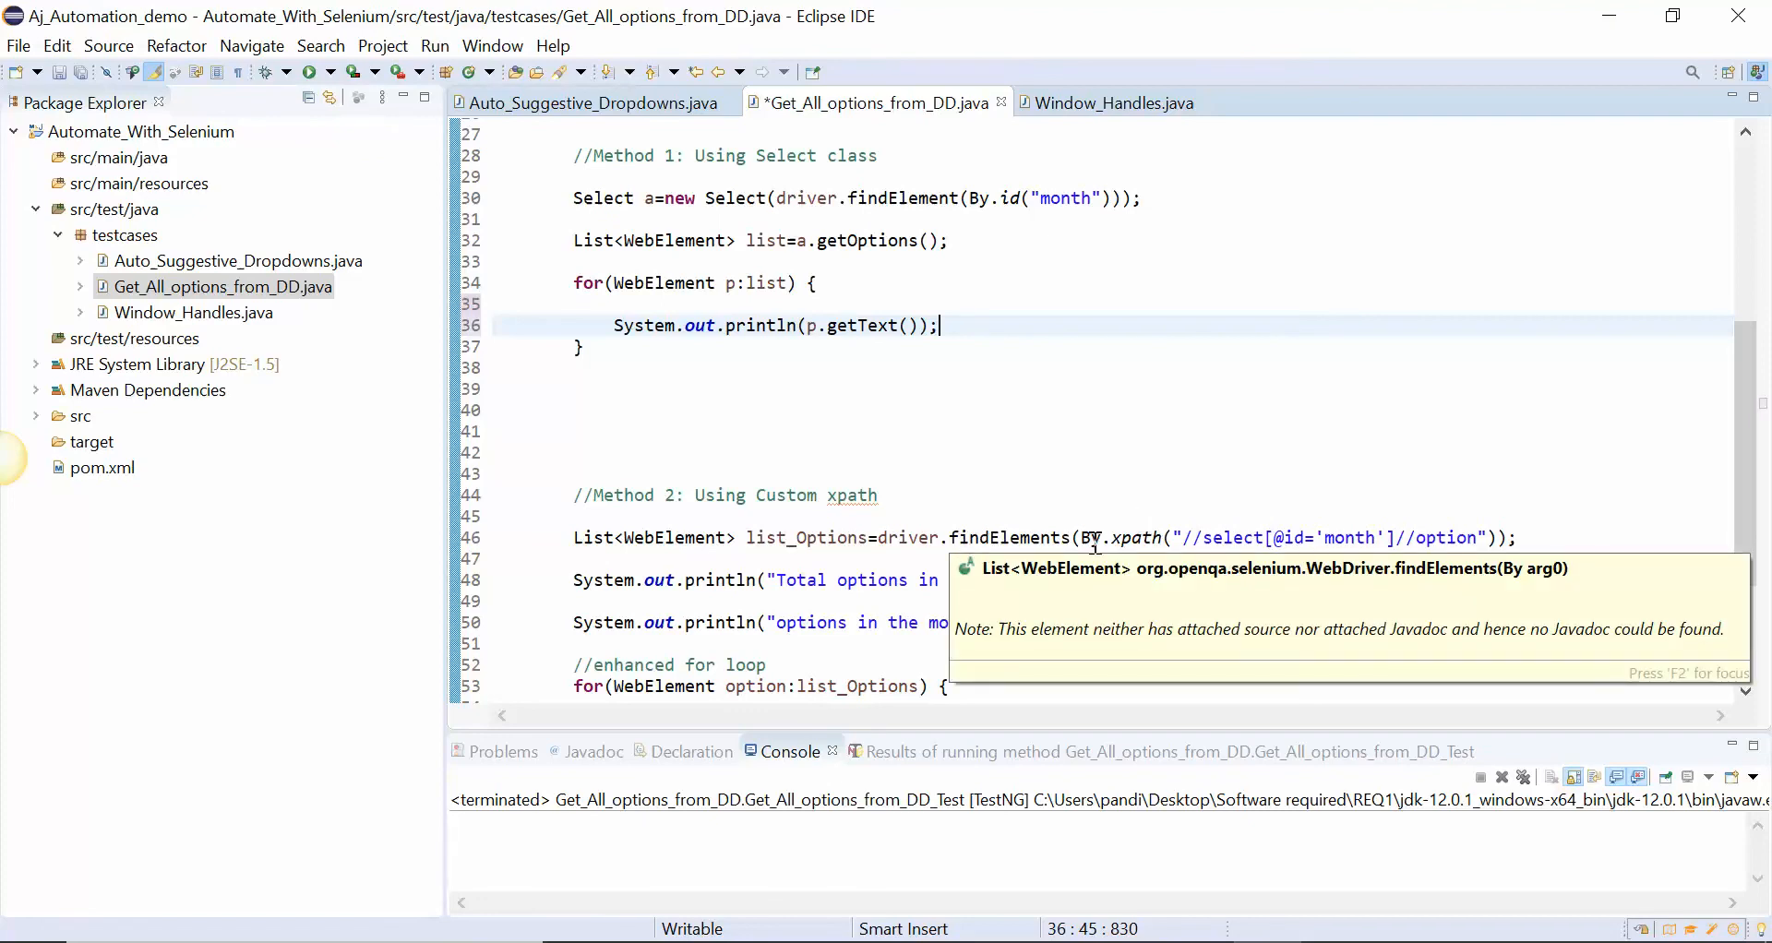
{"action": "mouse_move", "coordinate": [992, 531]}
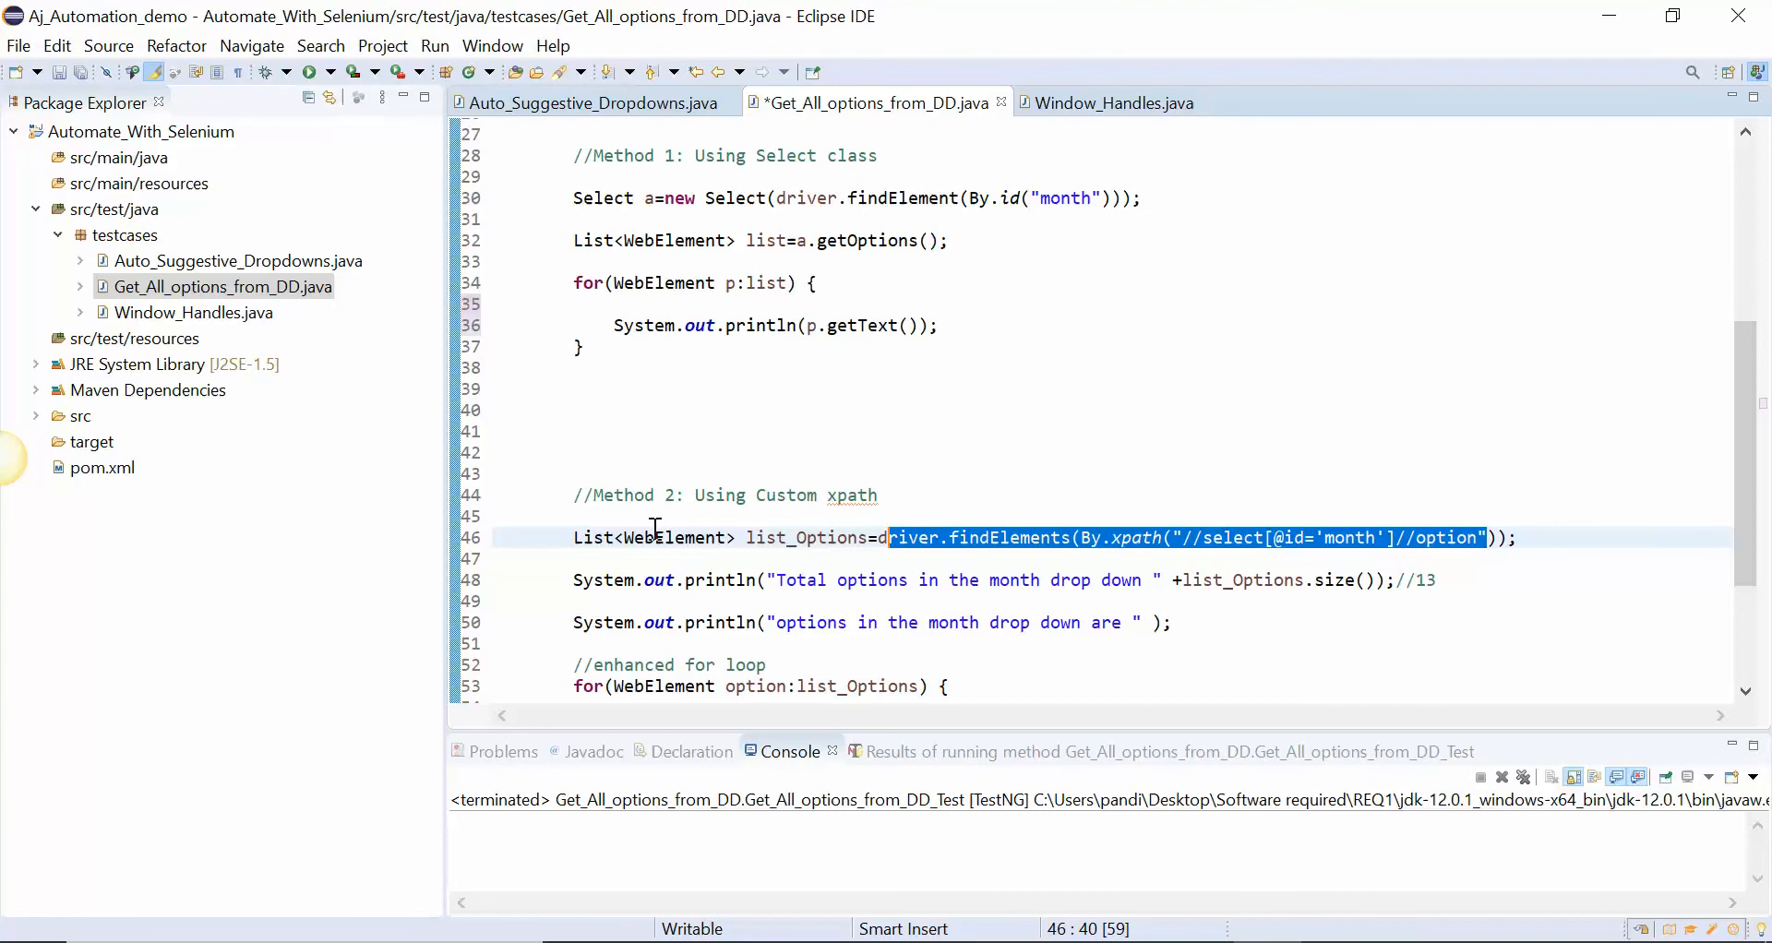
Step: Review Method 2: list_Options via XPath, size printout, option-printing loop and driver.close()
{"action": "double_click", "coordinate": [806, 536]}
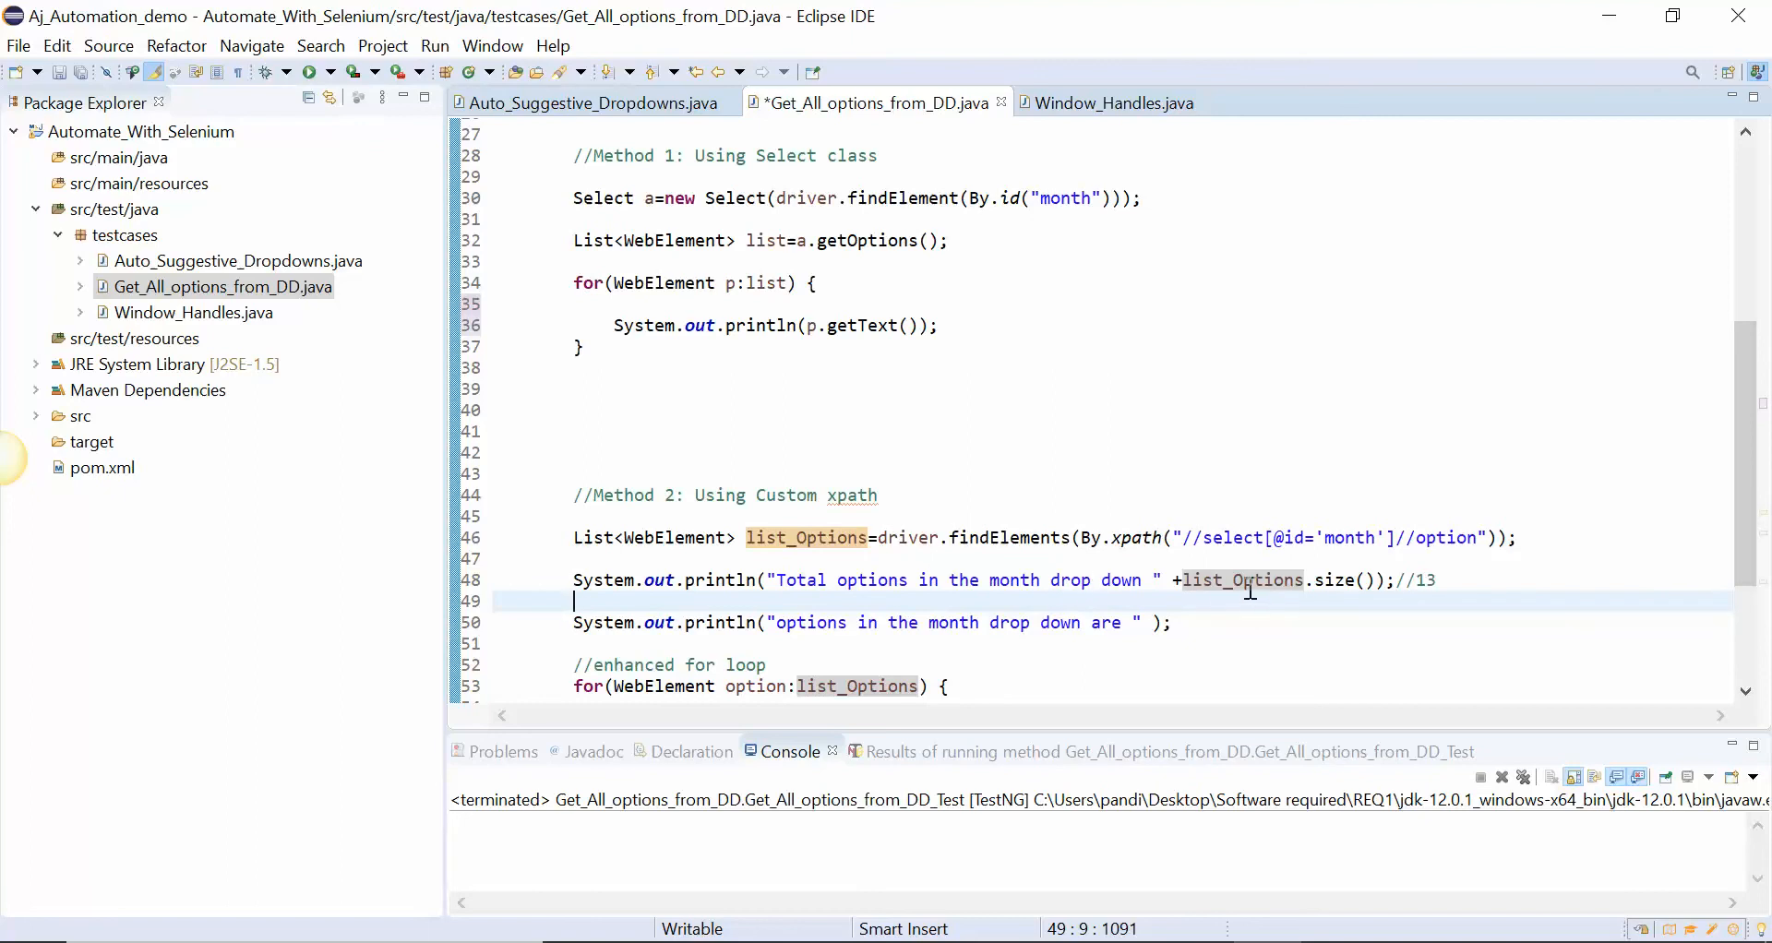
{"action": "mouse_move", "coordinate": [1328, 580]}
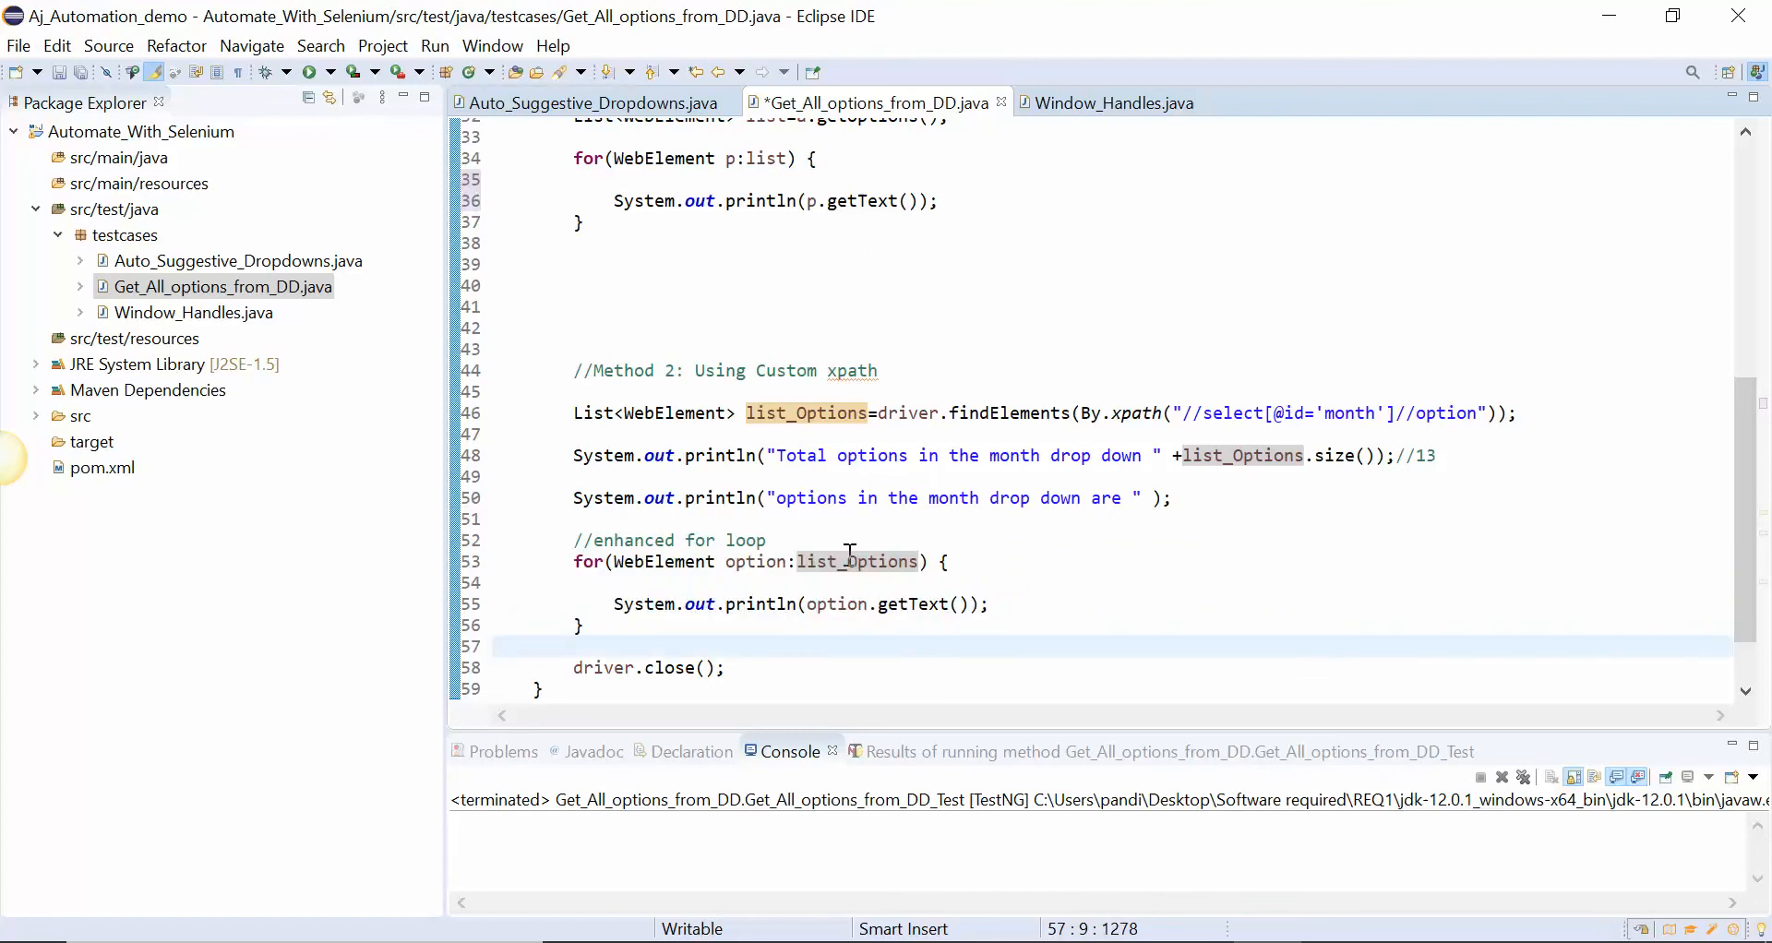
{"action": "mouse_move", "coordinate": [856, 561]}
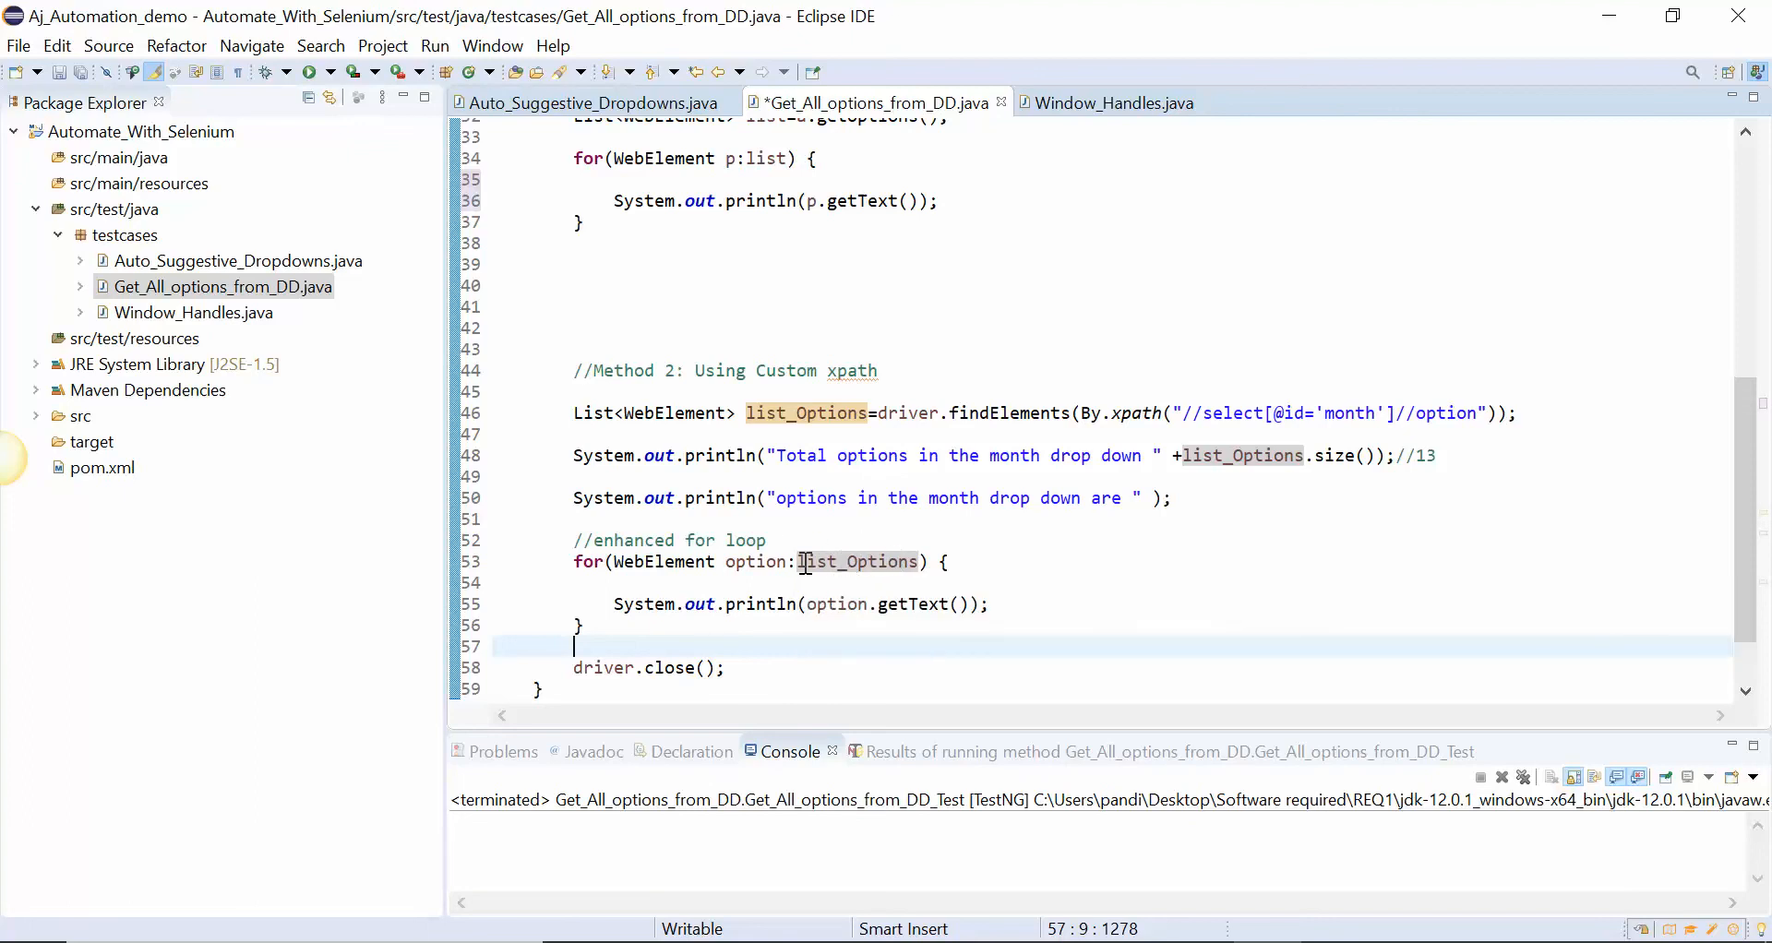
{"action": "left_click", "coordinate": [920, 604]}
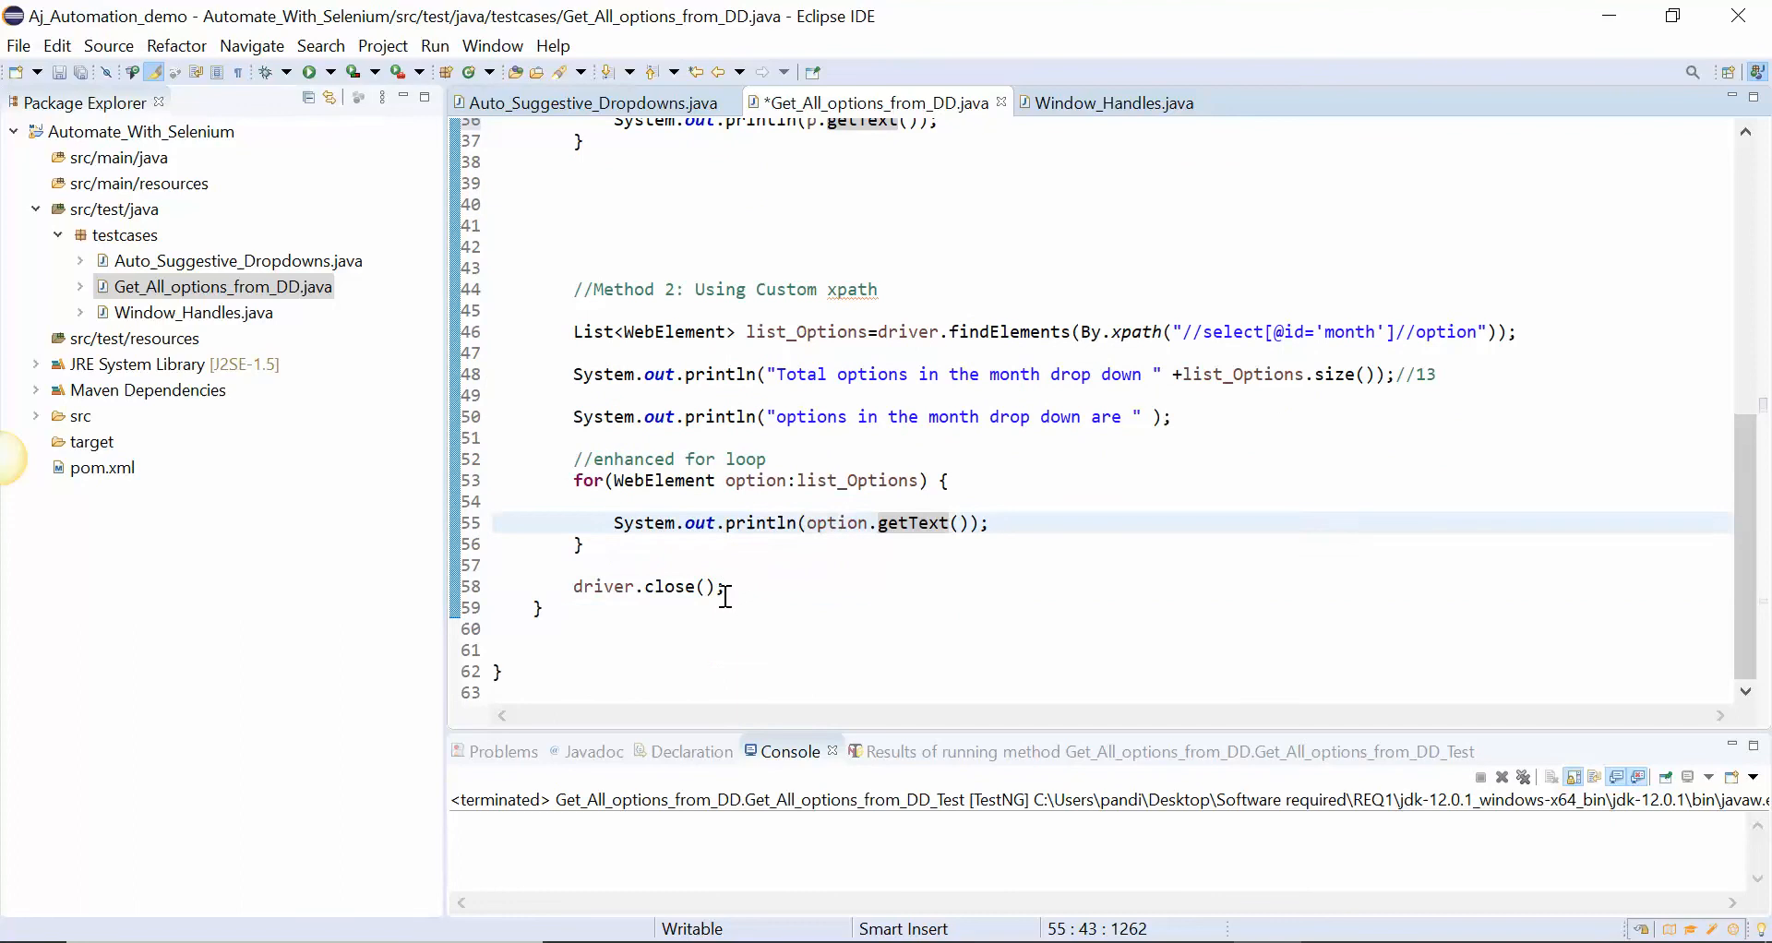
{"action": "left_click", "coordinate": [727, 586]}
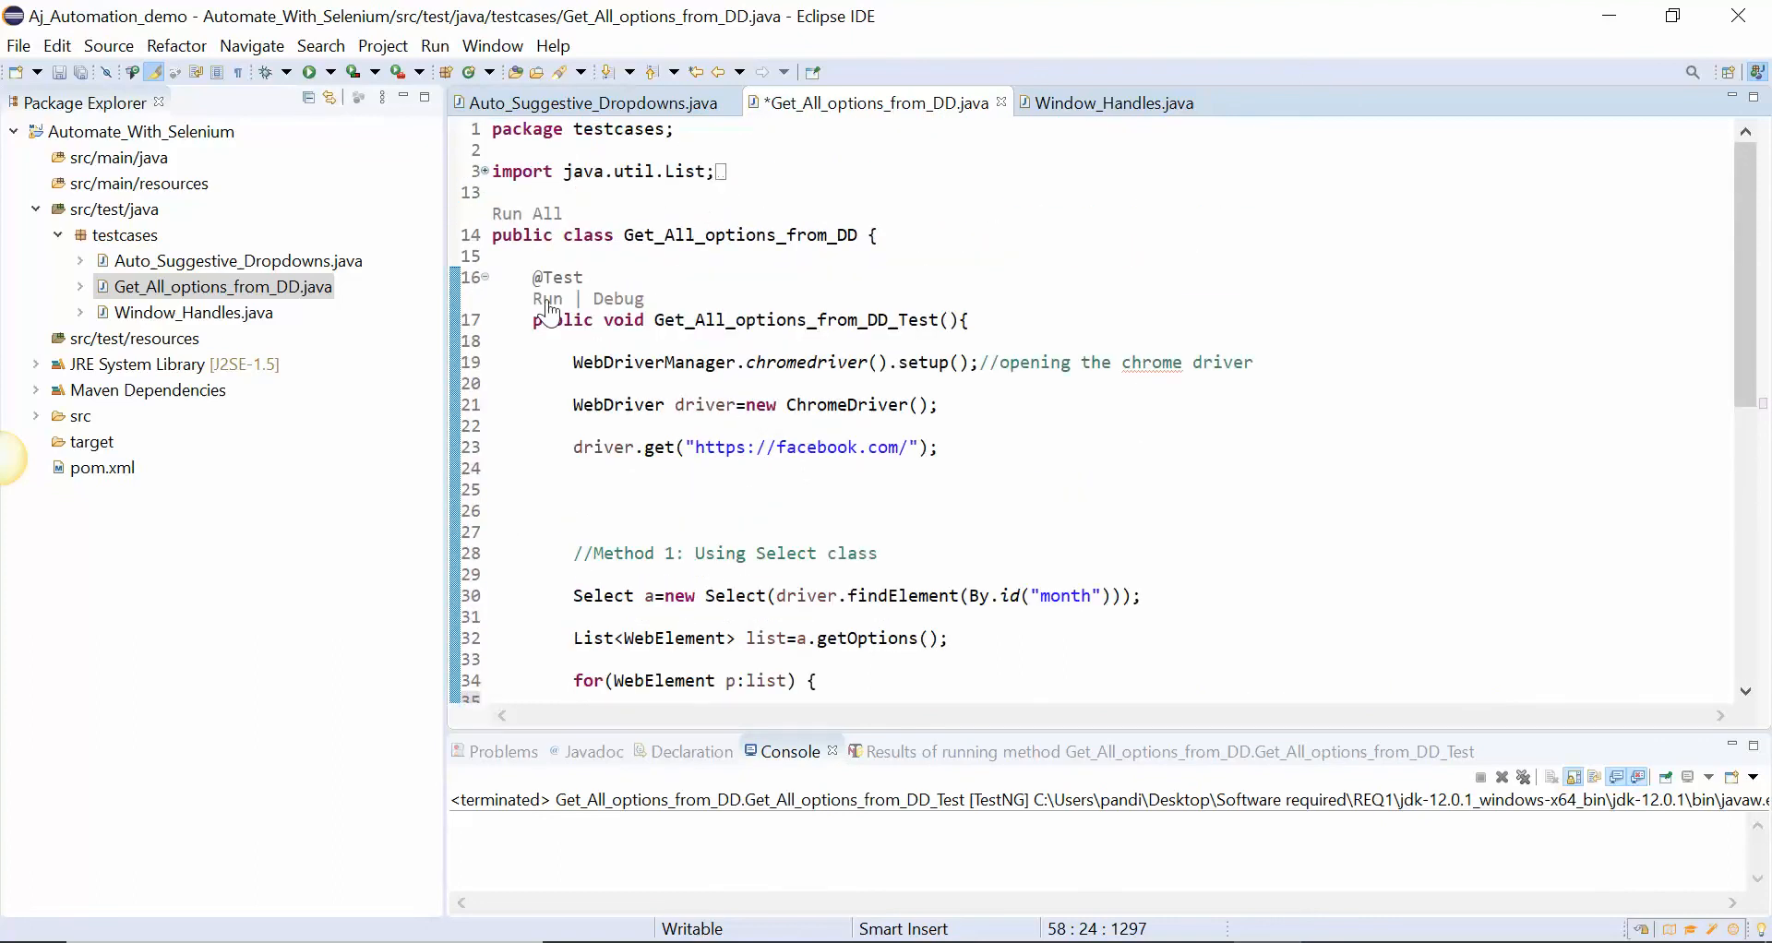
Step: Save and run the test so Chrome loads facebook.com and the console prints the month options
{"action": "left_click", "coordinate": [545, 297]}
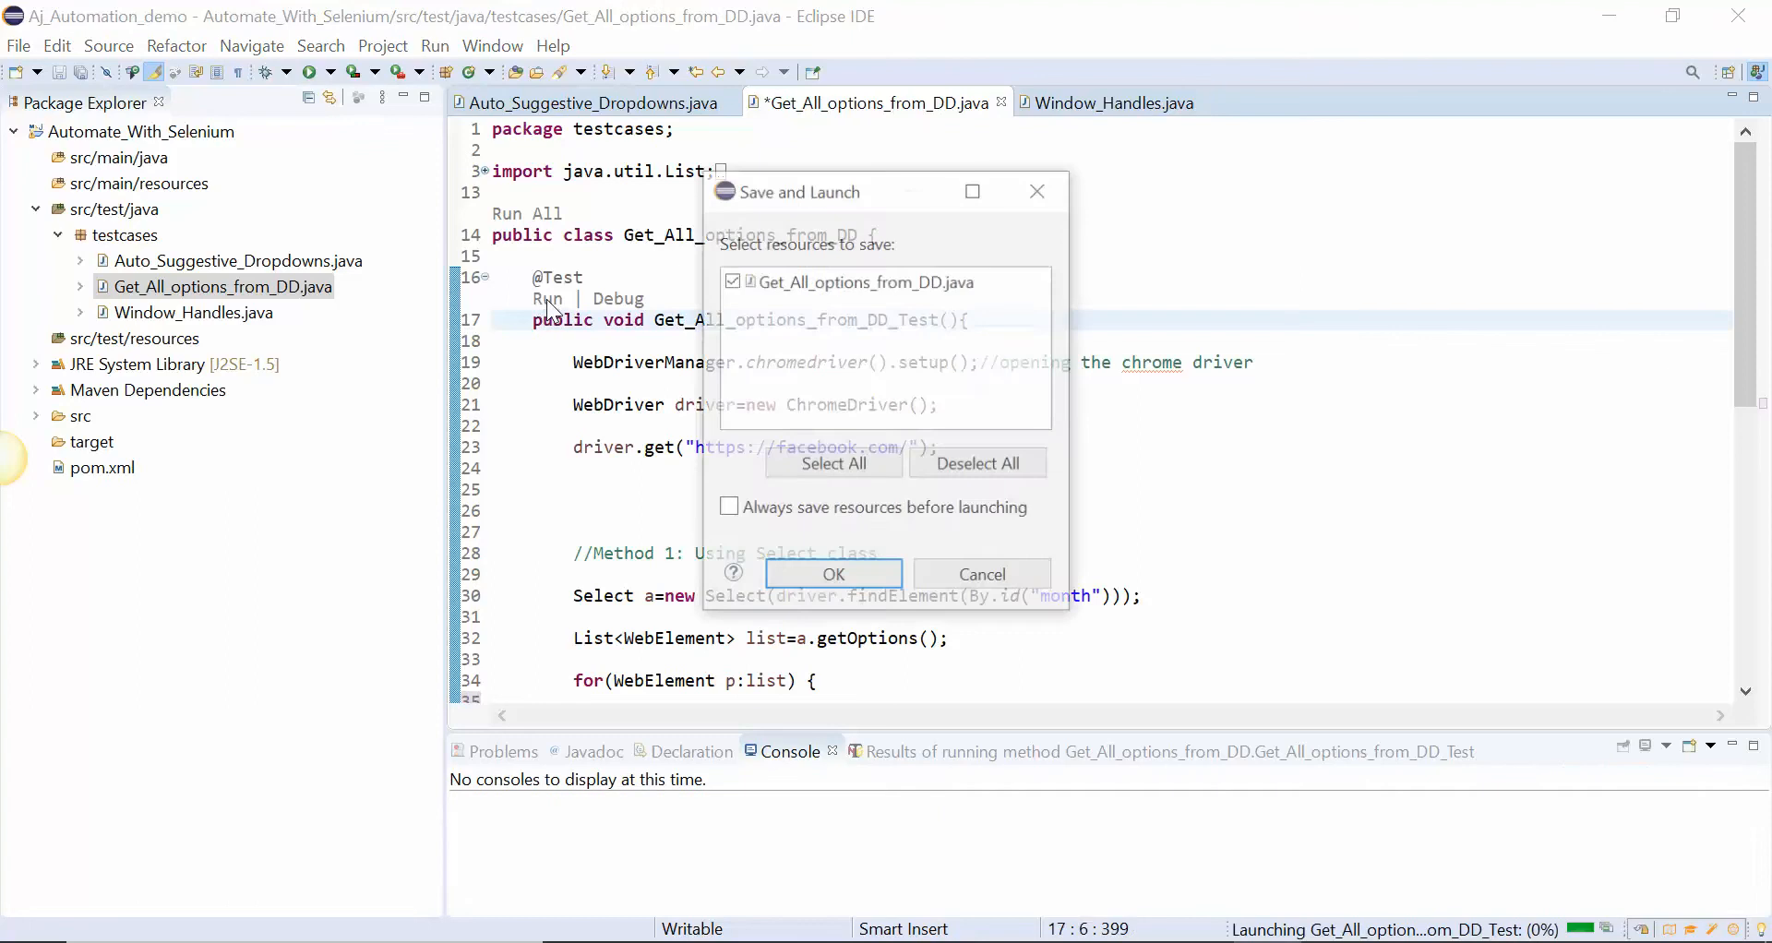
{"action": "left_click", "coordinate": [832, 574]}
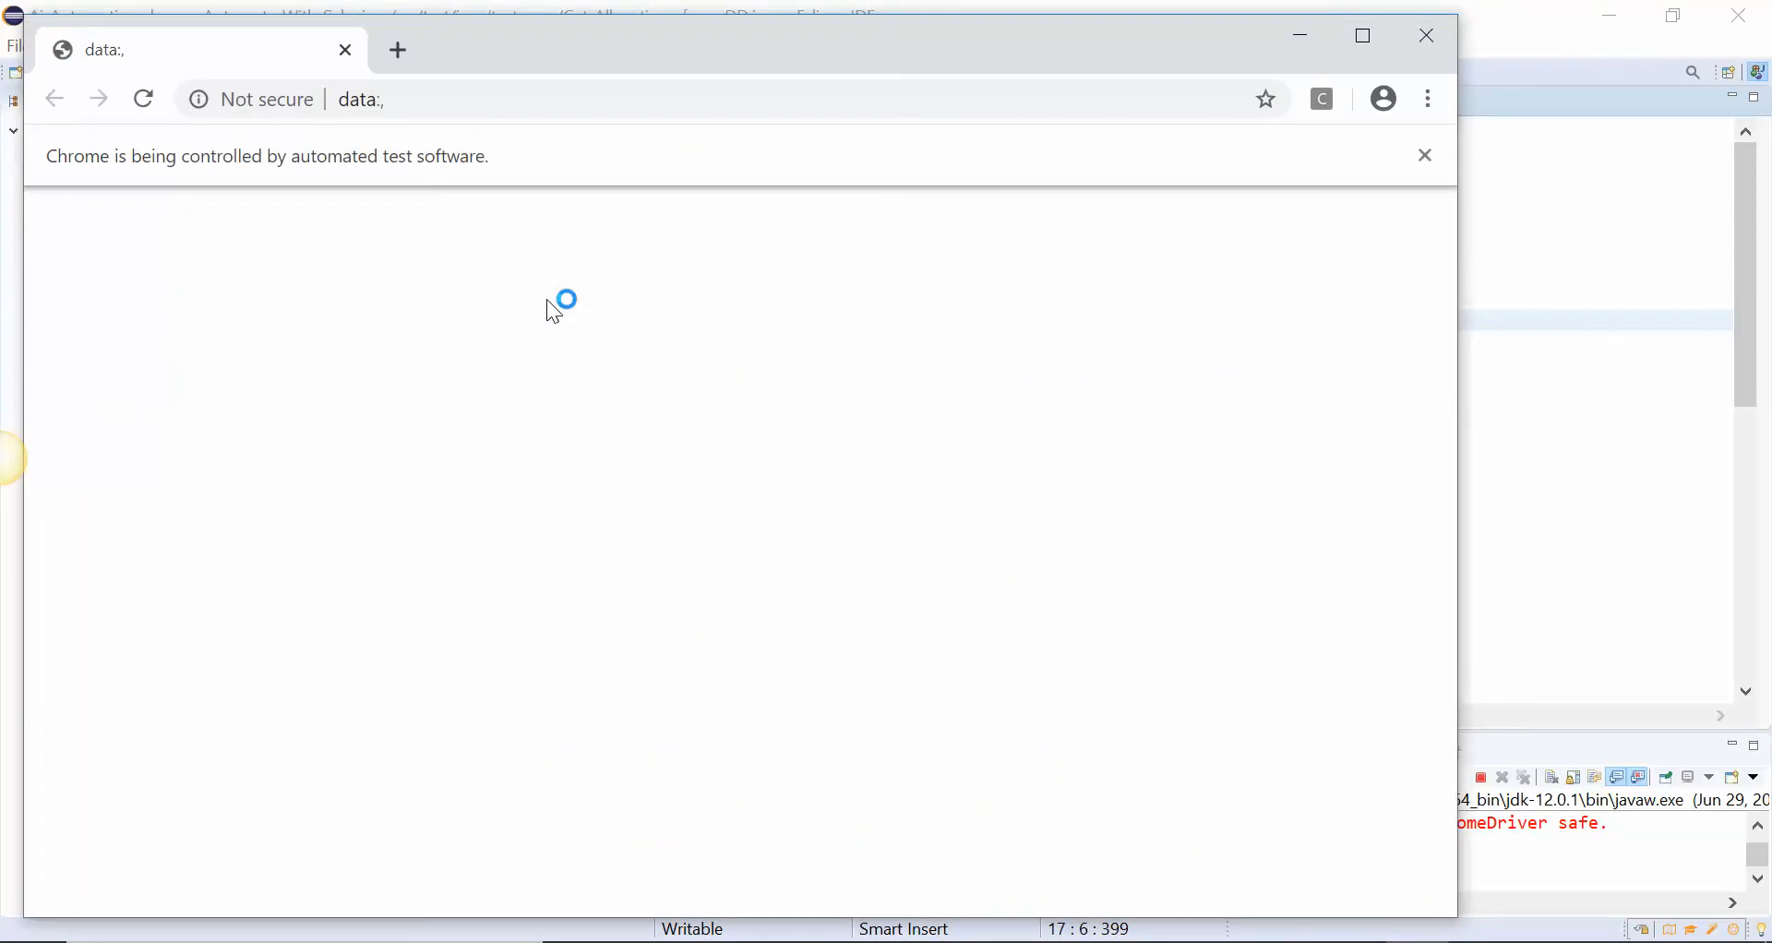
{"action": "type", "text": "facebook.com/\");"}
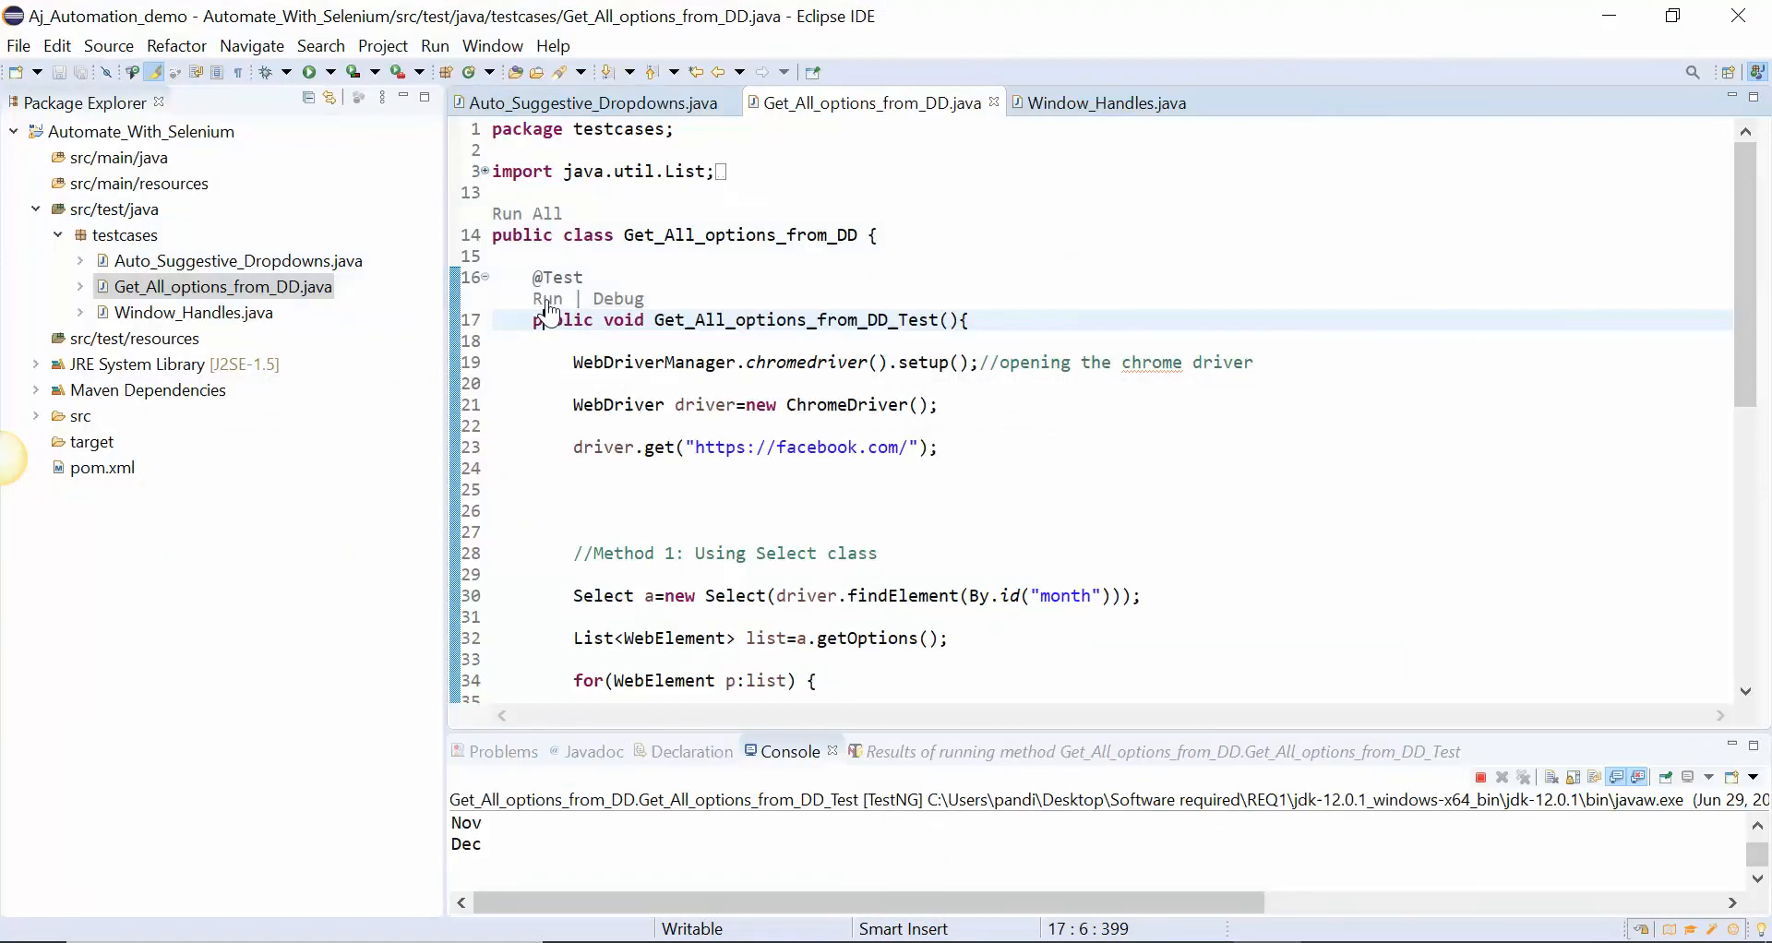
{"action": "mouse_move", "coordinate": [1116, 731]}
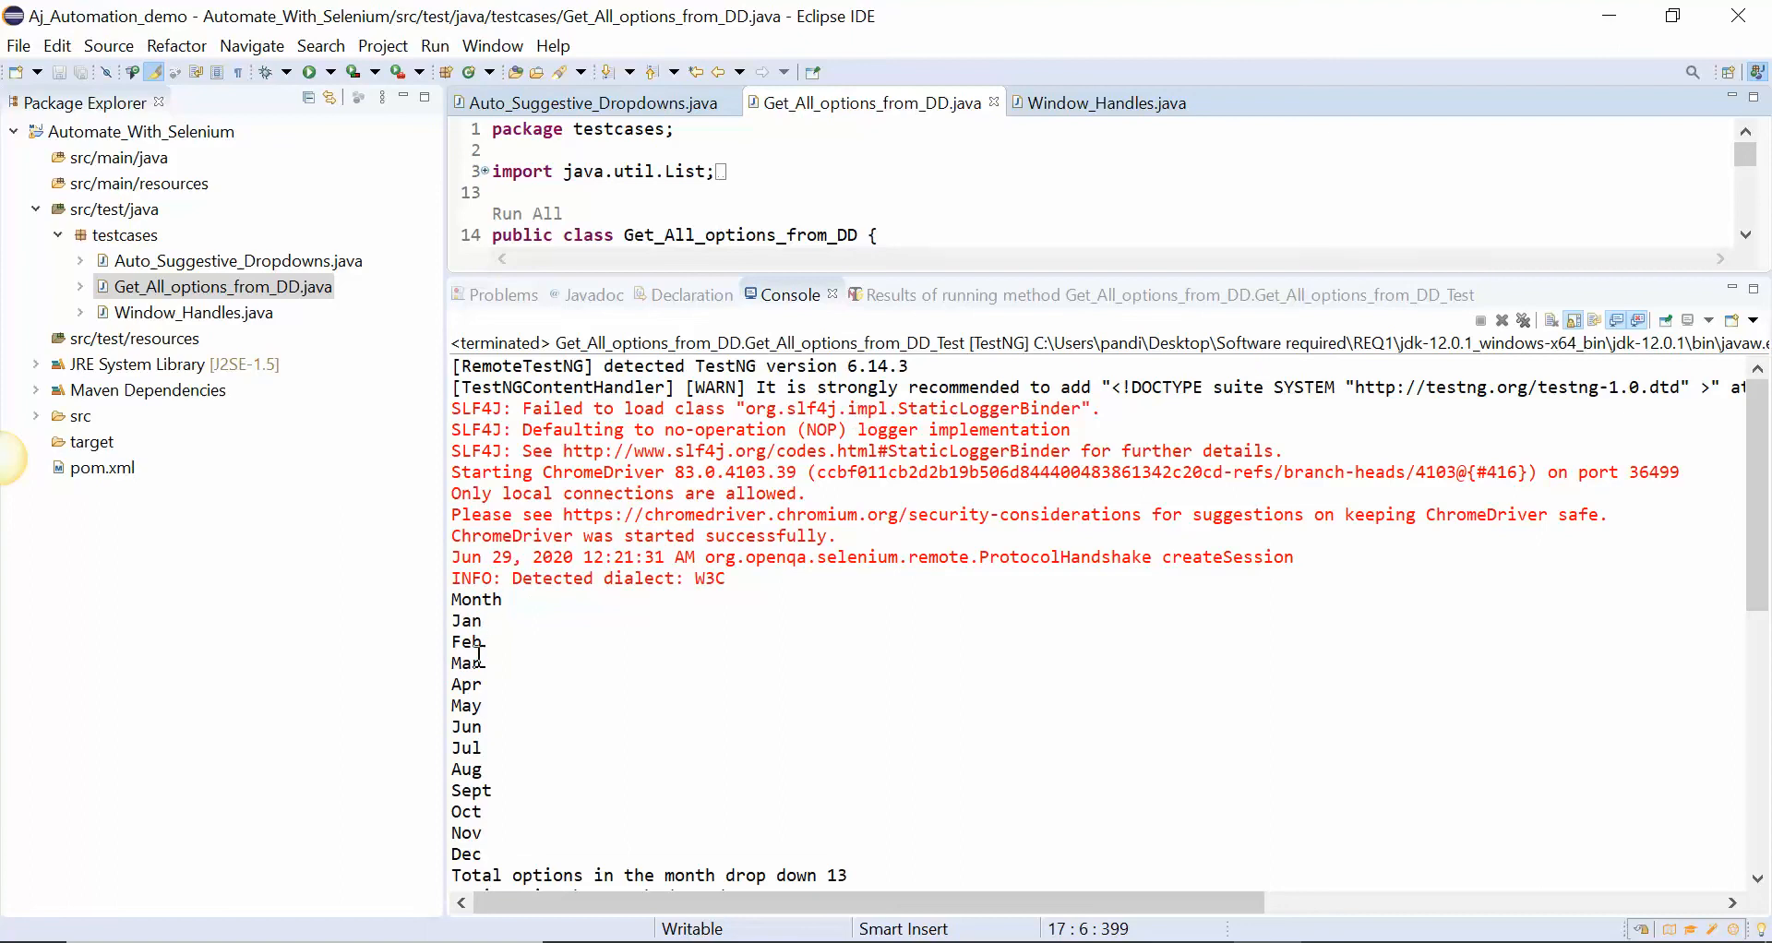
{"action": "scroll", "scroll_direction": "down", "scroll_amount": 3}
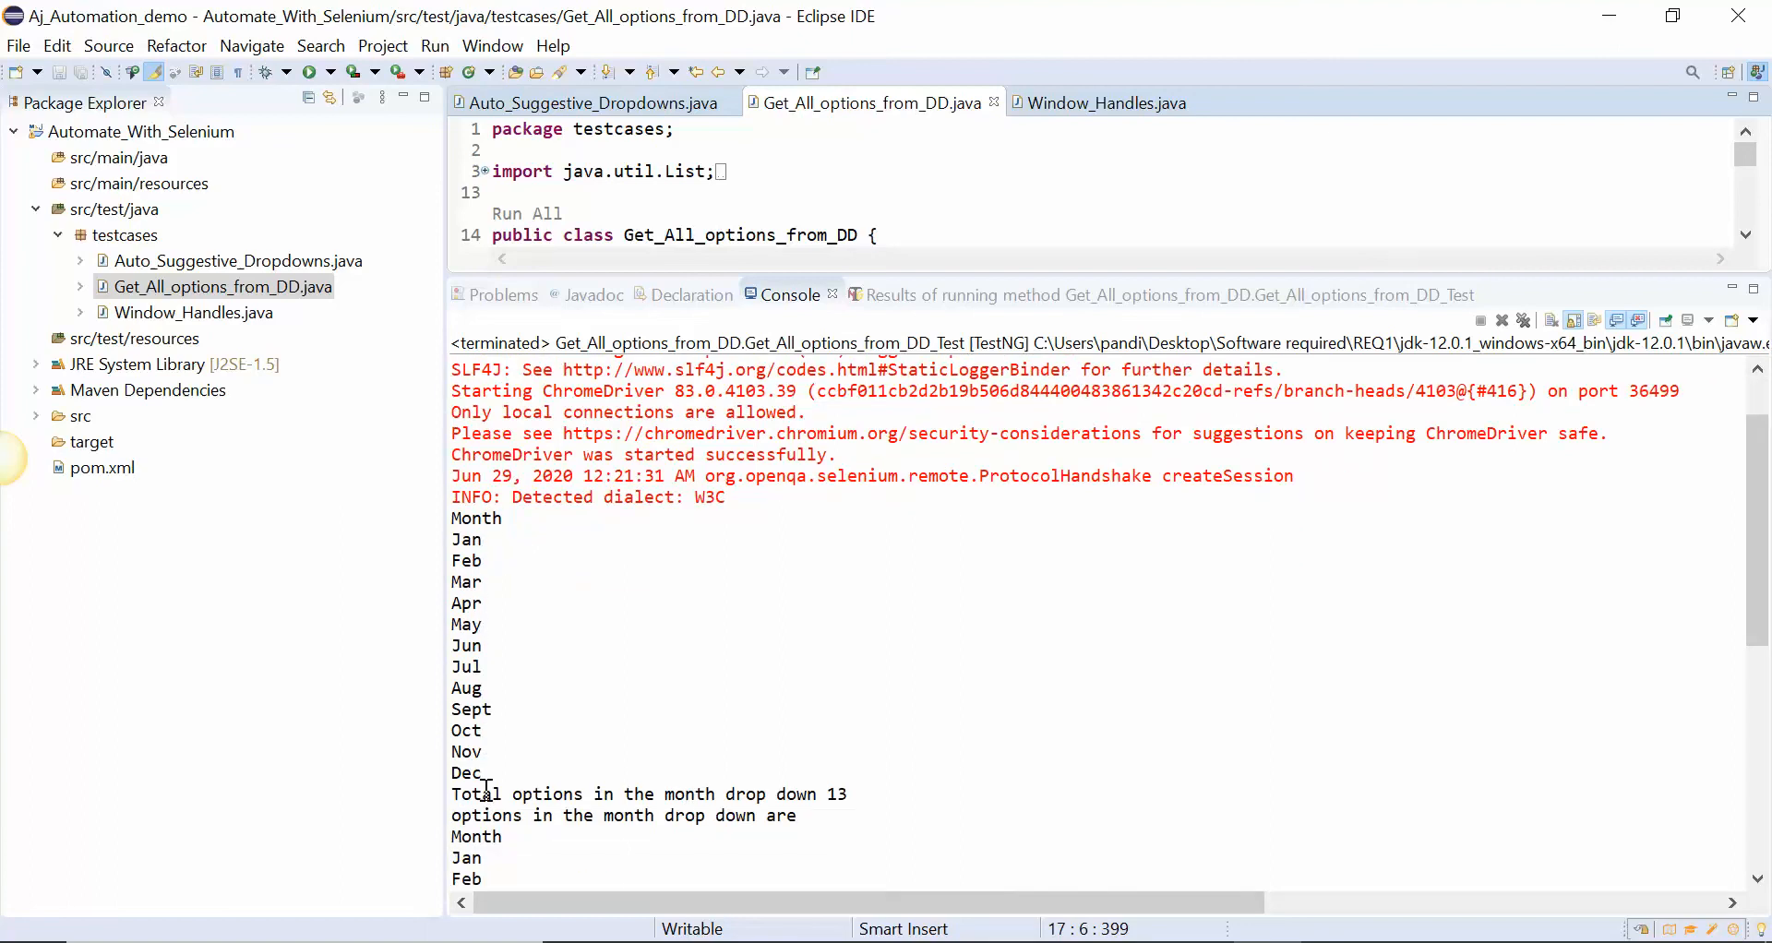
{"action": "scroll", "scroll_direction": "down", "scroll_amount": 3}
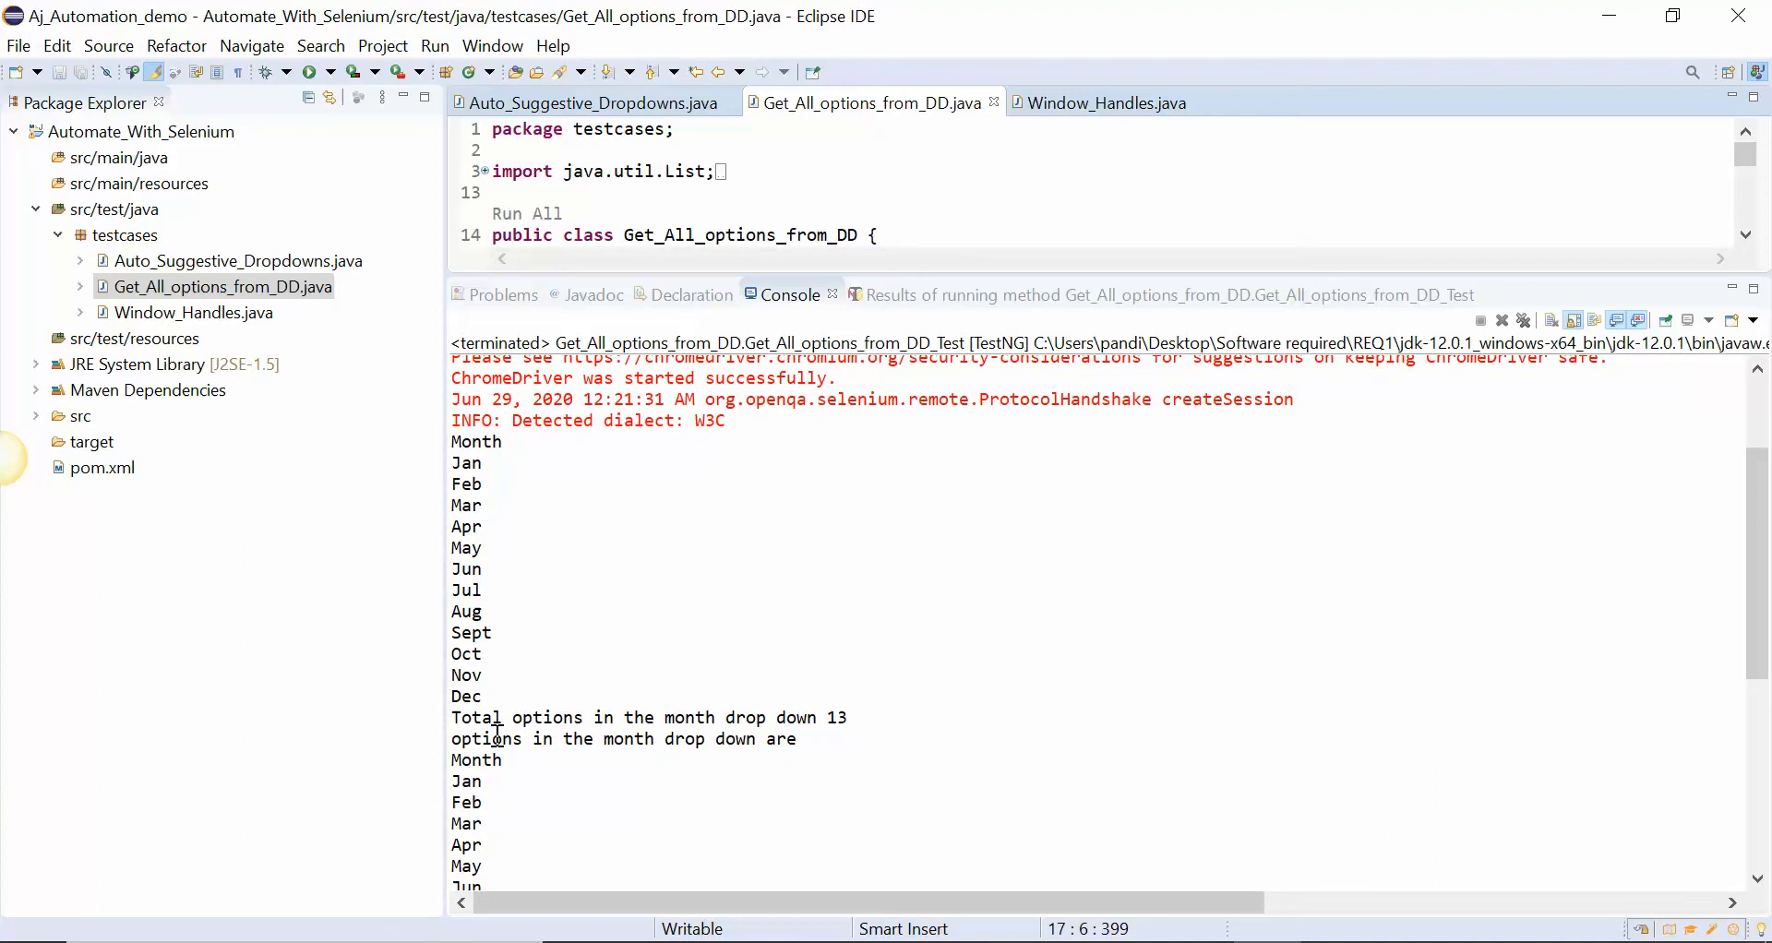
{"action": "mouse_move", "coordinate": [666, 644]}
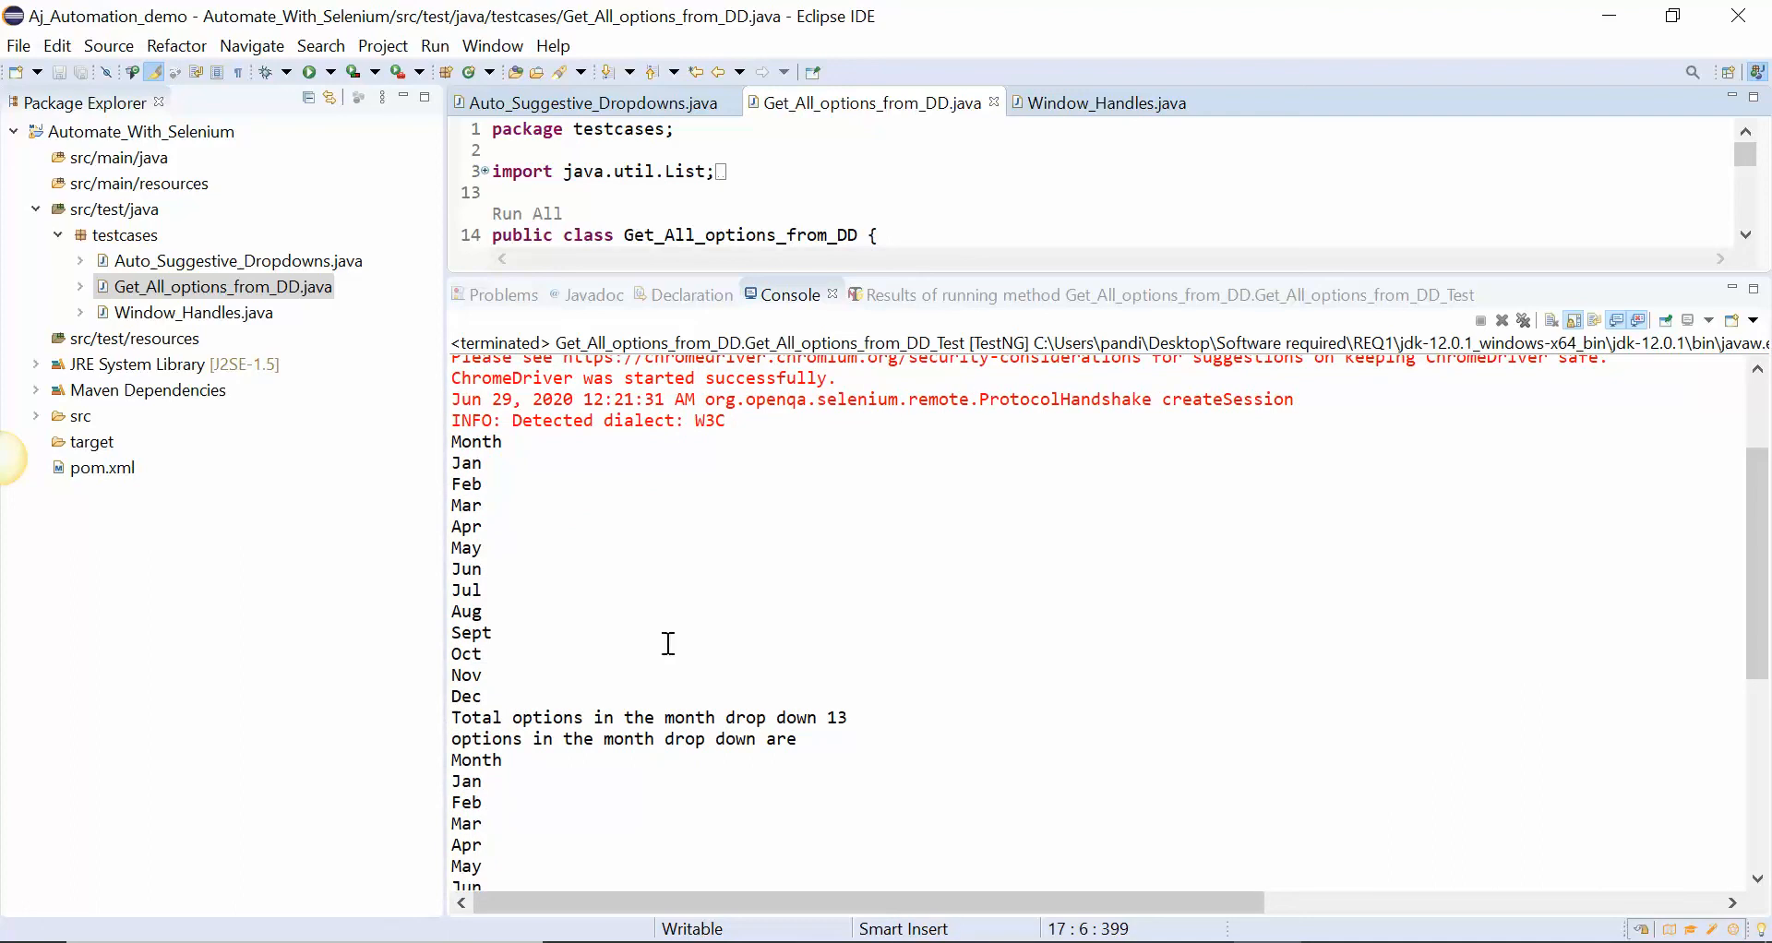
{"action": "double_click", "coordinate": [836, 717]}
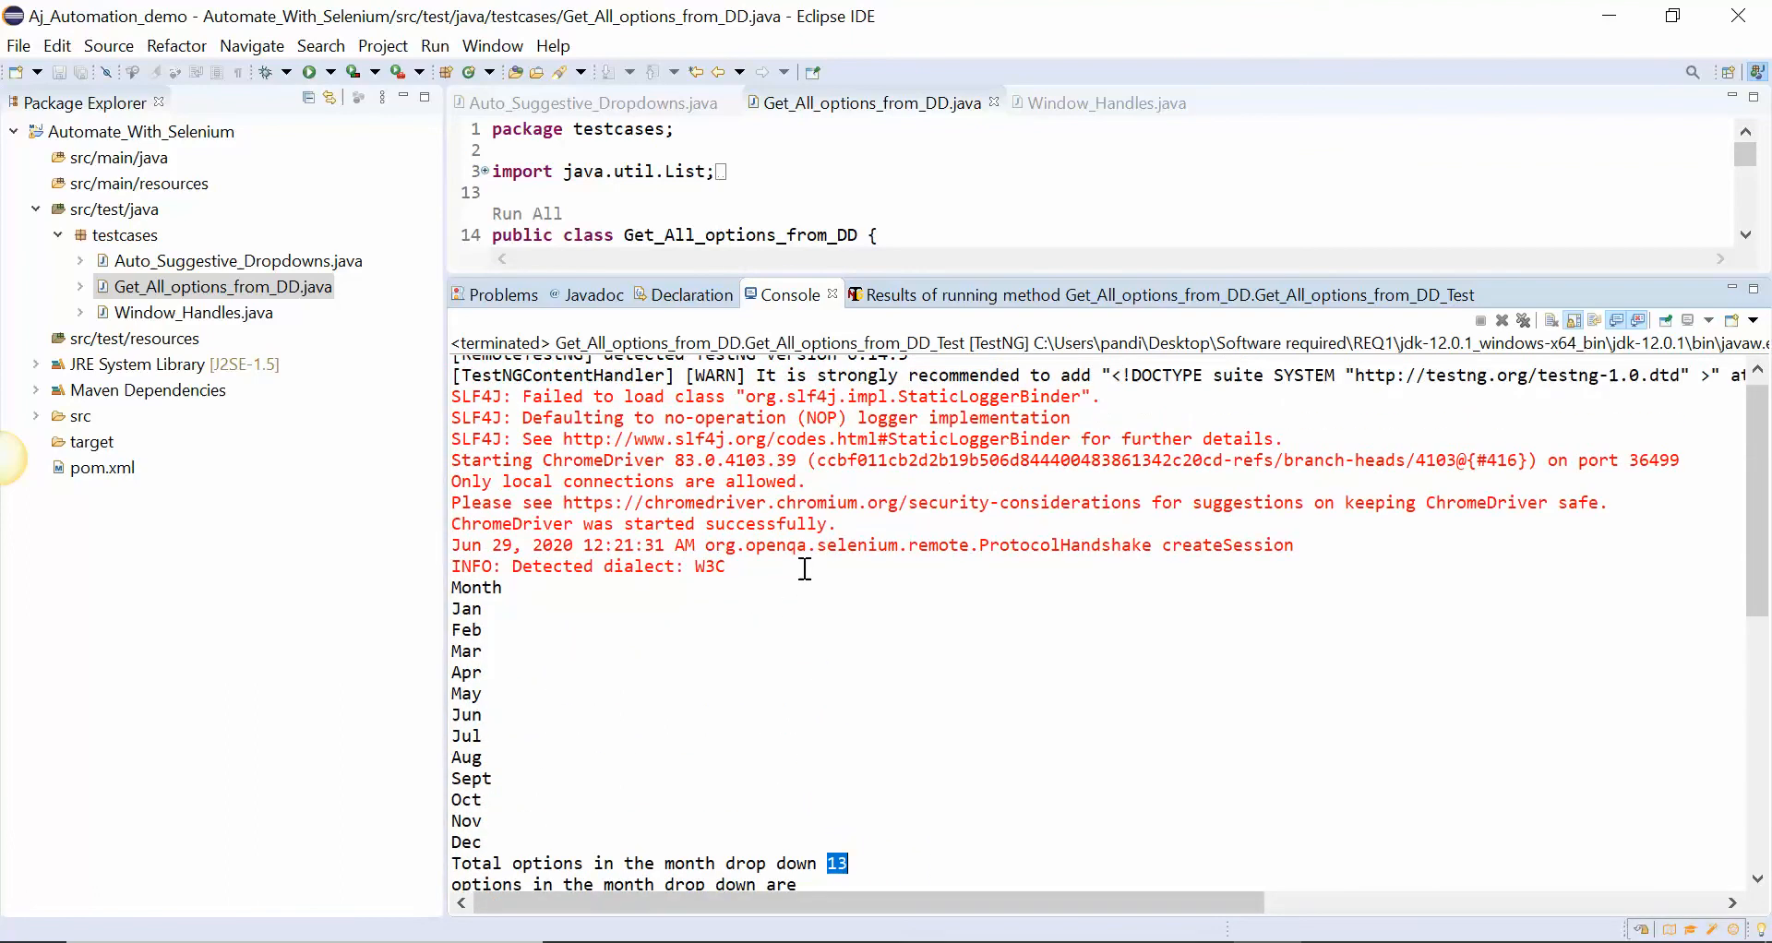
{"action": "mouse_move", "coordinate": [1178, 283]}
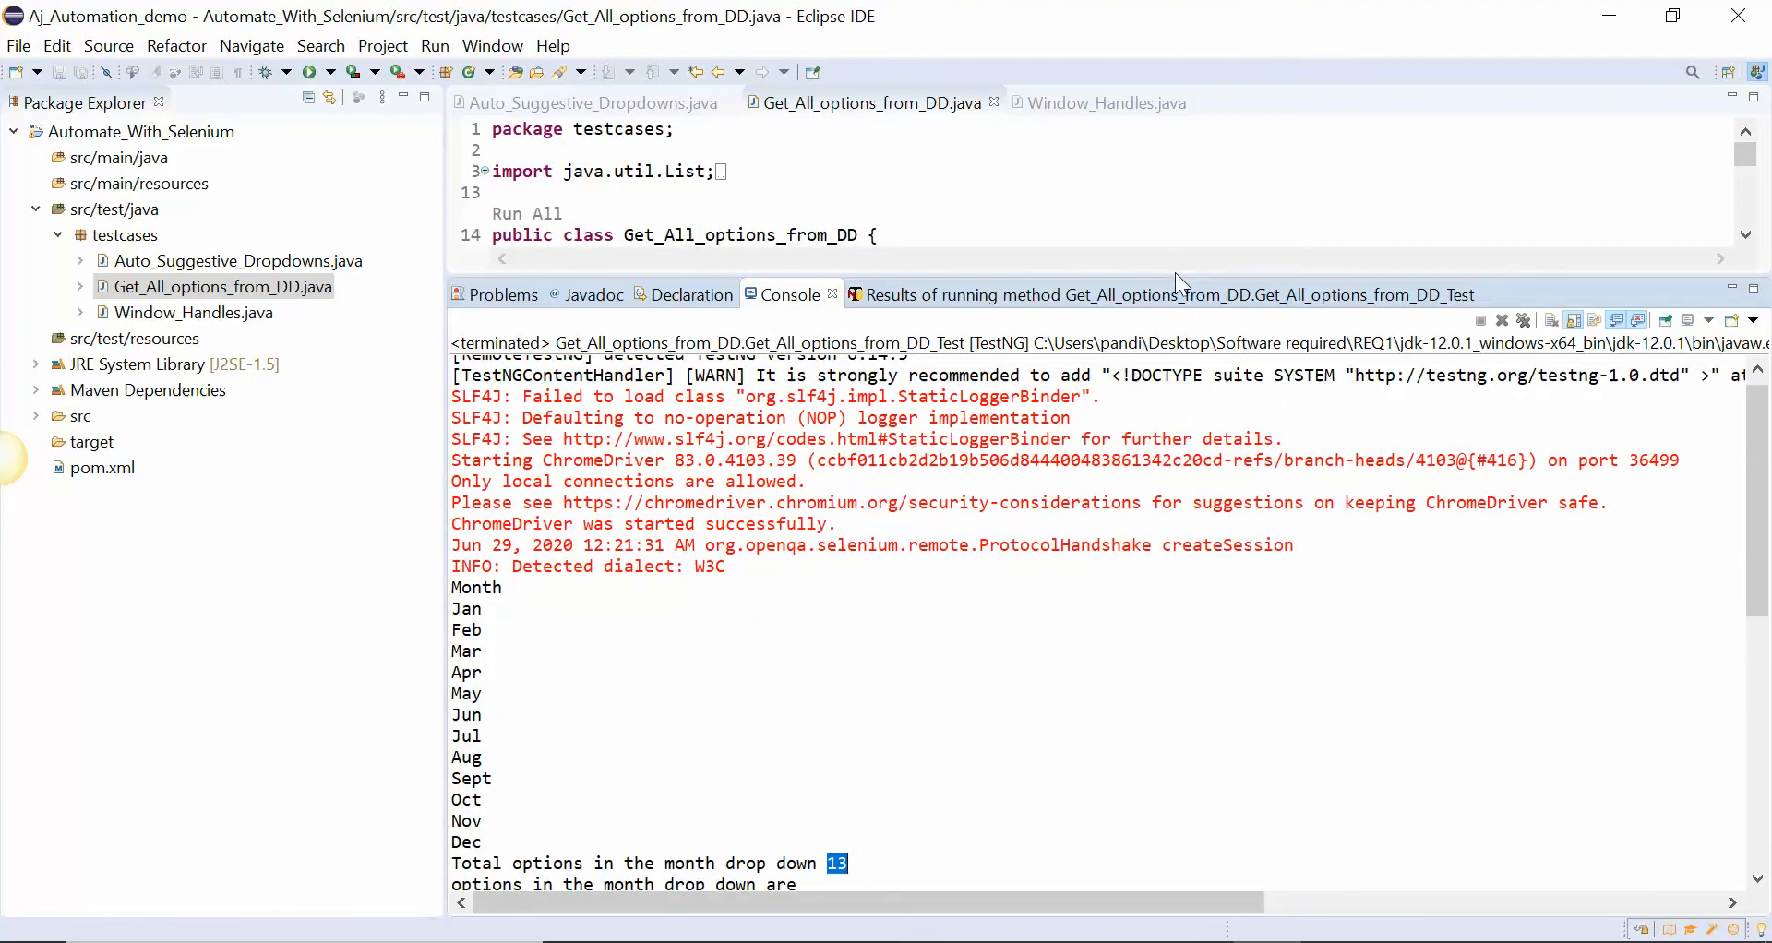
{"action": "mouse_move", "coordinate": [1158, 294]}
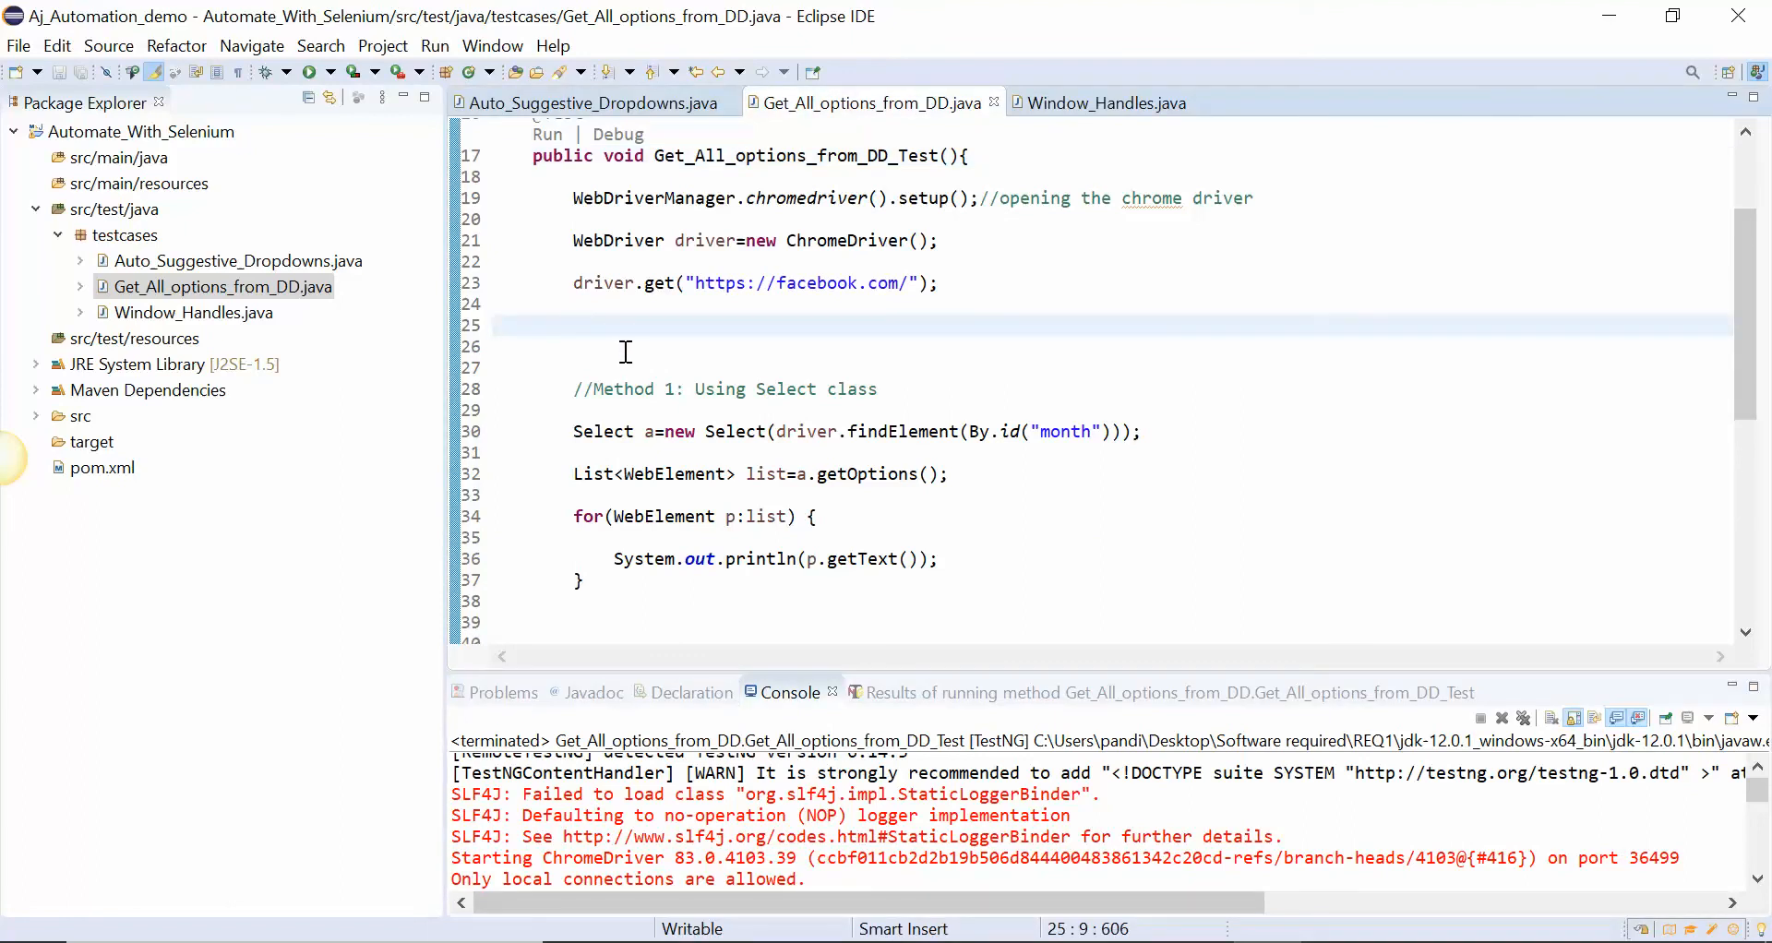
{"action": "left_click", "coordinate": [576, 325]}
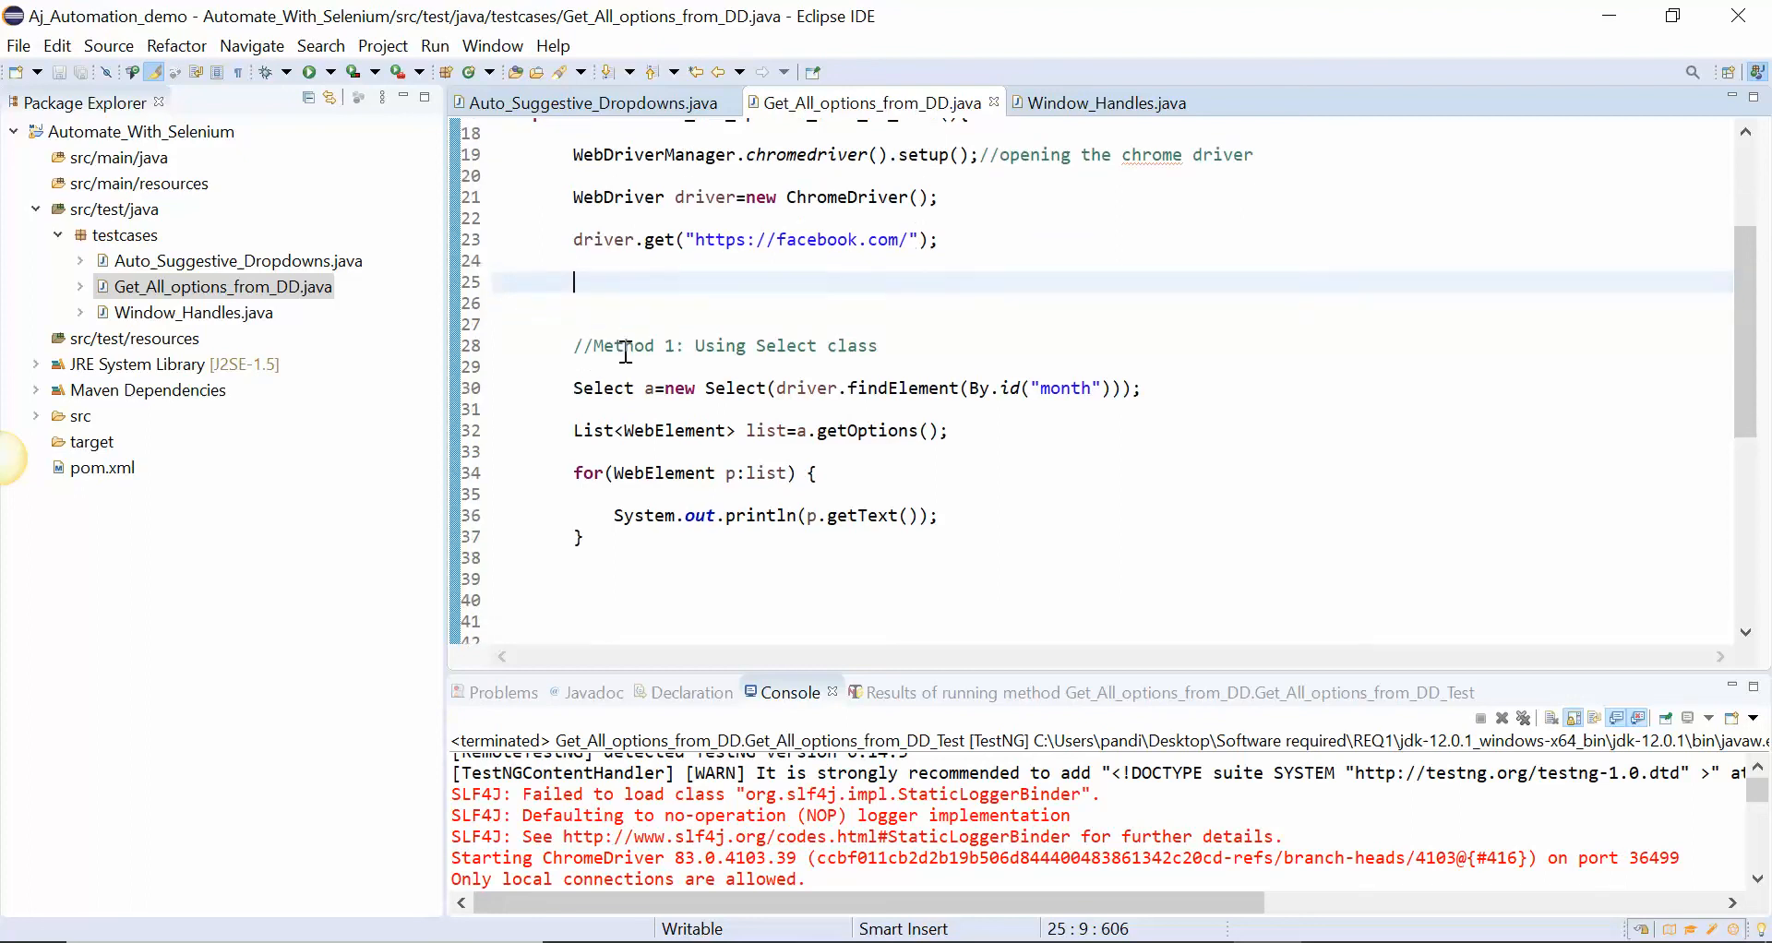
{"action": "scroll", "scroll_direction": "down", "scroll_amount": 3}
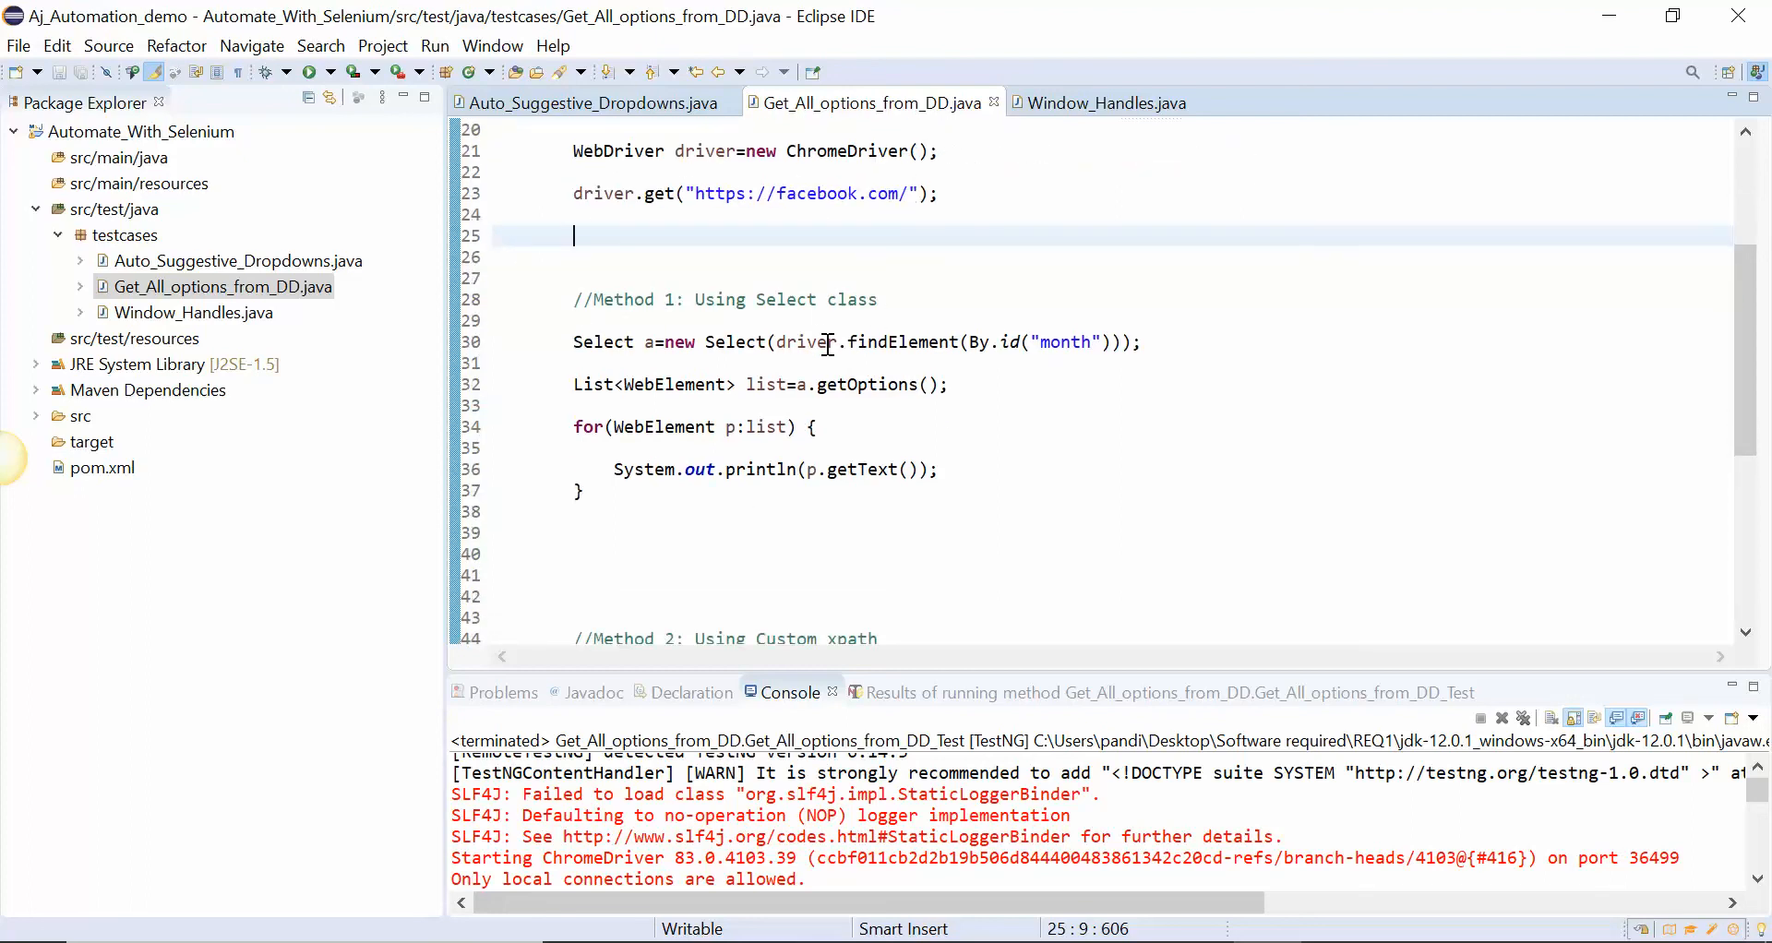
{"action": "mouse_move", "coordinate": [991, 432]}
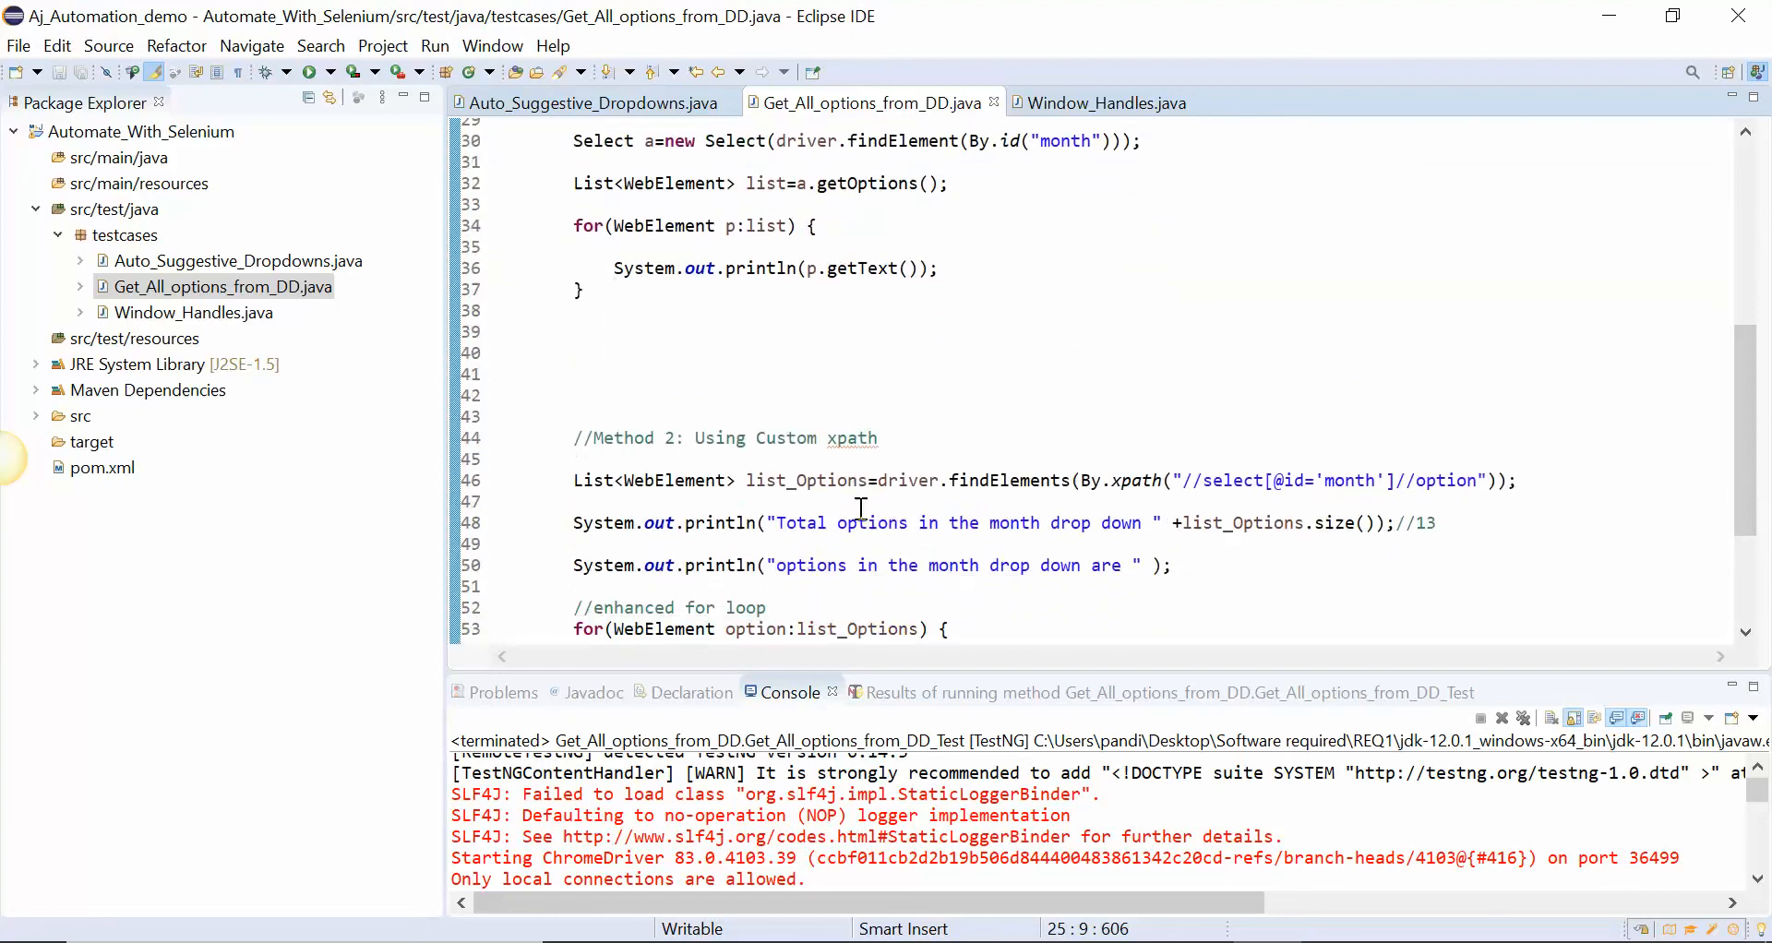
{"action": "scroll", "scroll_direction": "down", "scroll_amount": 3}
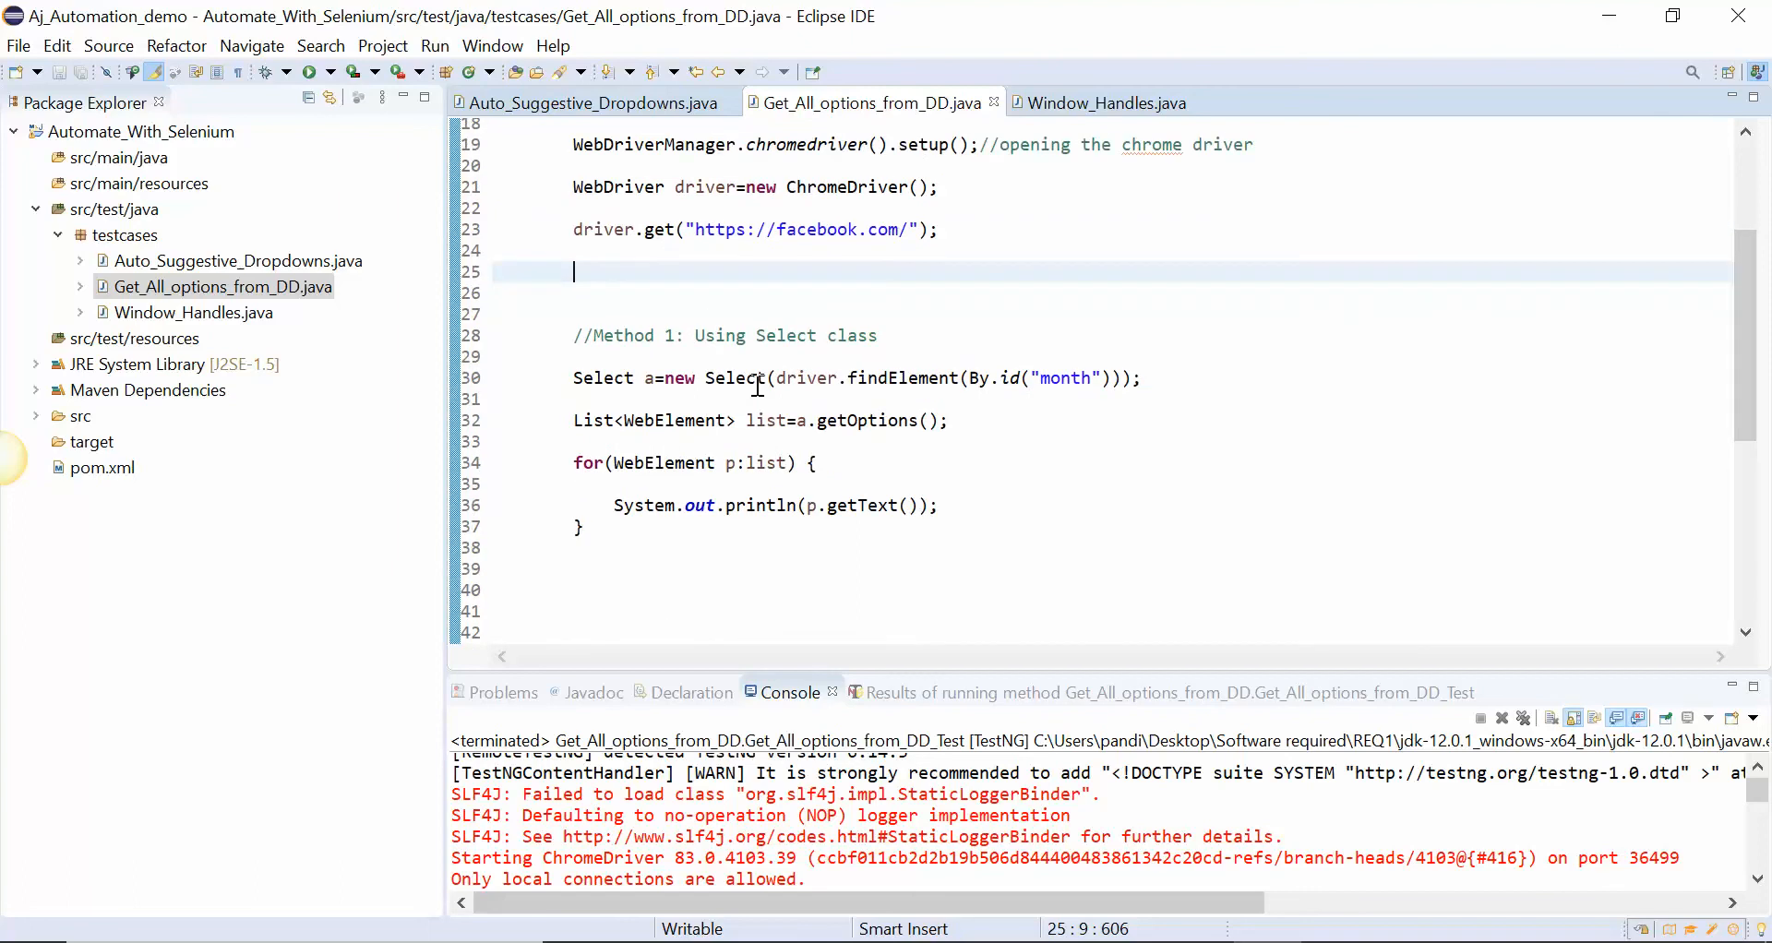
{"action": "scroll", "scroll_direction": "up", "scroll_amount": 3}
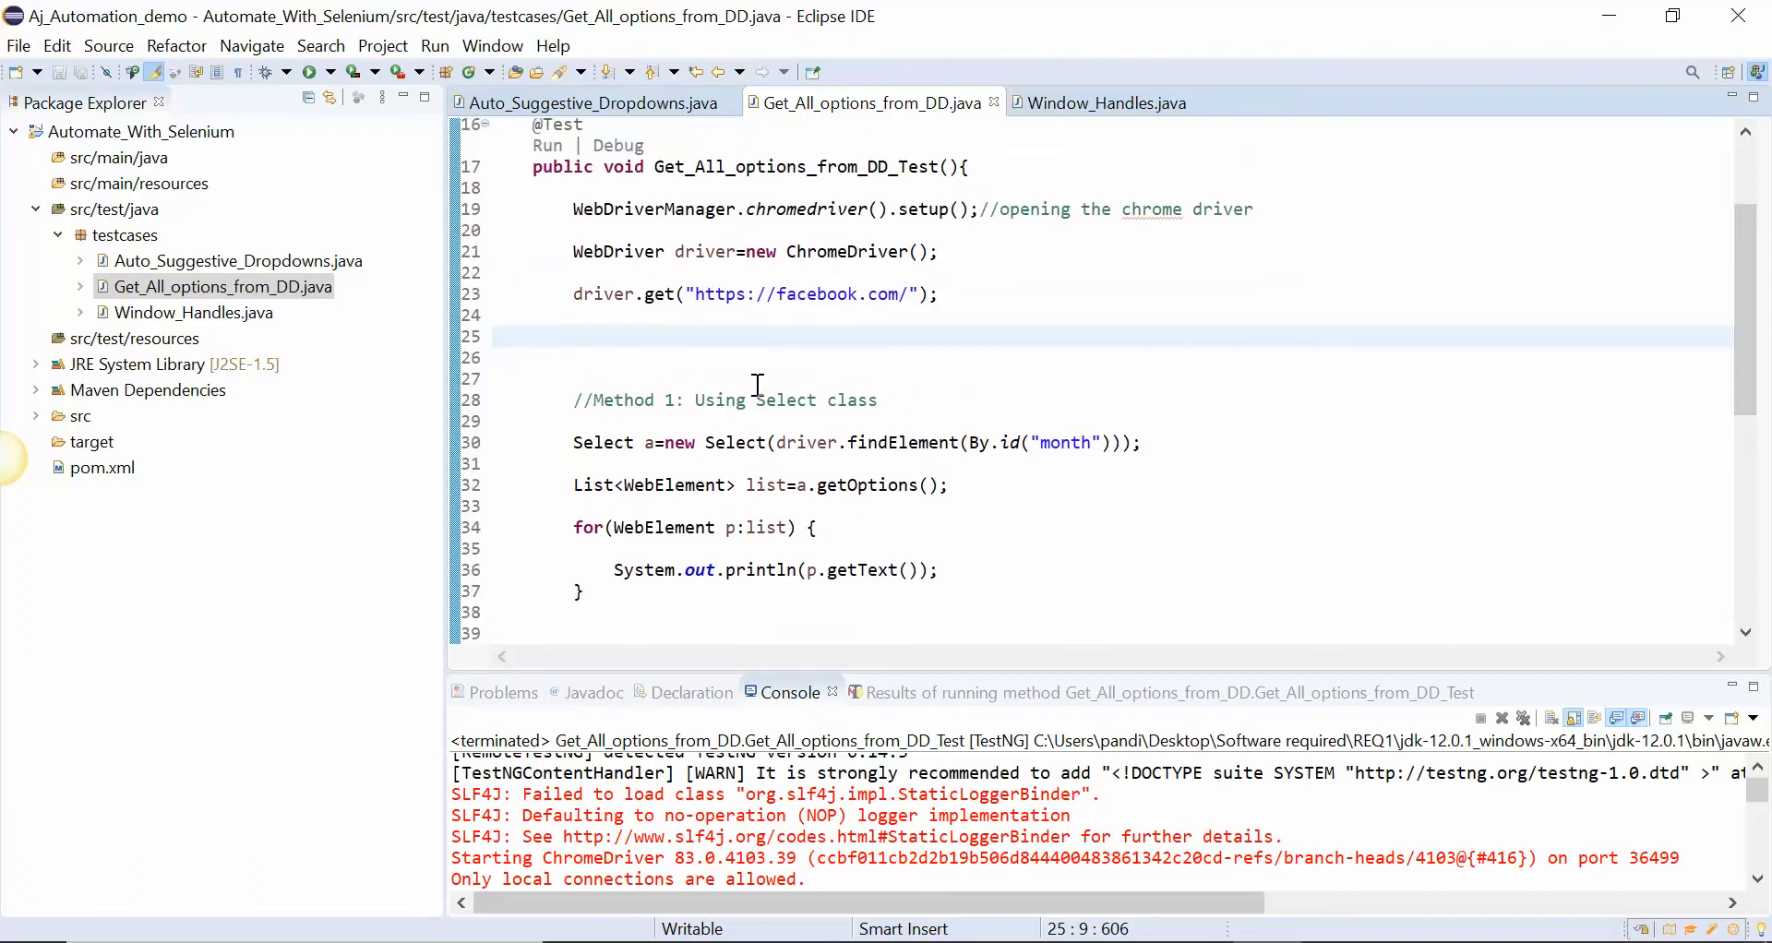
{"action": "left_click", "coordinate": [576, 336]}
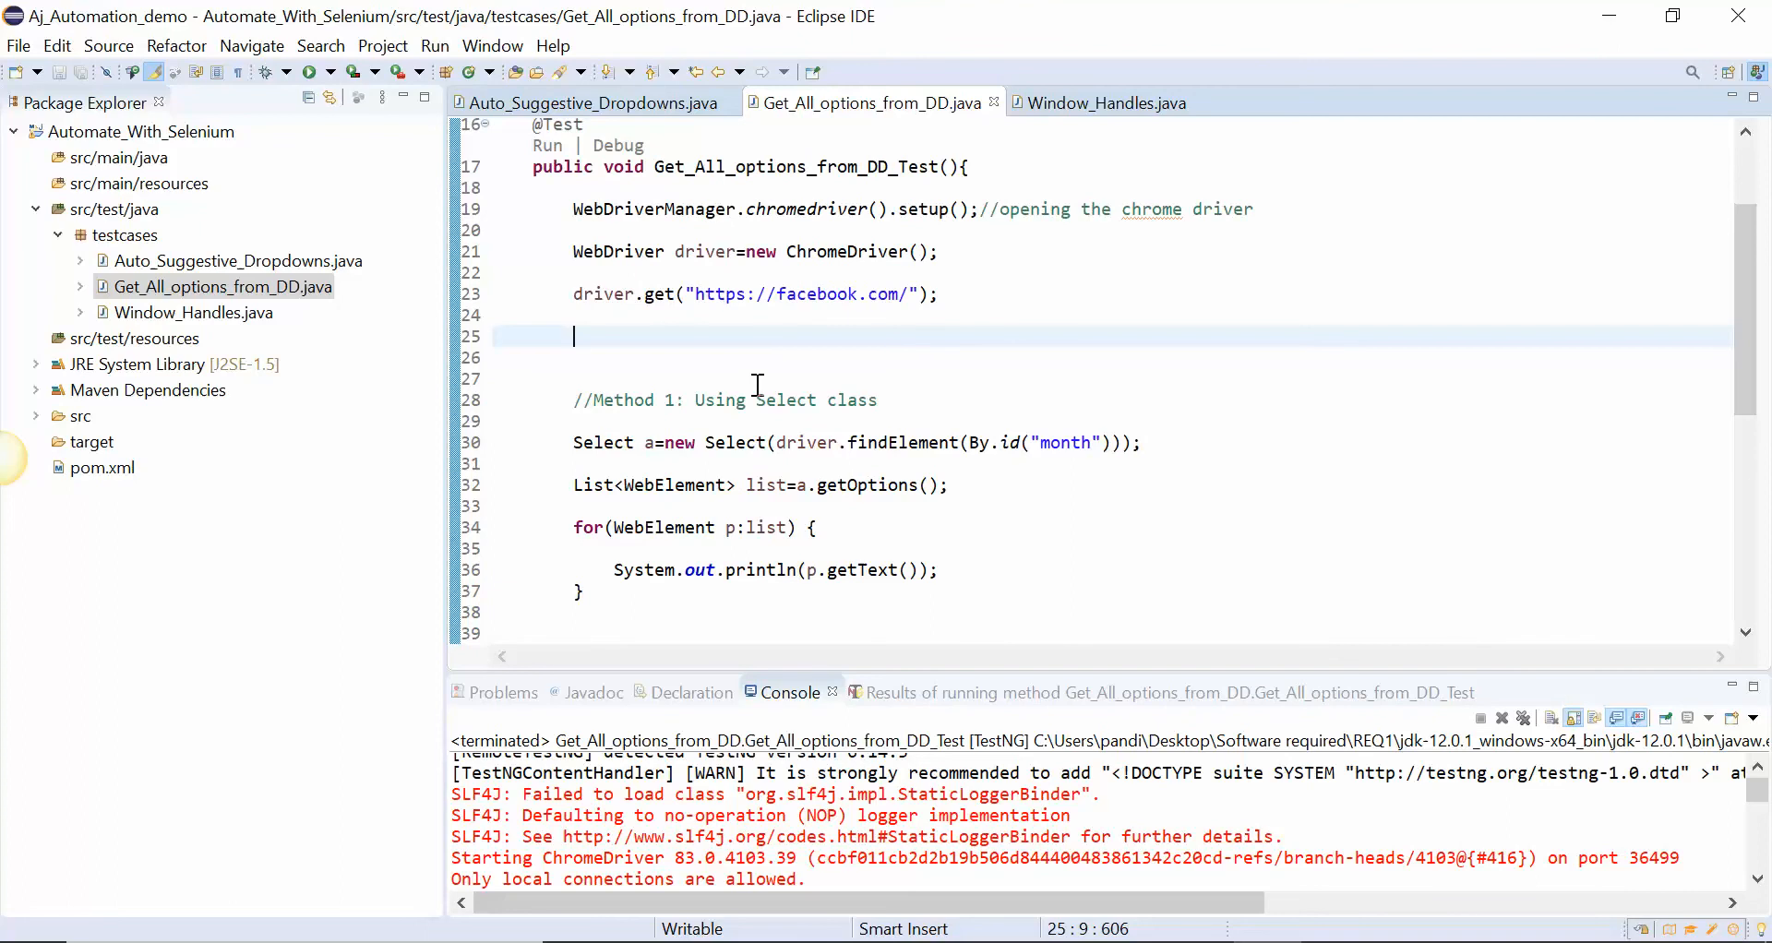